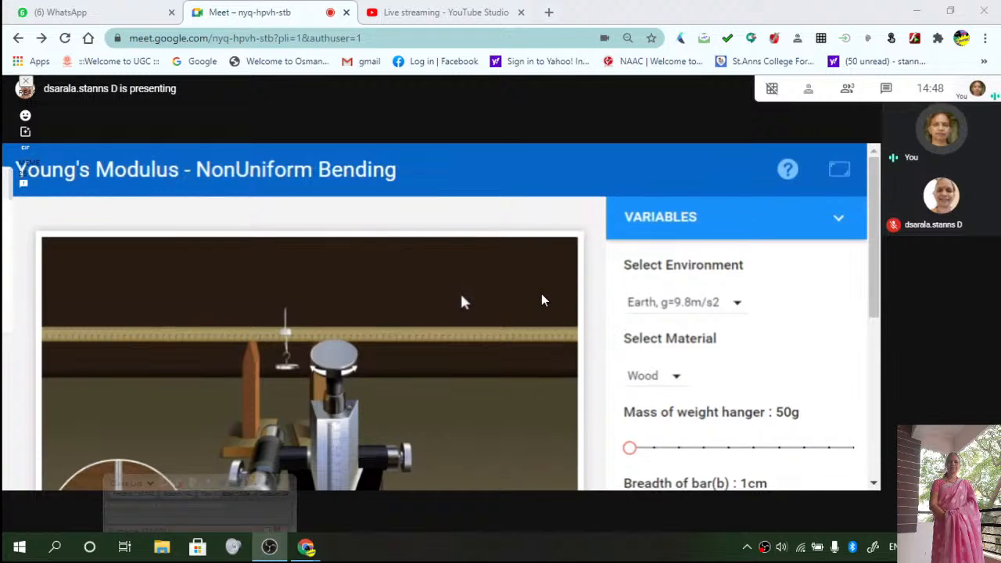
# - Switch the bar material from wood to Aluminium and then to Copper
pyautogui.scroll(-3)
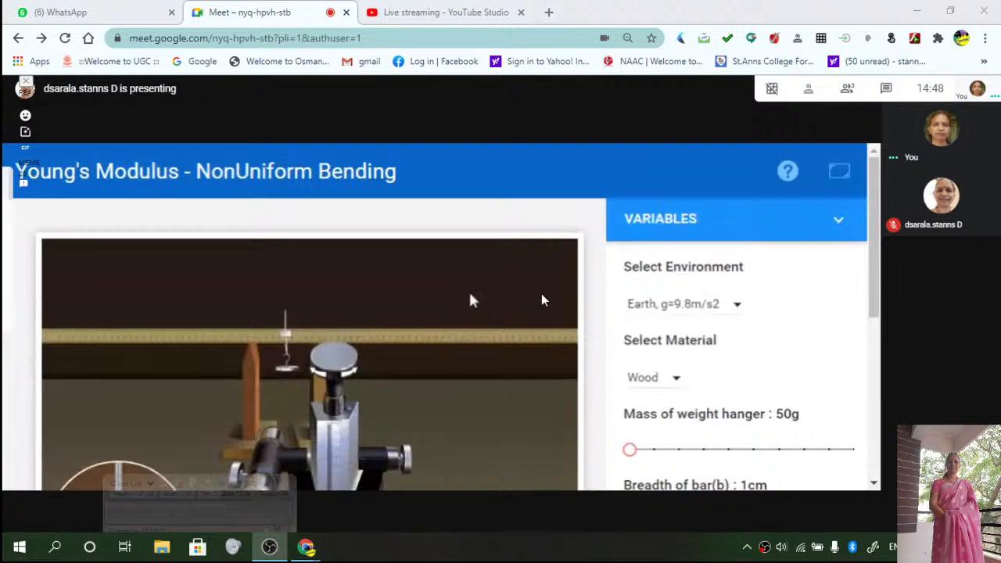
pyautogui.scroll(-3)
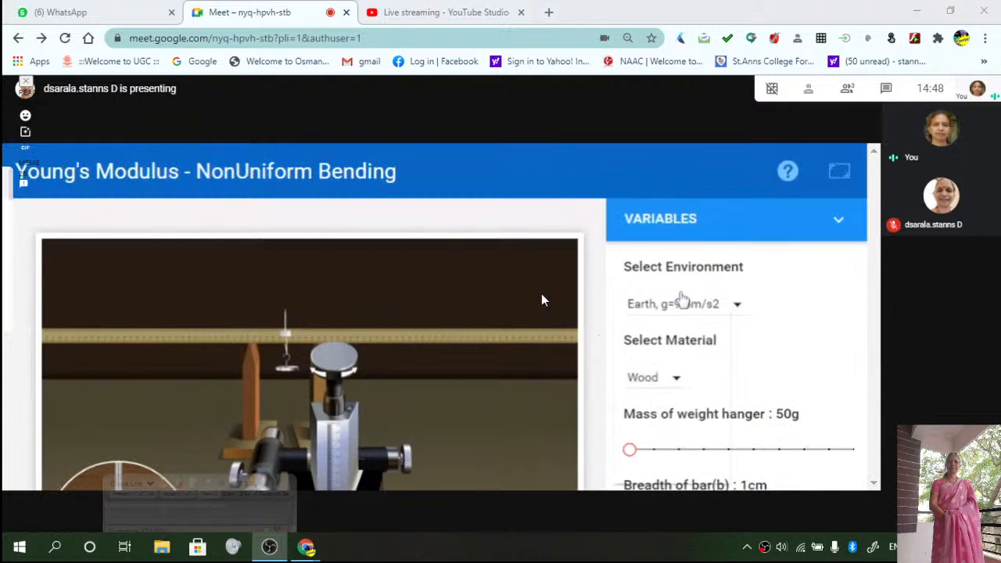
pyautogui.click(655, 377)
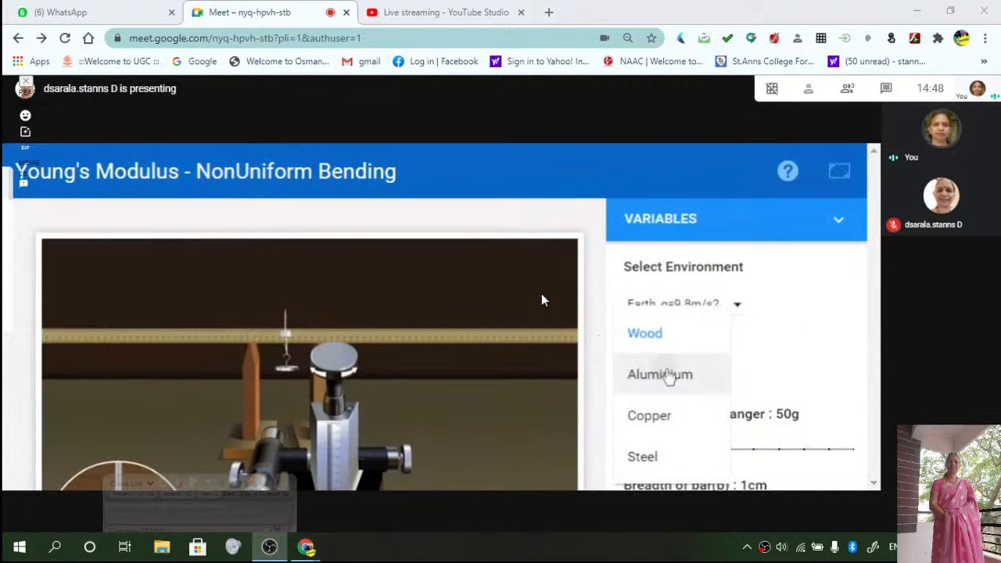
pyautogui.click(660, 374)
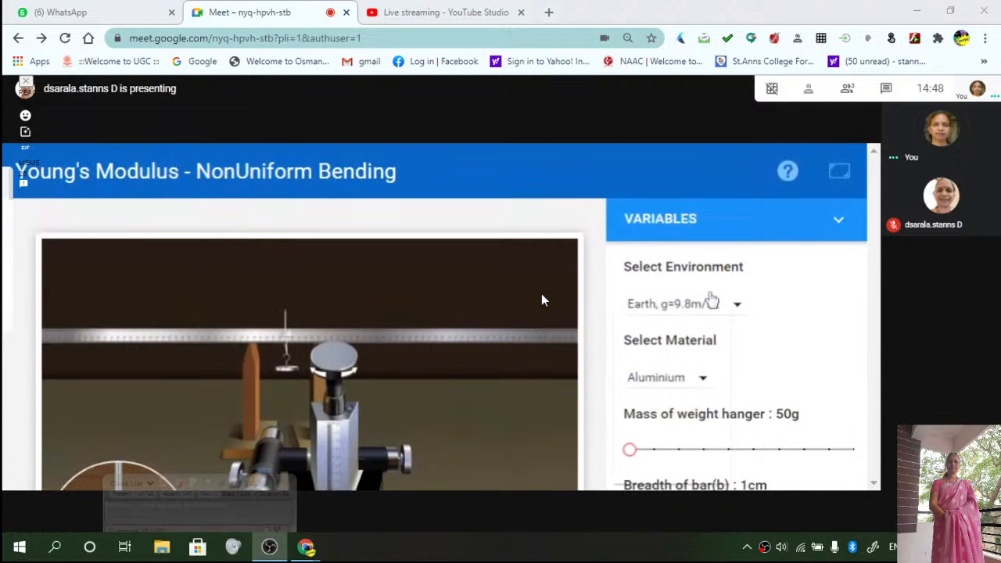
pyautogui.click(665, 377)
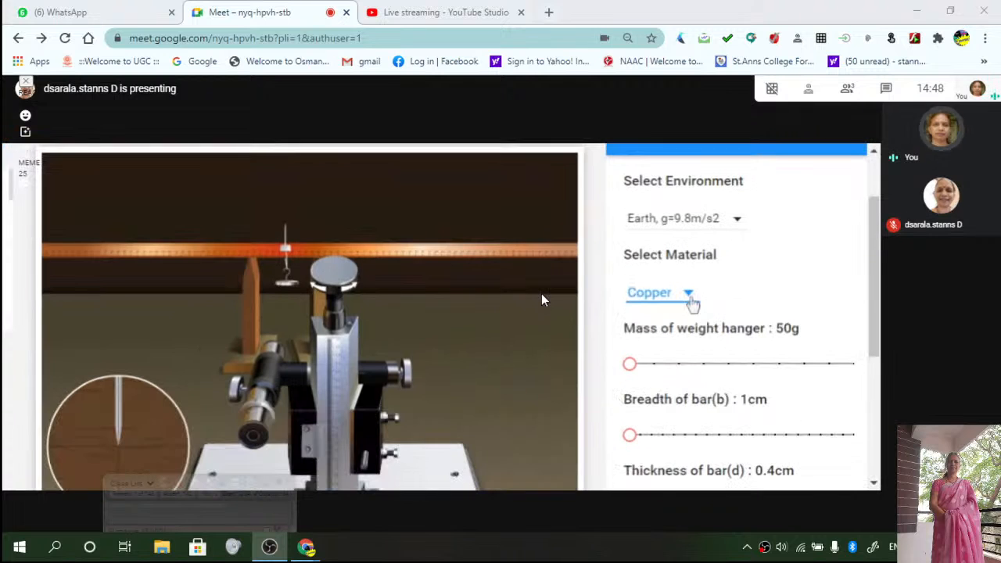
# - Choose Steel as the bar material from the Select Material list
pyautogui.click(688, 292)
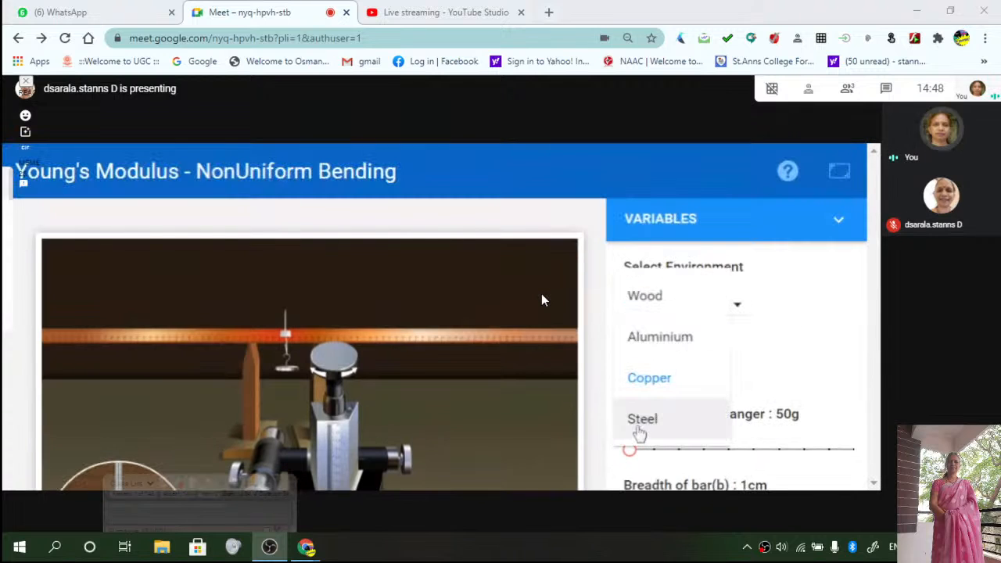
pyautogui.click(641, 419)
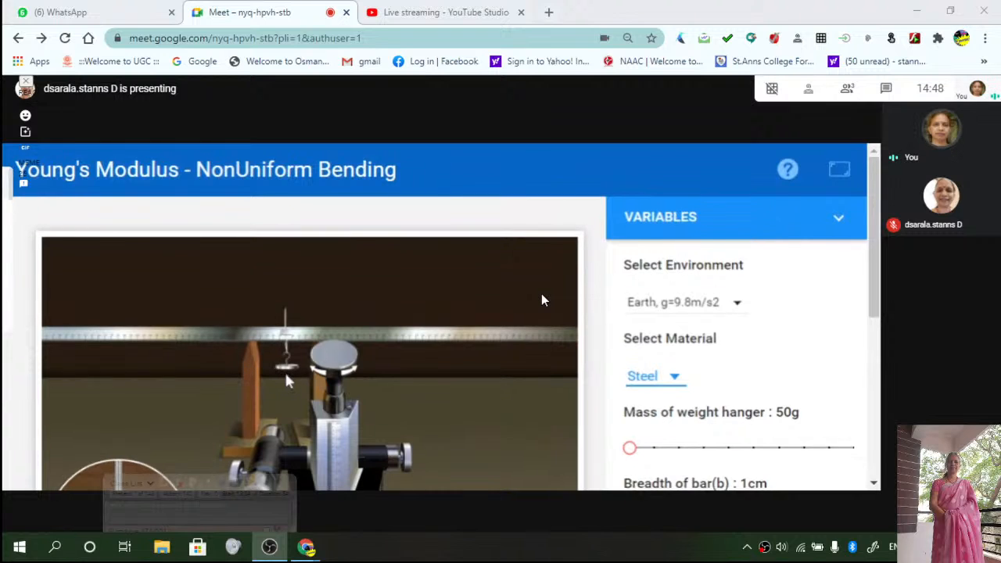
pyautogui.scroll(-3)
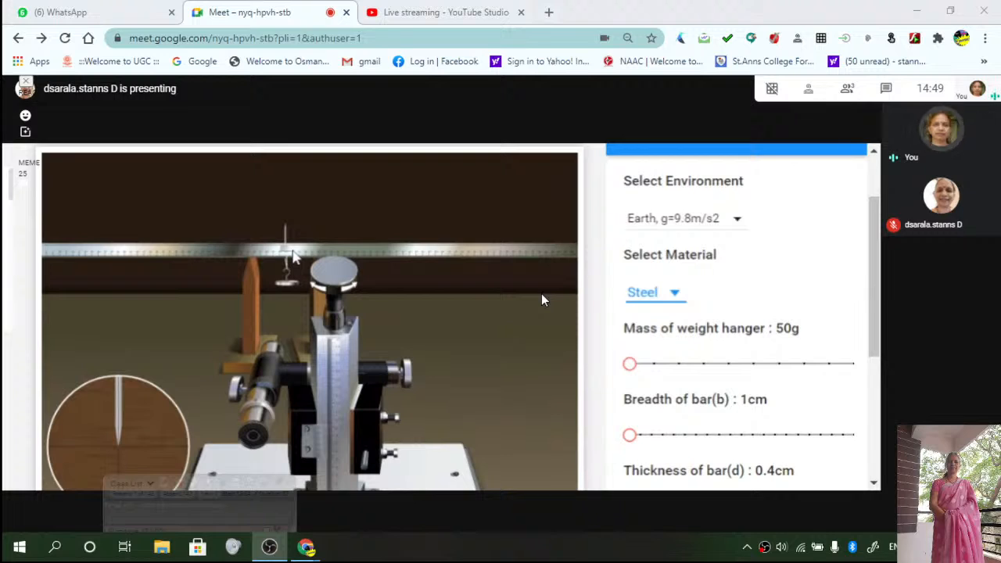
pyautogui.moveTo(303, 281)
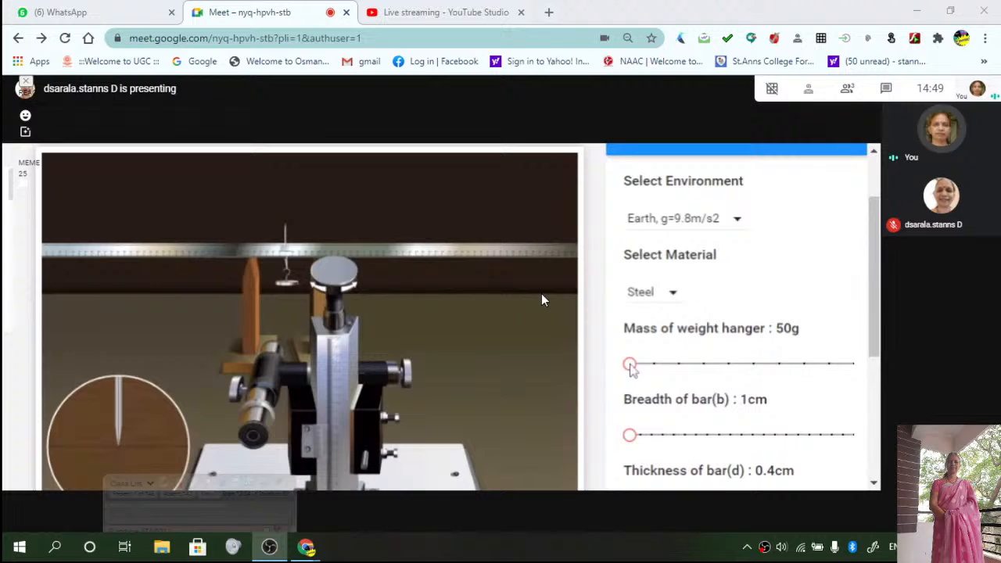
# - Raise the weight hanger mass to 100 g after a brief return to 50 g
pyautogui.moveTo(629, 362); pyautogui.dragTo(654, 363)
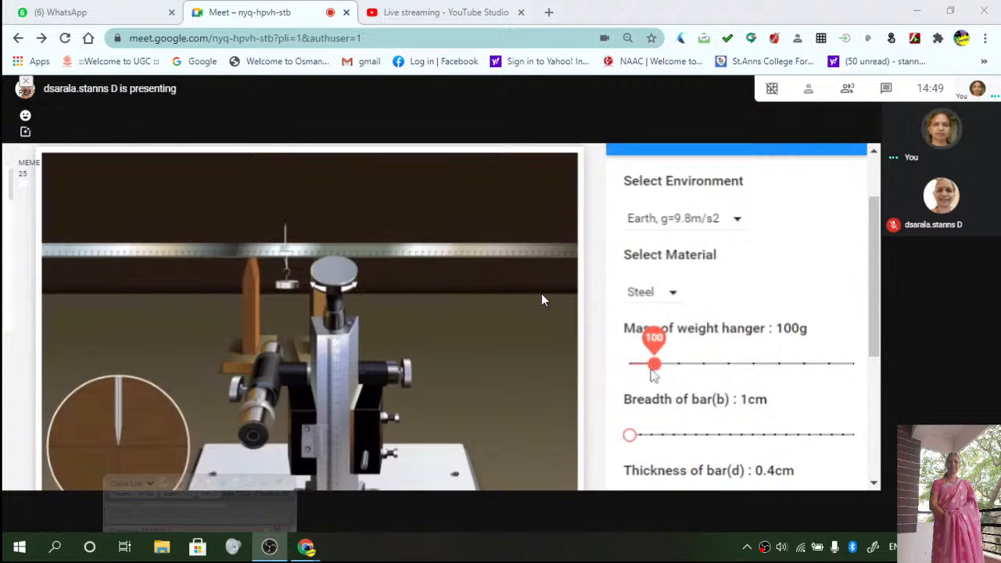
pyautogui.moveTo(654, 363); pyautogui.dragTo(628, 363)
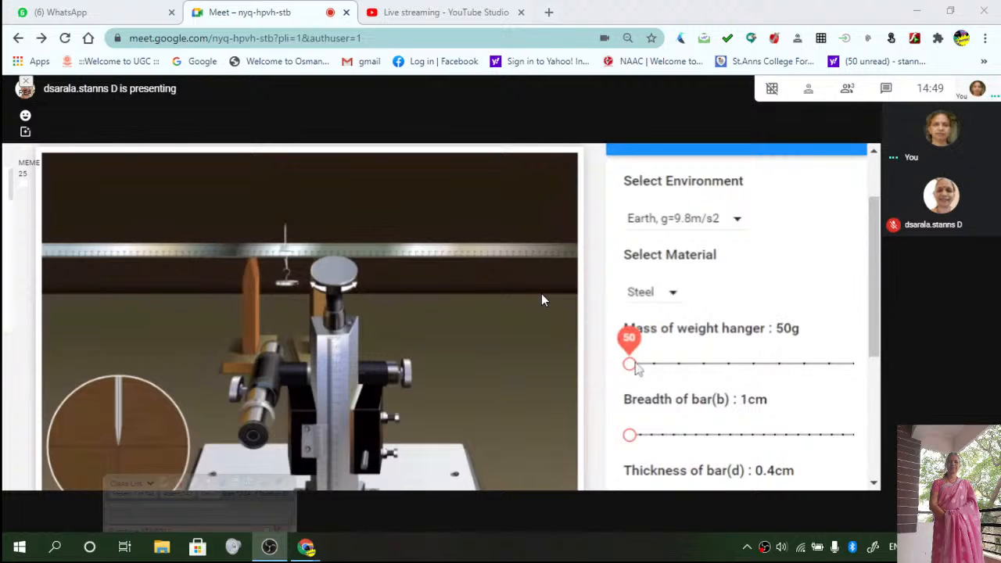
pyautogui.moveTo(628, 363); pyautogui.dragTo(648, 363)
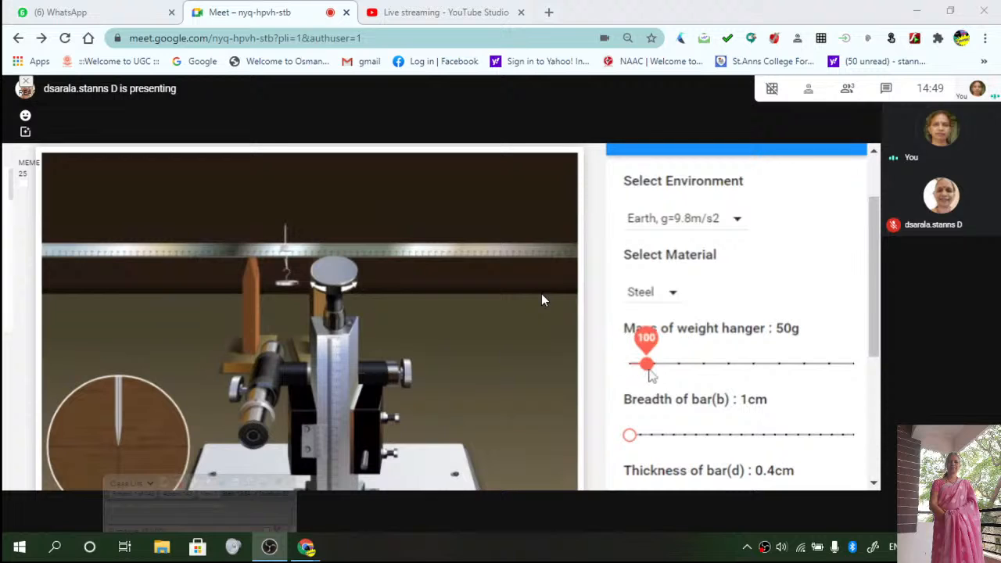
pyautogui.moveTo(647, 363); pyautogui.dragTo(663, 363)
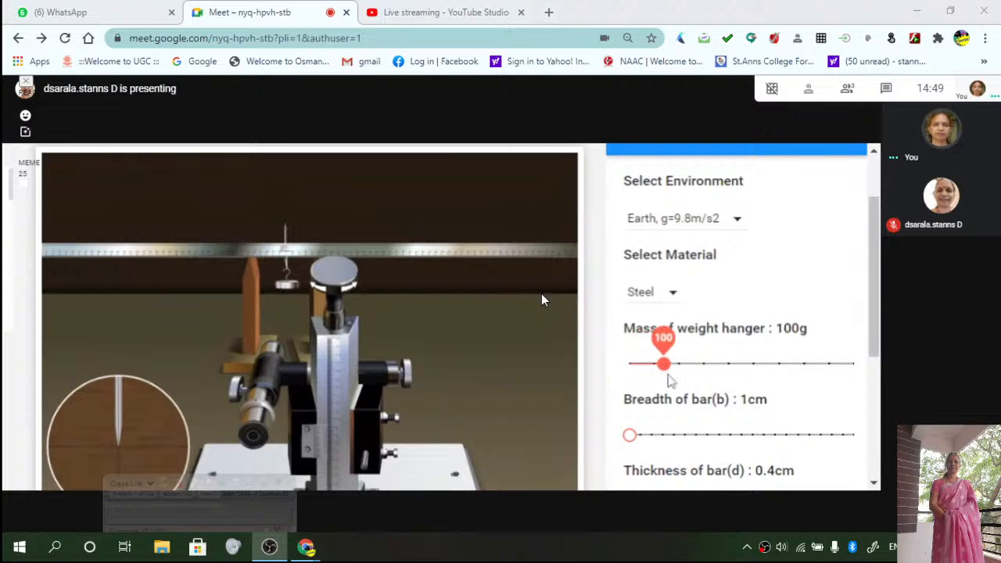
# - Increase the weight hanger mass through 200 g and 250 g up to 400 g
pyautogui.moveTo(663, 363); pyautogui.dragTo(700, 362)
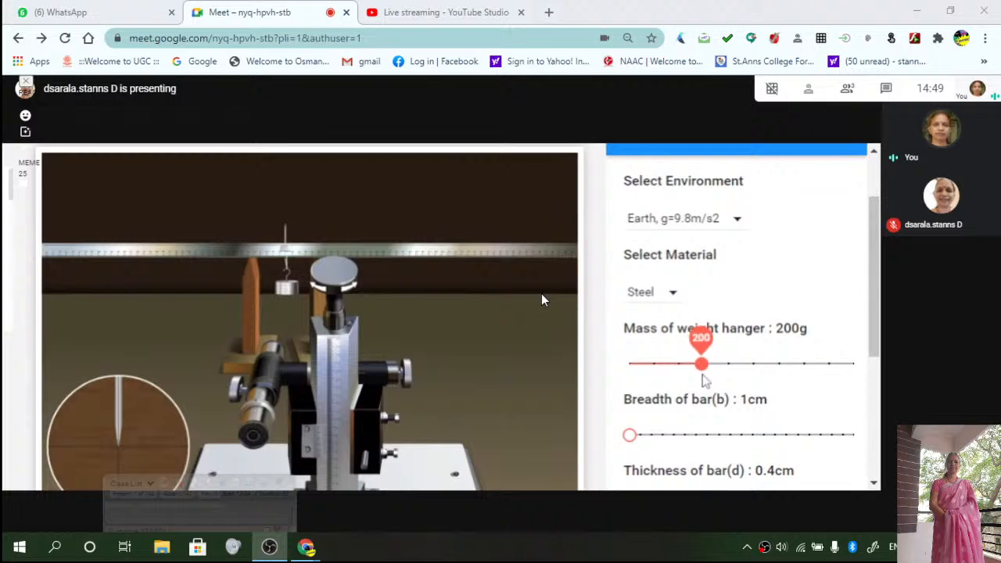
pyautogui.moveTo(700, 362); pyautogui.dragTo(729, 362)
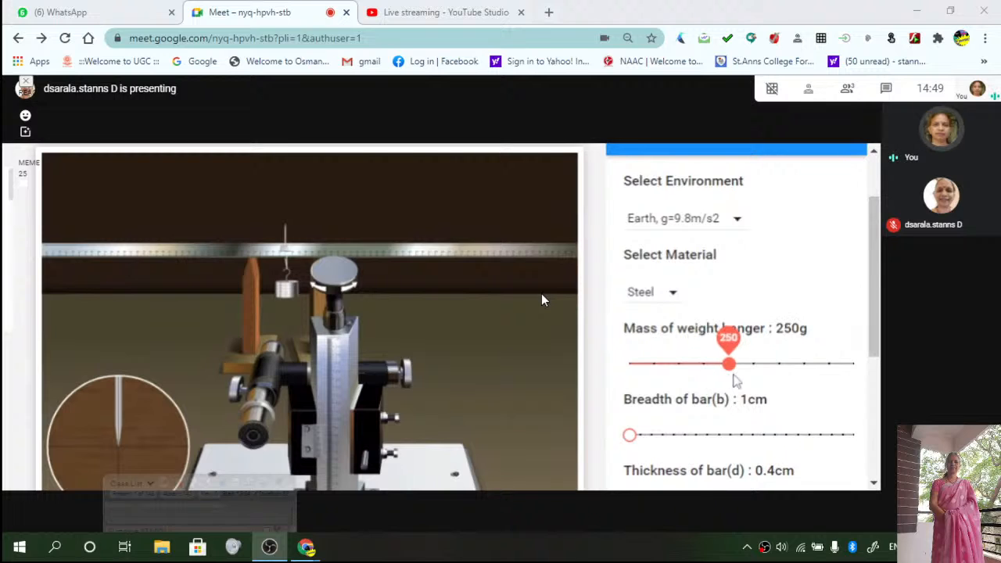
pyautogui.moveTo(728, 363); pyautogui.dragTo(800, 363)
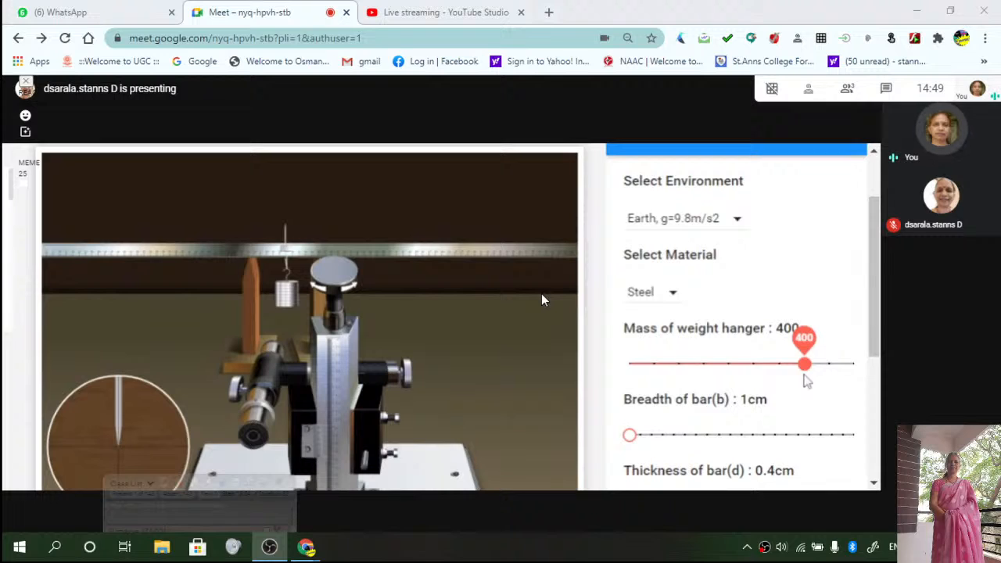
pyautogui.moveTo(691, 303)
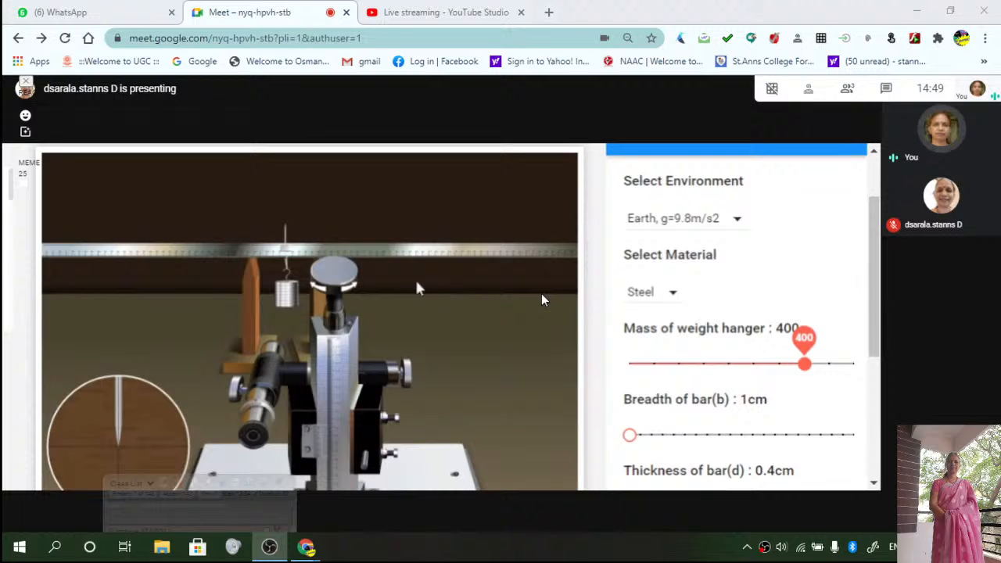
pyautogui.moveTo(279, 305)
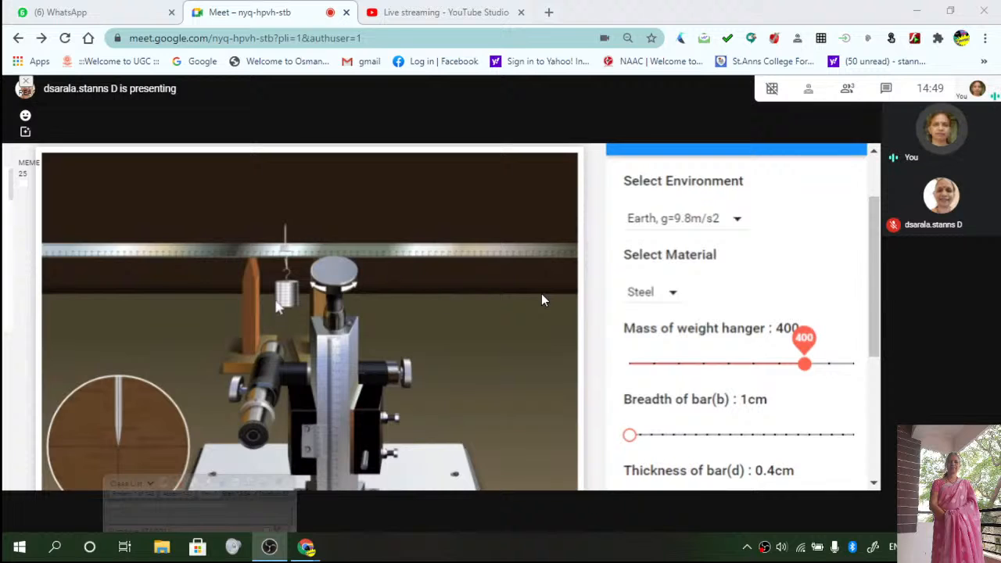
pyautogui.moveTo(438, 289)
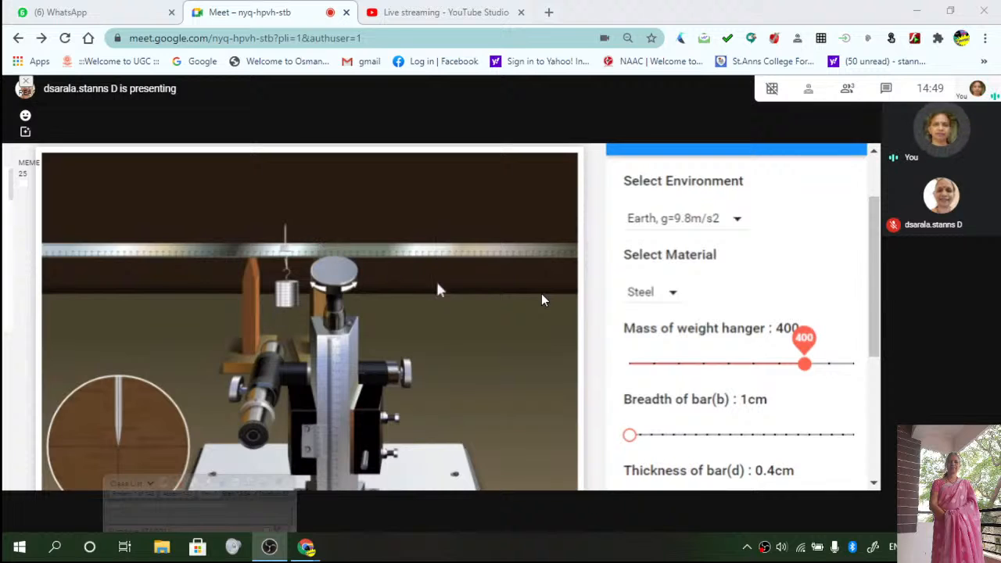
pyautogui.moveTo(478, 266)
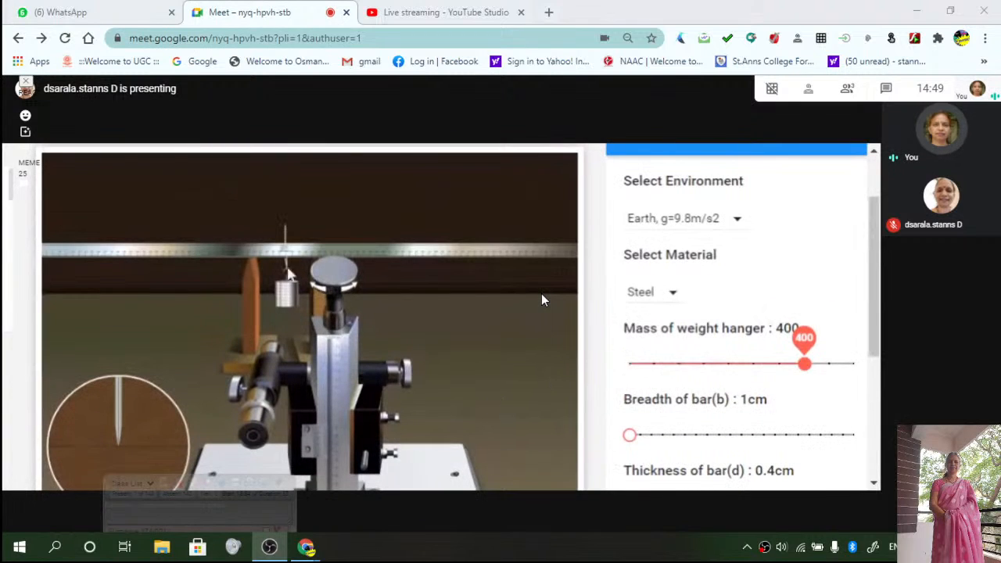
pyautogui.moveTo(295, 265)
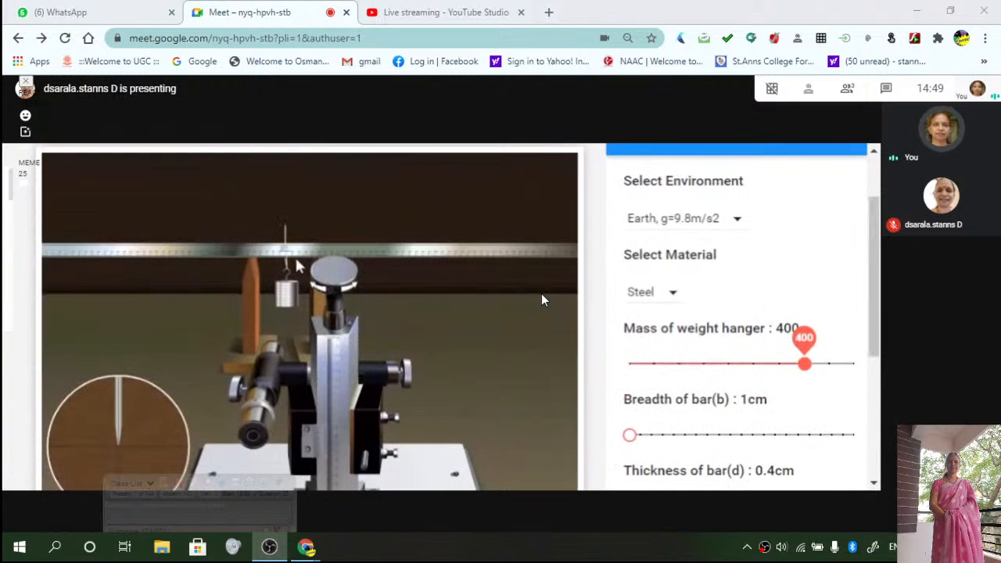
# - Scroll the settings panel down to the breadth, thickness and knife edge distance sliders
pyautogui.scroll(-3)
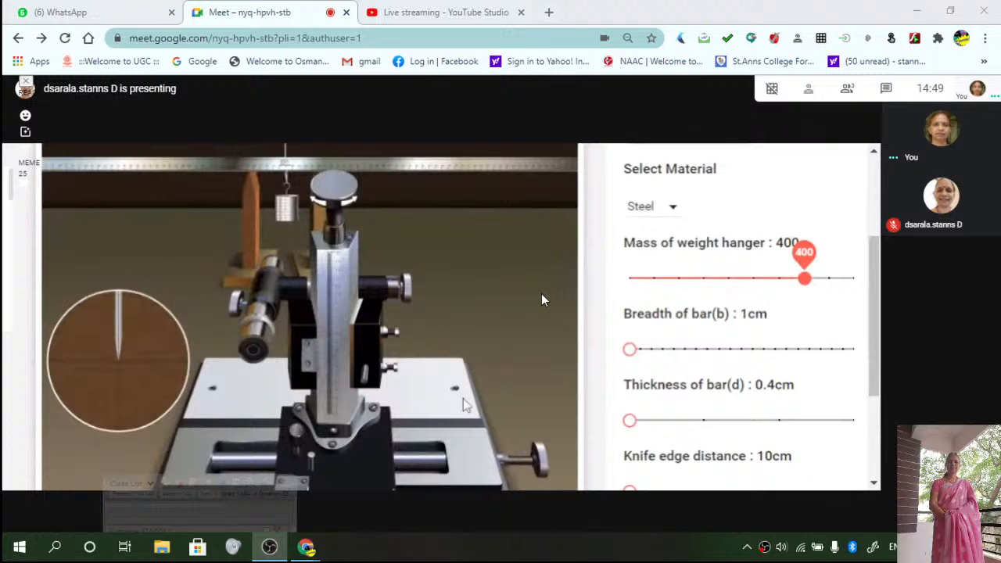
pyautogui.scroll(-3)
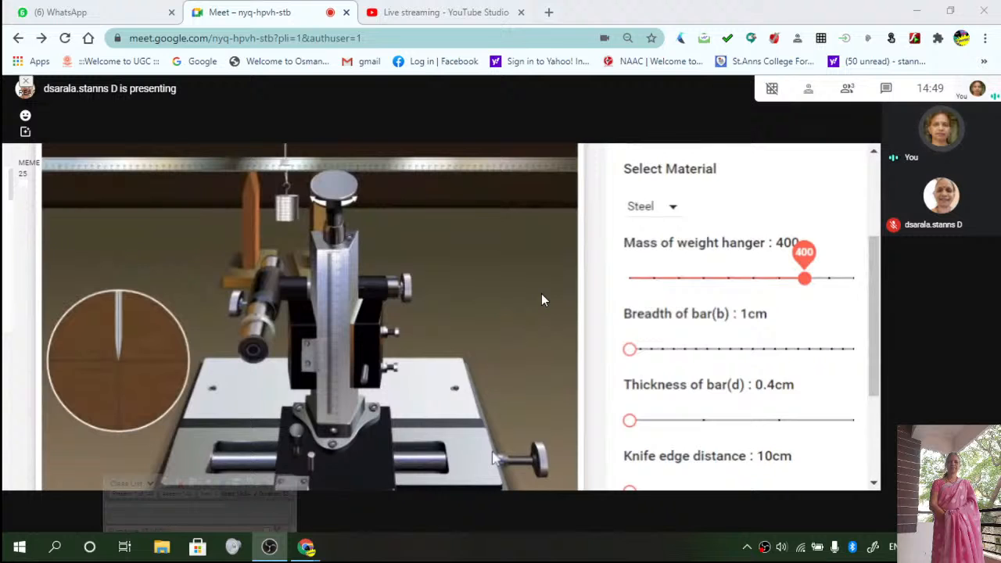
pyautogui.scroll(-3)
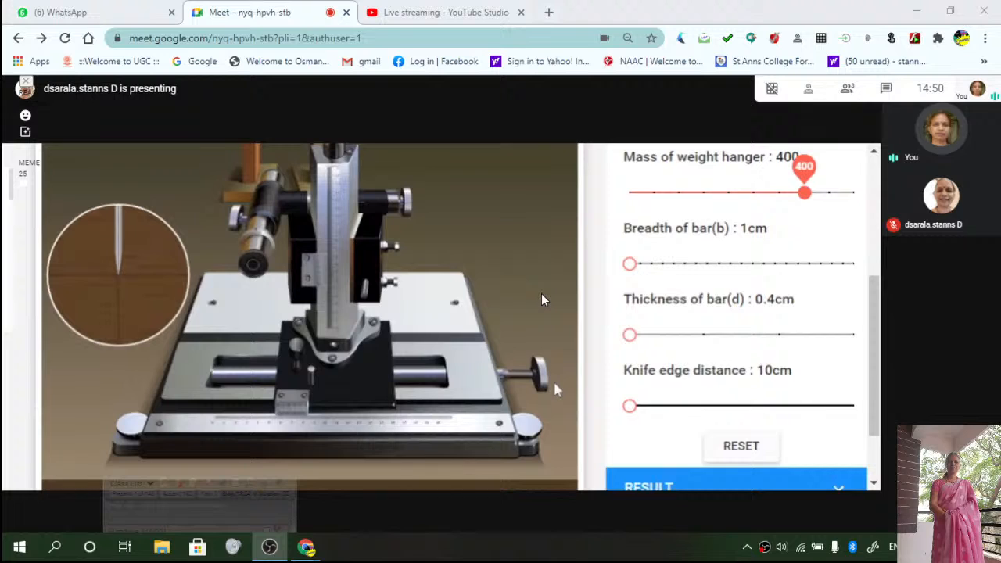
pyautogui.moveTo(422, 444)
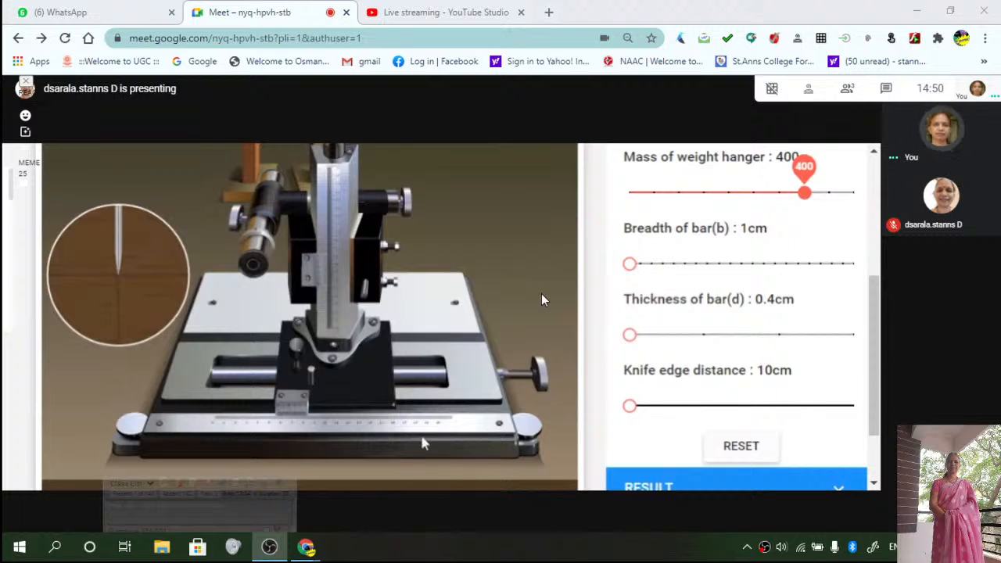
pyautogui.moveTo(295, 416)
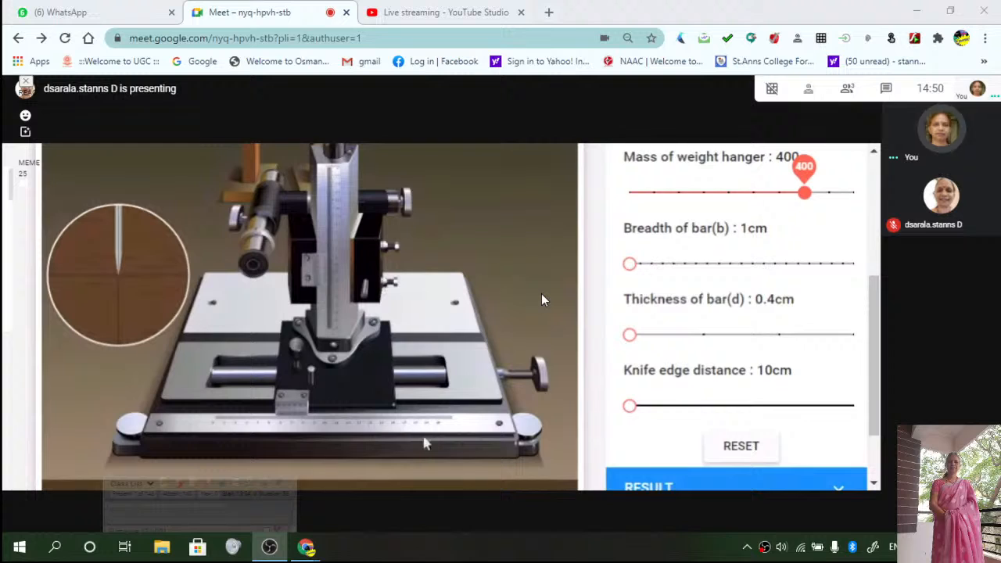
pyautogui.moveTo(493, 431)
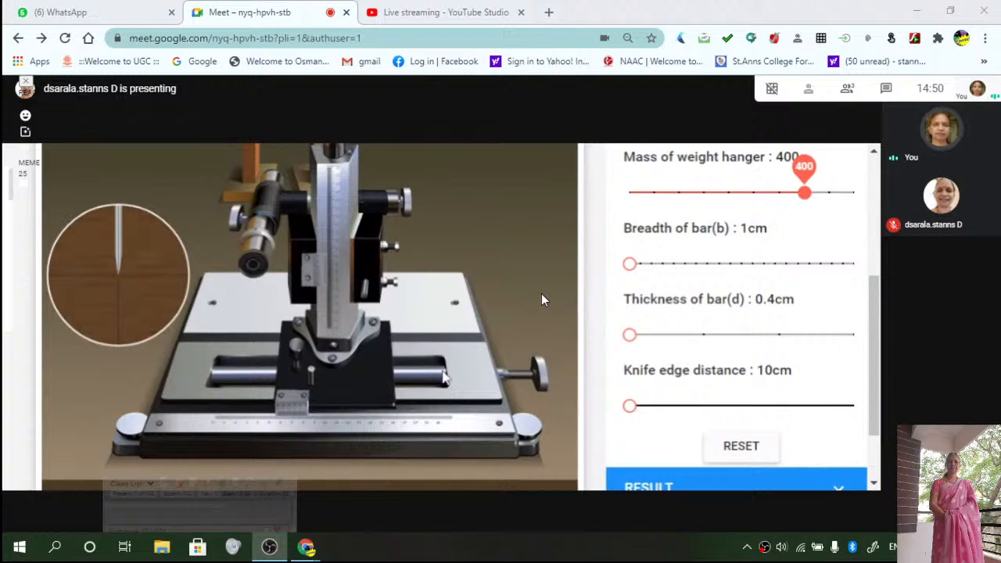
pyautogui.moveTo(535, 436)
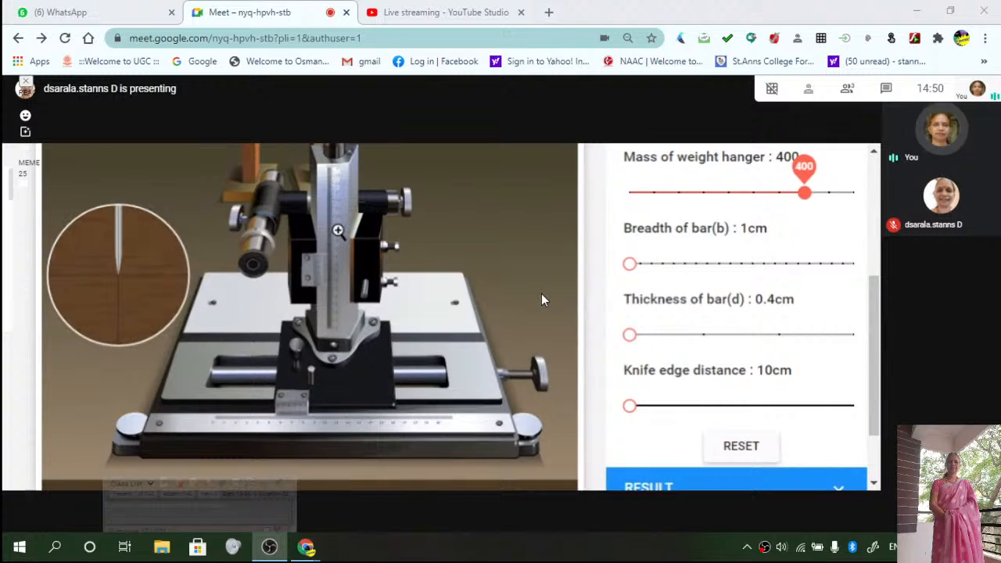
pyautogui.moveTo(356, 437)
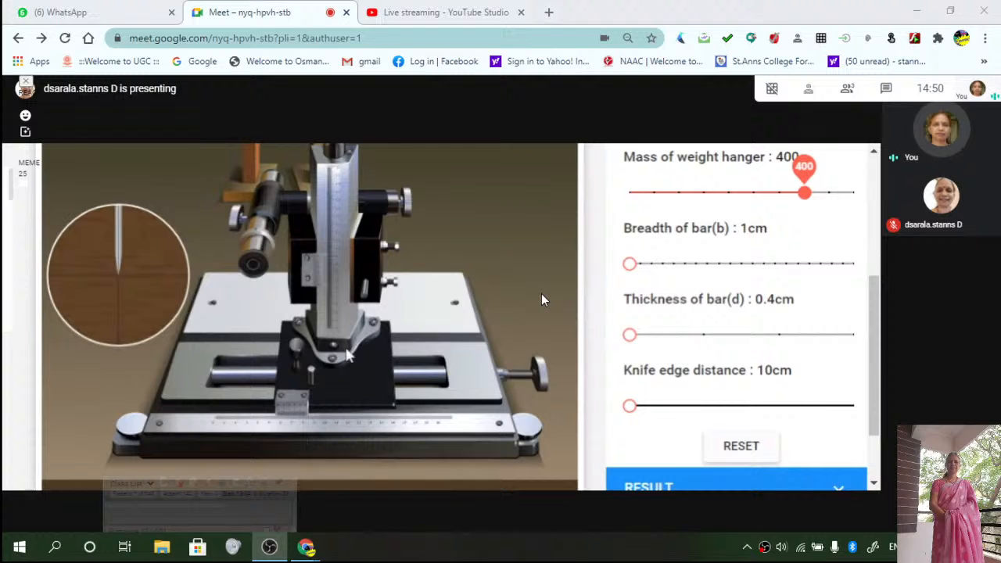
pyautogui.moveTo(335, 356)
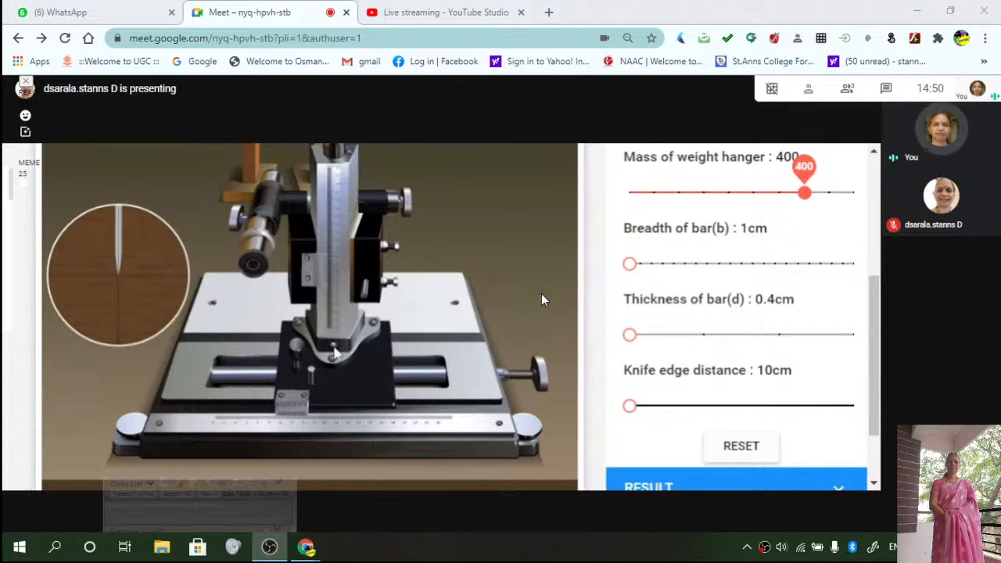
pyautogui.moveTo(263, 432)
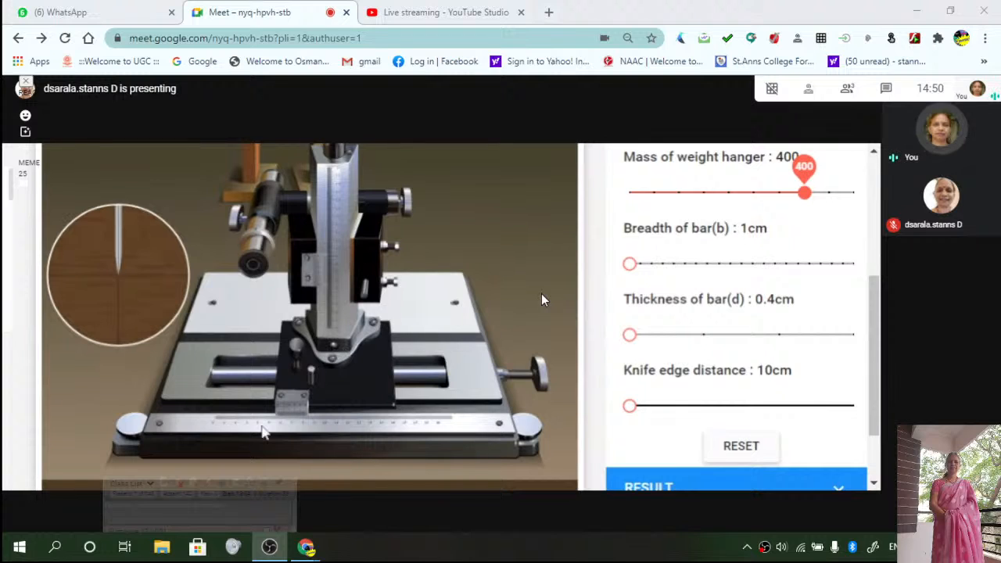
pyautogui.moveTo(216, 434)
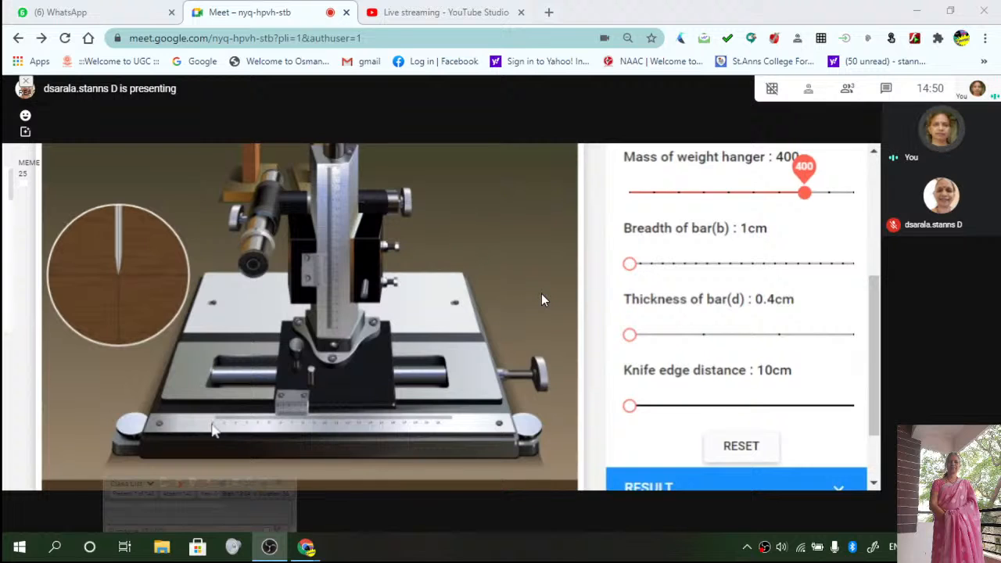
pyautogui.moveTo(222, 435)
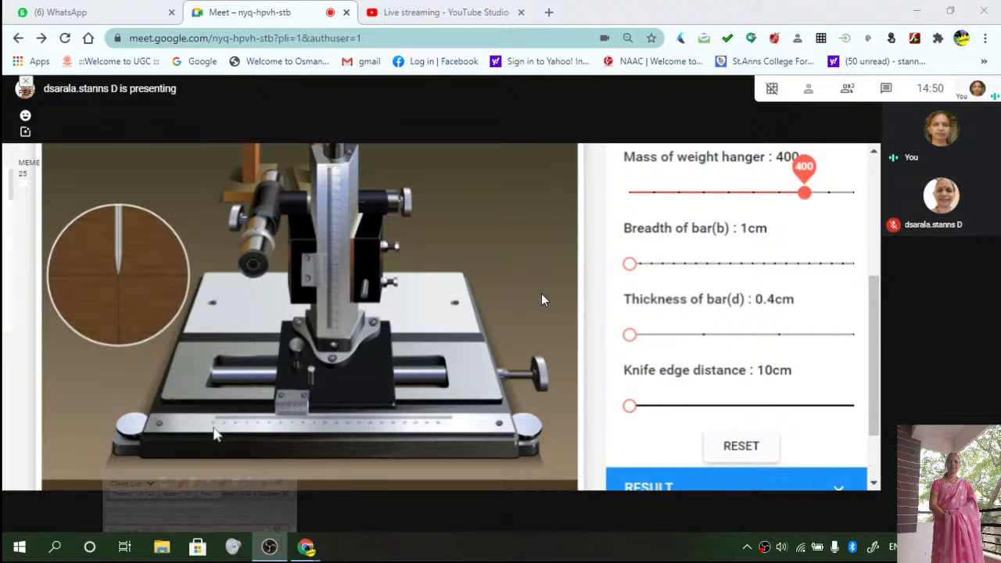
pyautogui.moveTo(238, 439)
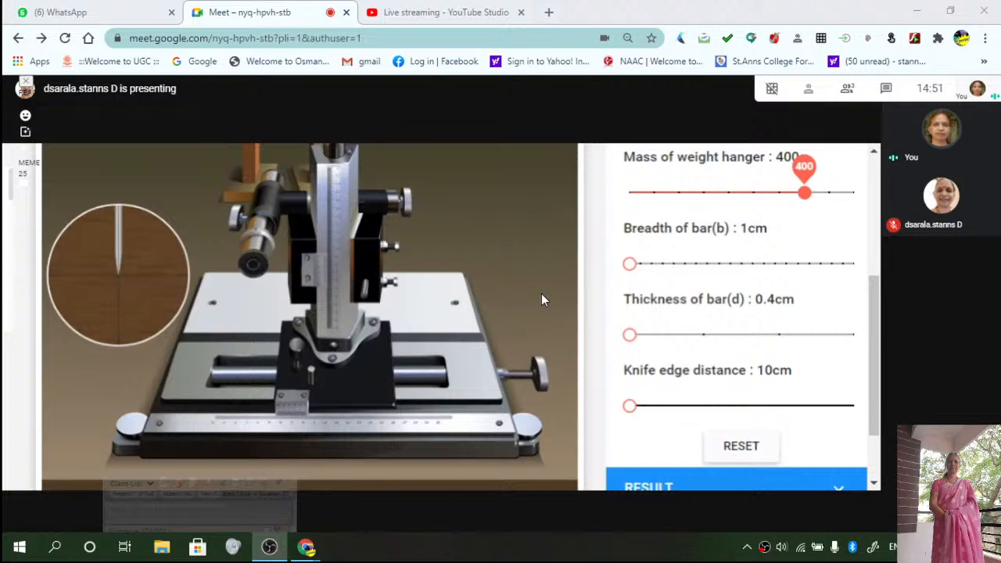
pyautogui.moveTo(375, 388)
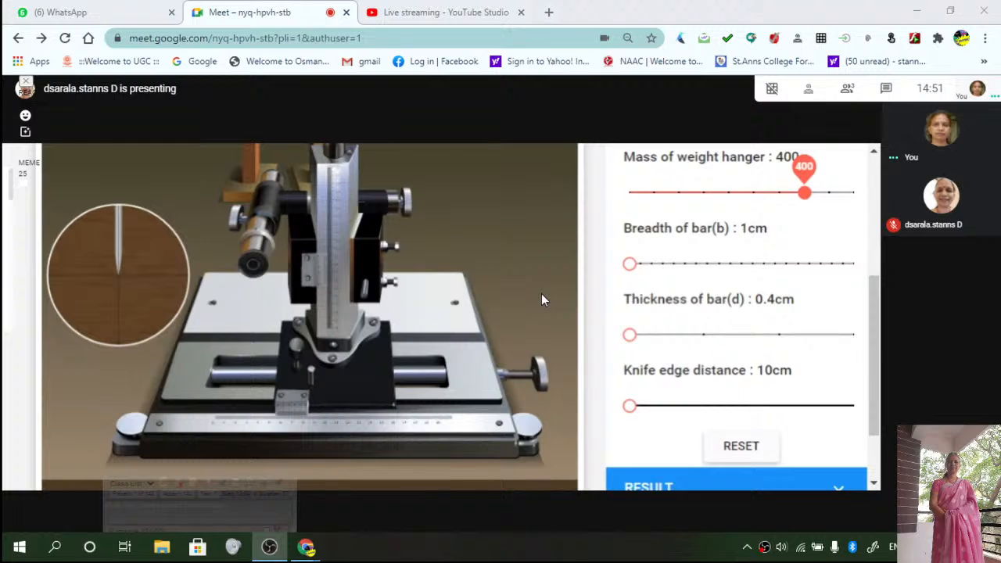
pyautogui.moveTo(367, 365)
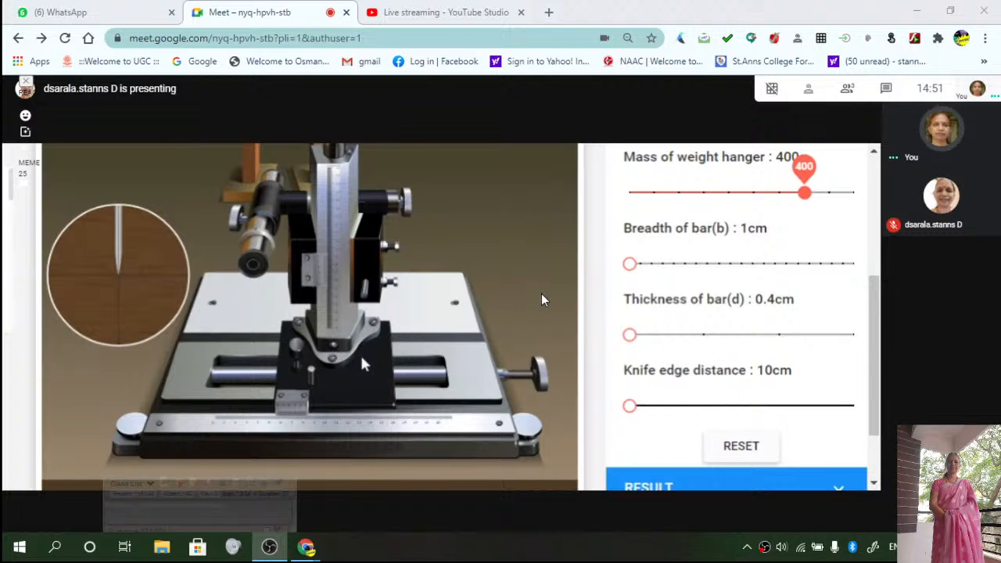
pyautogui.moveTo(399, 357)
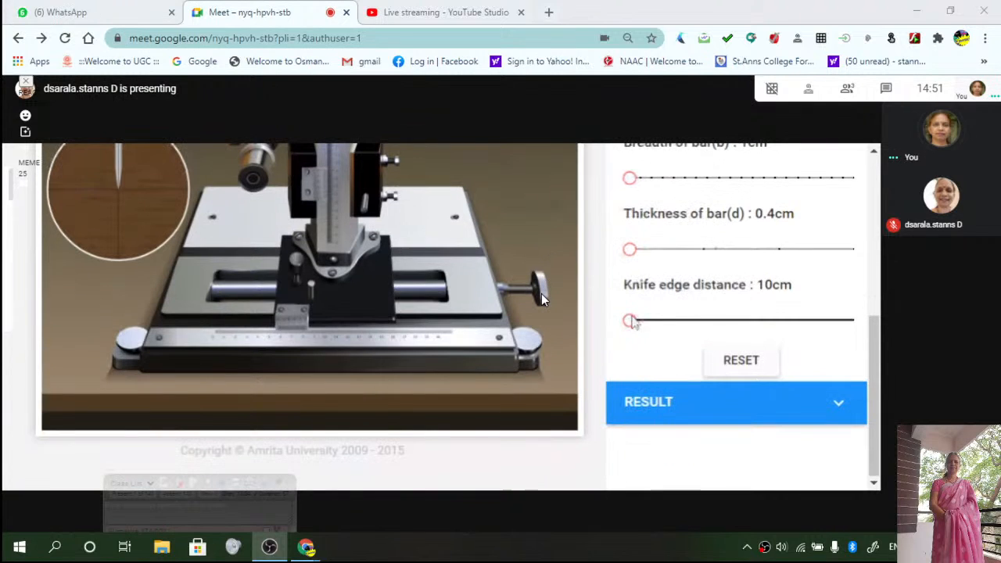
# - Sweep the knife edge distance up to about 32.6 cm and back down to 10 cm
pyautogui.click(630, 321)
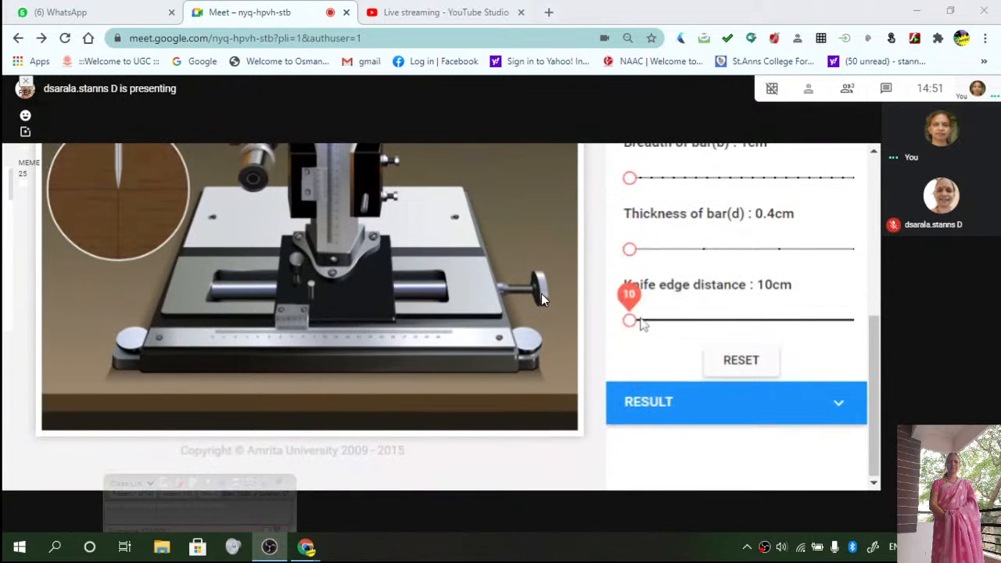
pyautogui.moveTo(629, 321); pyautogui.dragTo(695, 321)
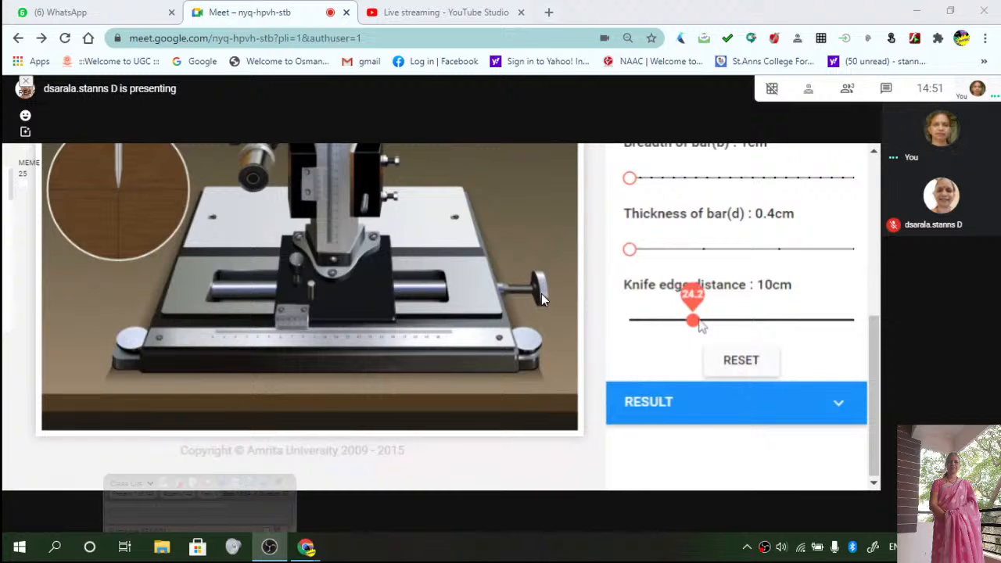
pyautogui.moveTo(692, 321); pyautogui.dragTo(710, 405)
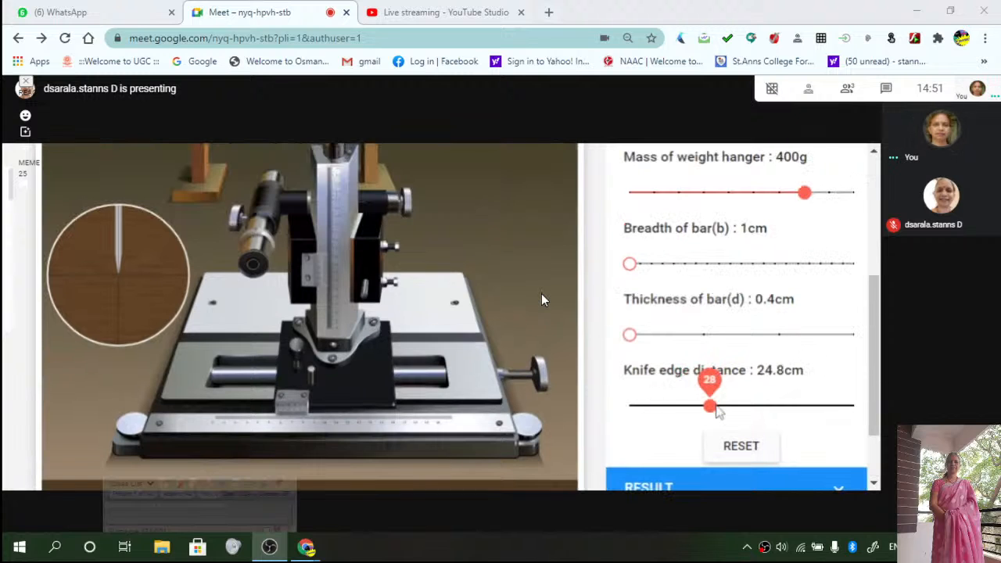
pyautogui.moveTo(710, 405); pyautogui.dragTo(729, 405)
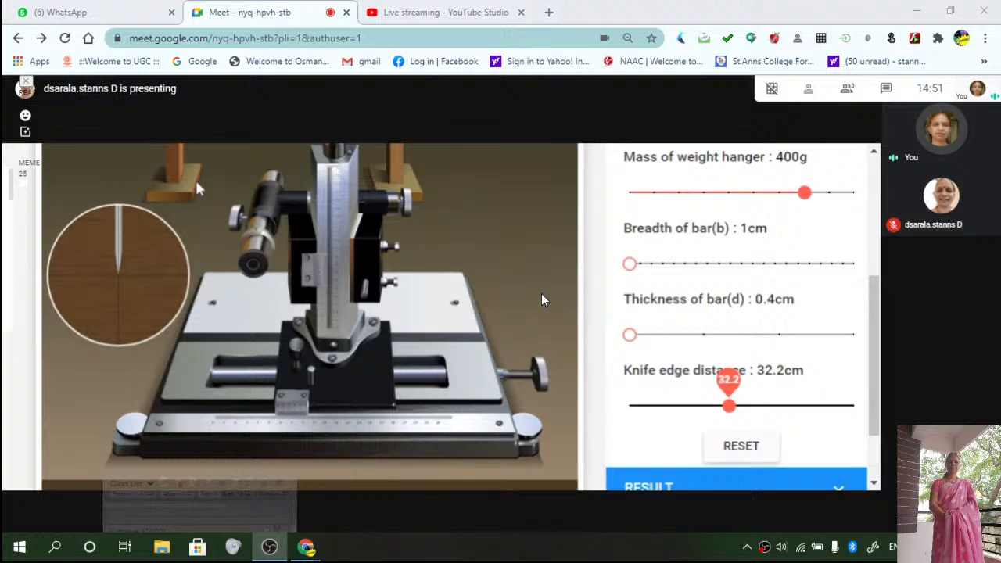
pyautogui.moveTo(727, 404); pyautogui.dragTo(729, 405)
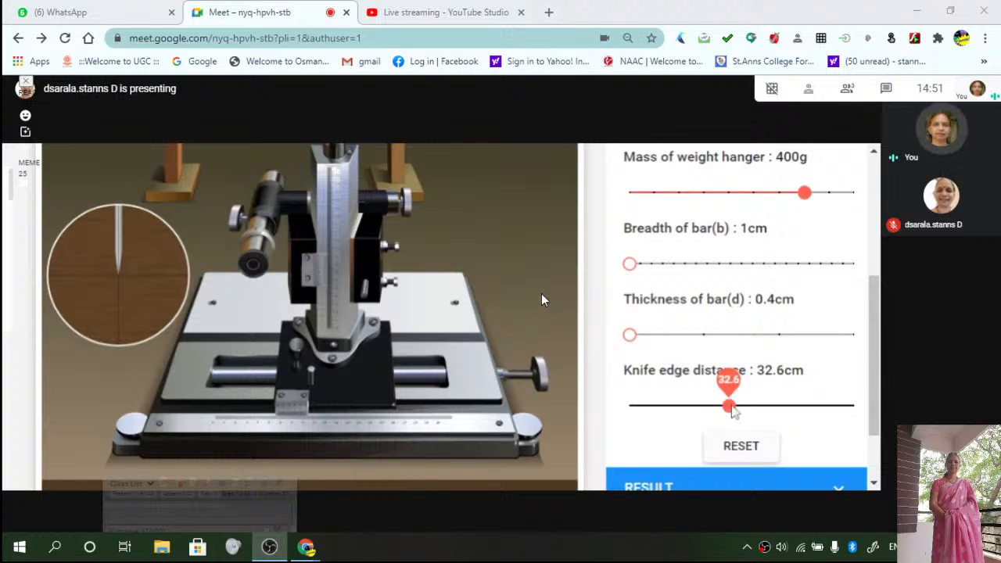
pyautogui.moveTo(727, 407); pyautogui.dragTo(629, 406)
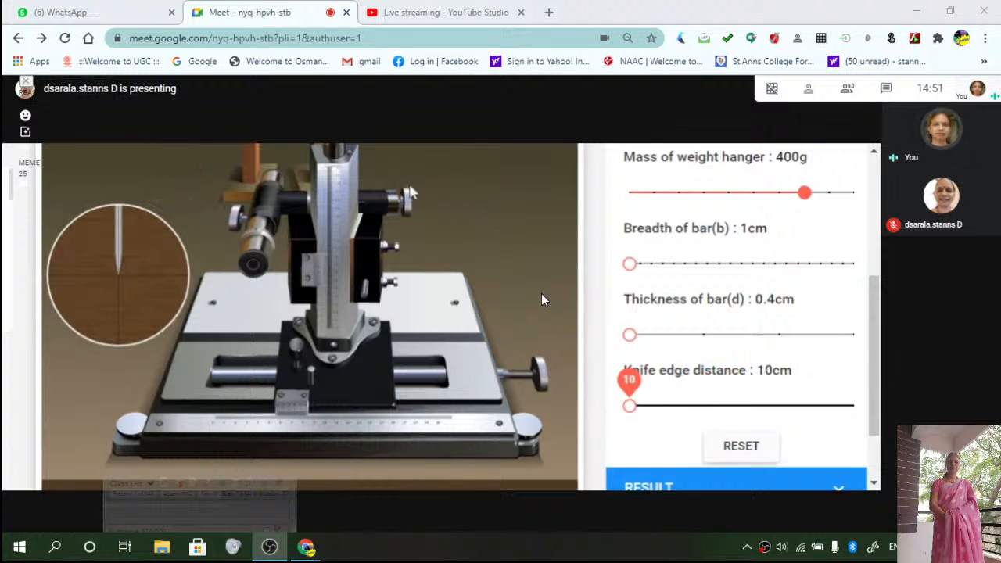
pyautogui.moveTo(313, 182)
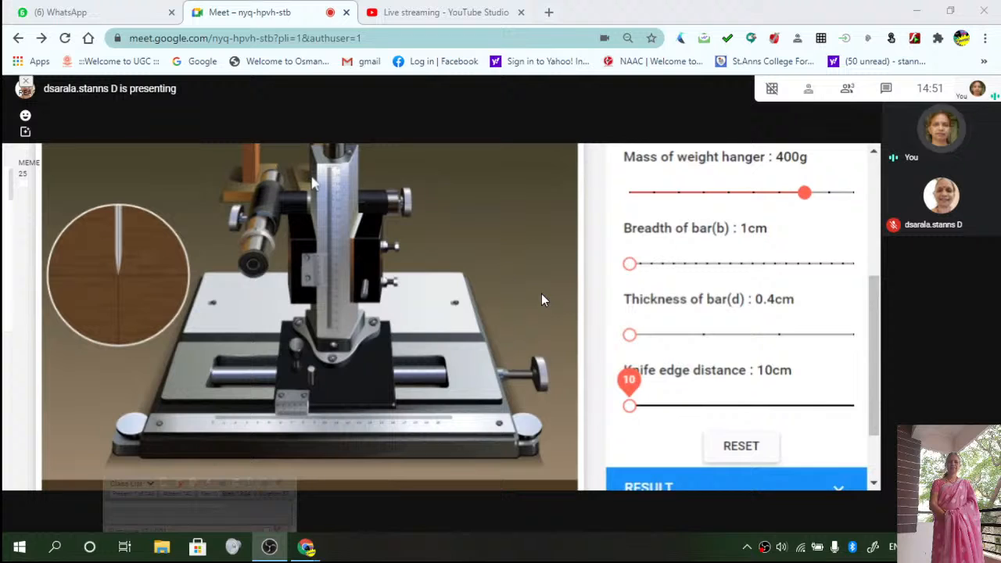
# - Raise the knife edge distance from 10 cm and settle it at 44 cm
pyautogui.moveTo(628, 404); pyautogui.dragTo(686, 405)
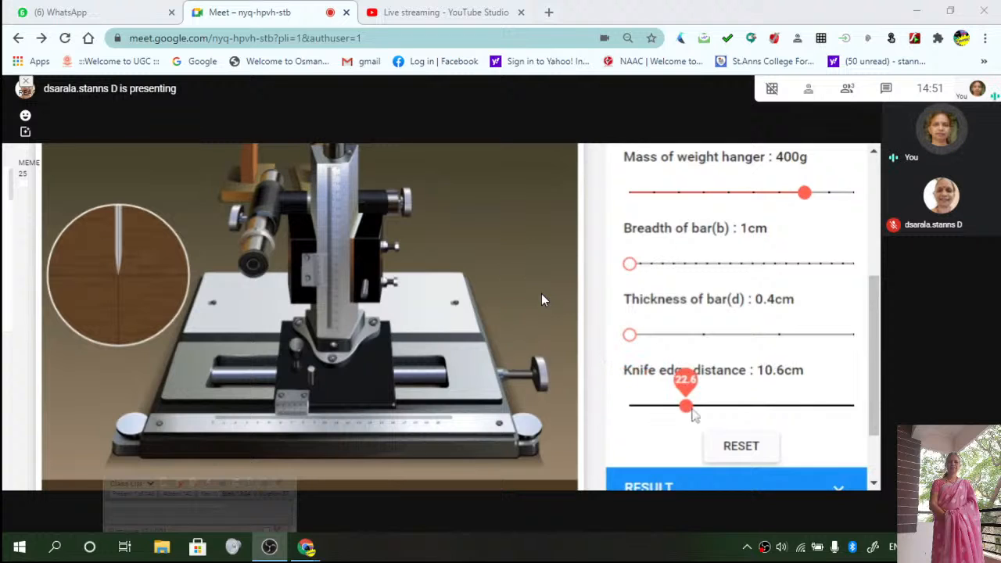
pyautogui.moveTo(685, 407); pyautogui.dragTo(779, 406)
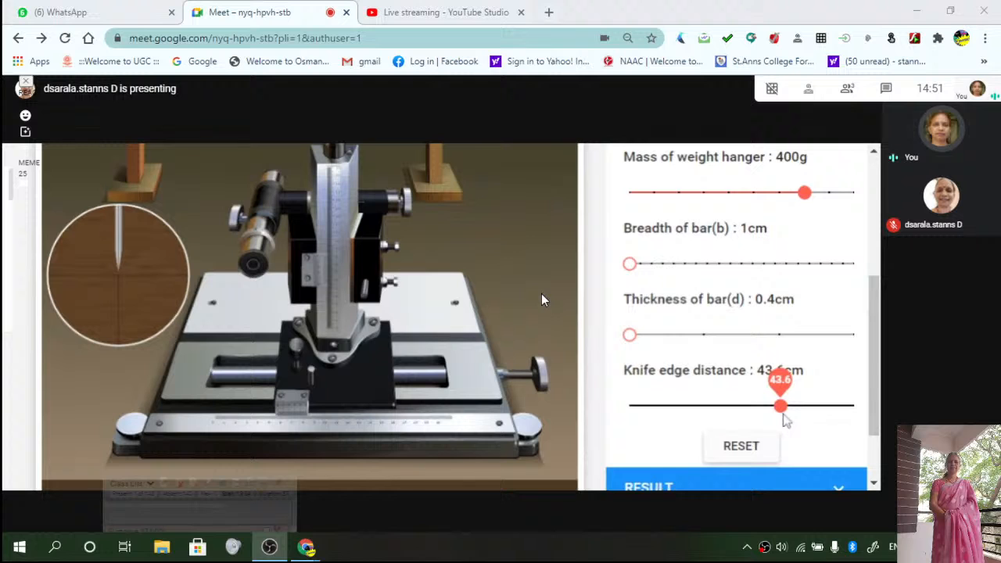
pyautogui.moveTo(778, 407); pyautogui.dragTo(781, 407)
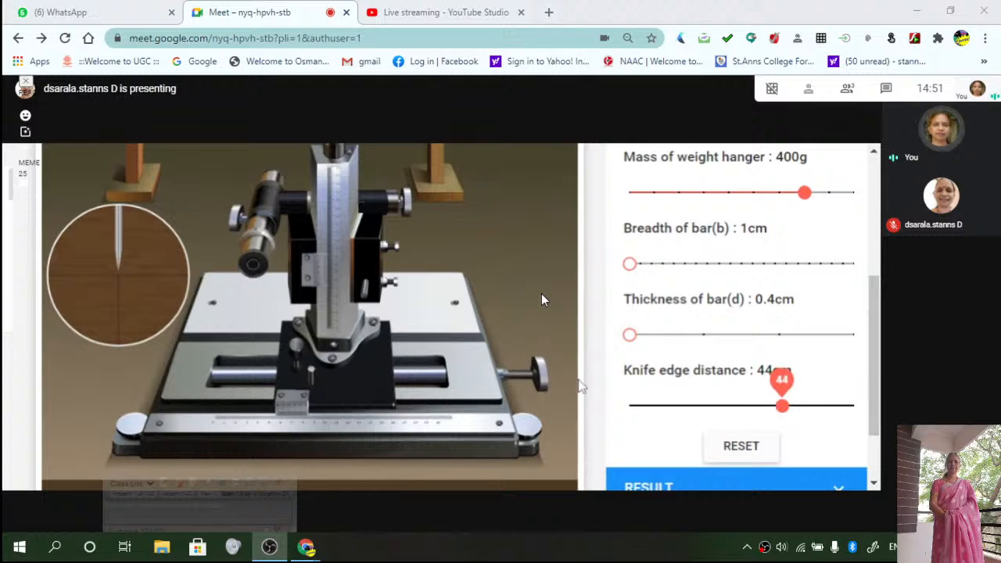
# - Reduce the weight hanger mass from 400 g back to 50 g
pyautogui.scroll(3)
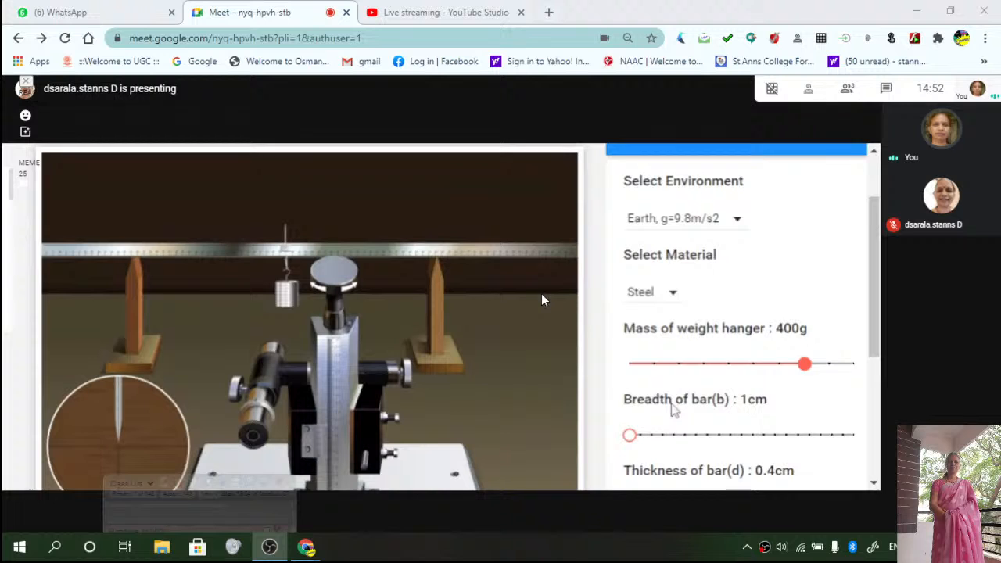
pyautogui.scroll(-3)
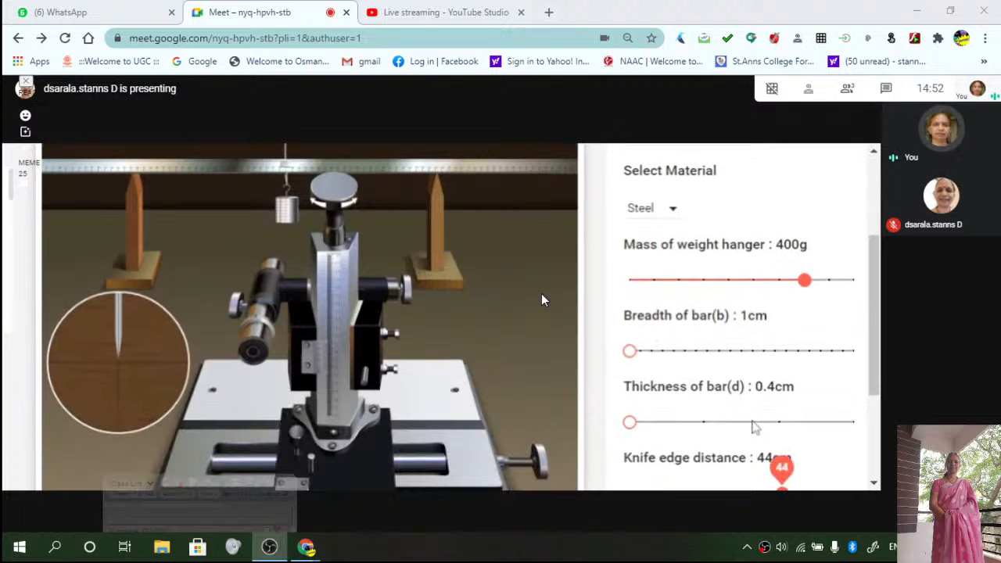
pyautogui.scroll(-3)
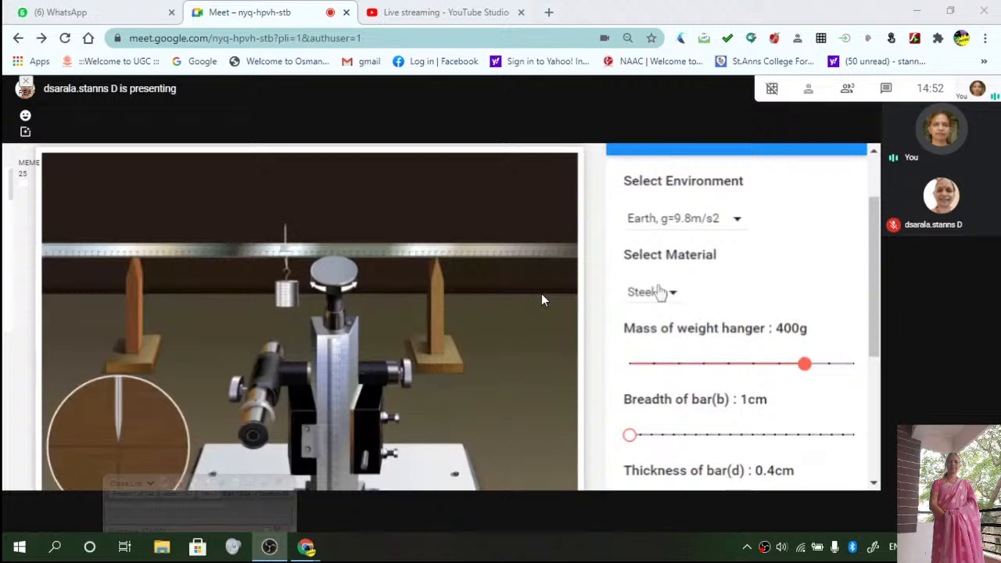
pyautogui.moveTo(790, 372)
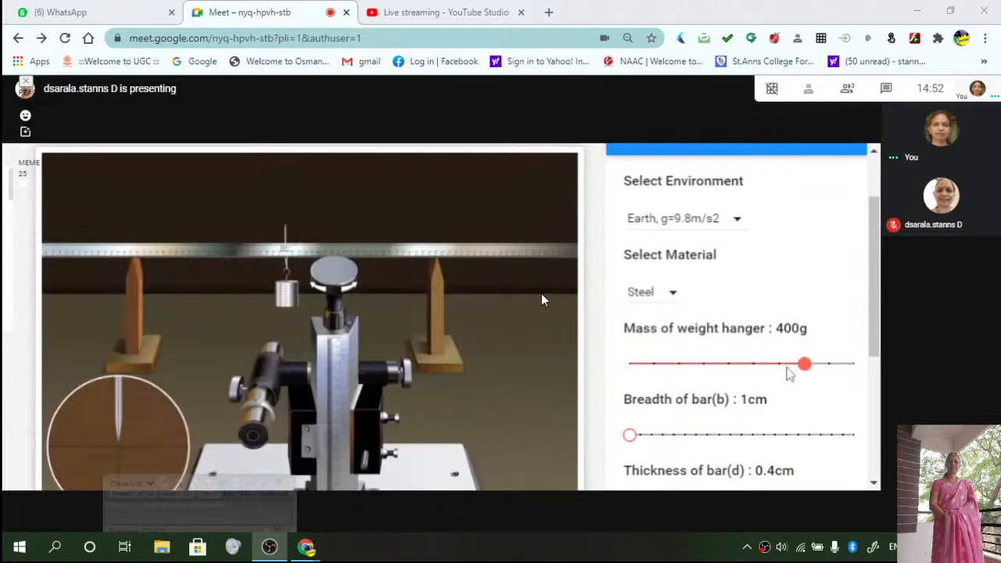
pyautogui.scroll(-3)
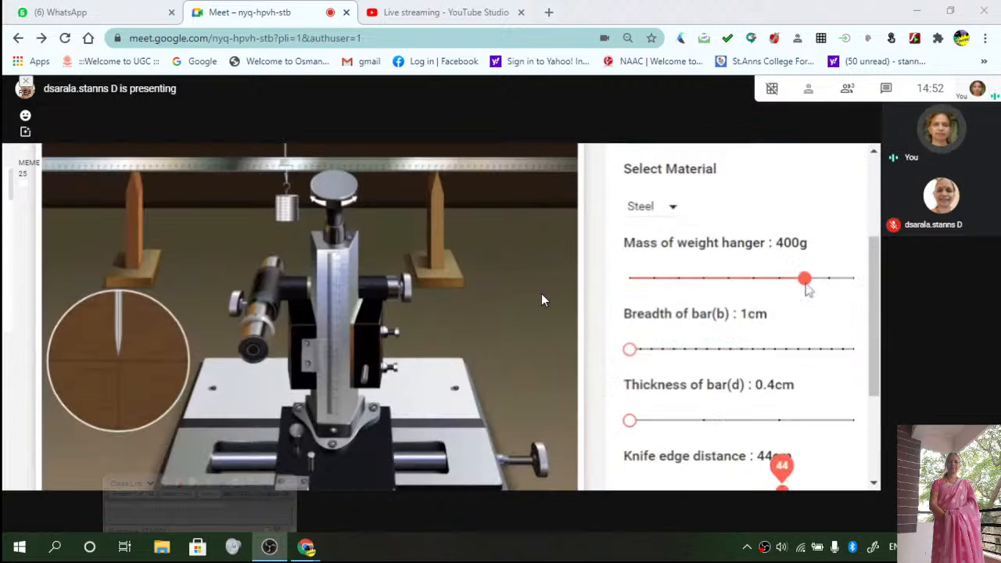
pyautogui.moveTo(804, 279); pyautogui.dragTo(628, 278)
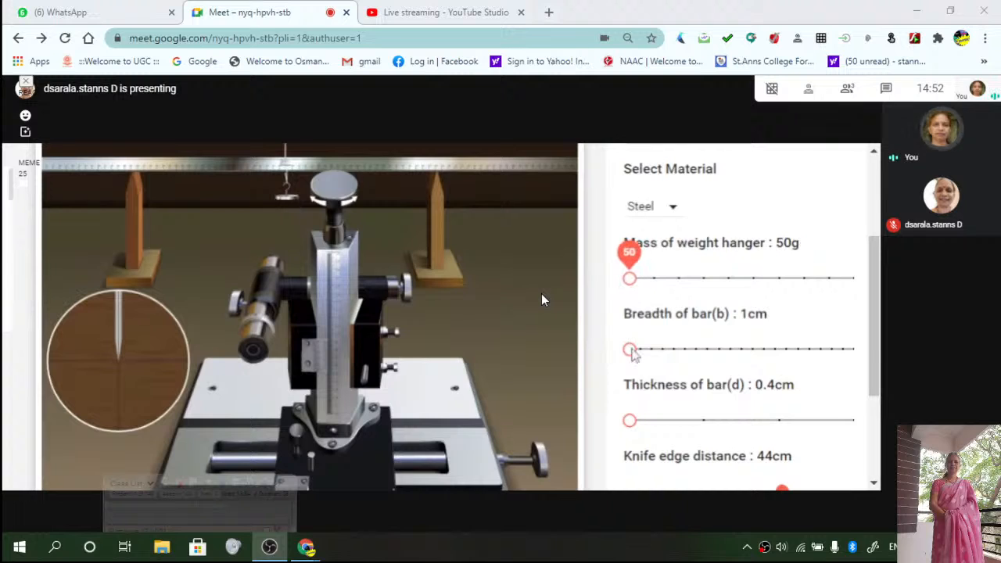
# - Set the bar breadth to 2 cm after trying 3 cm
pyautogui.moveTo(630, 350); pyautogui.dragTo(676, 350)
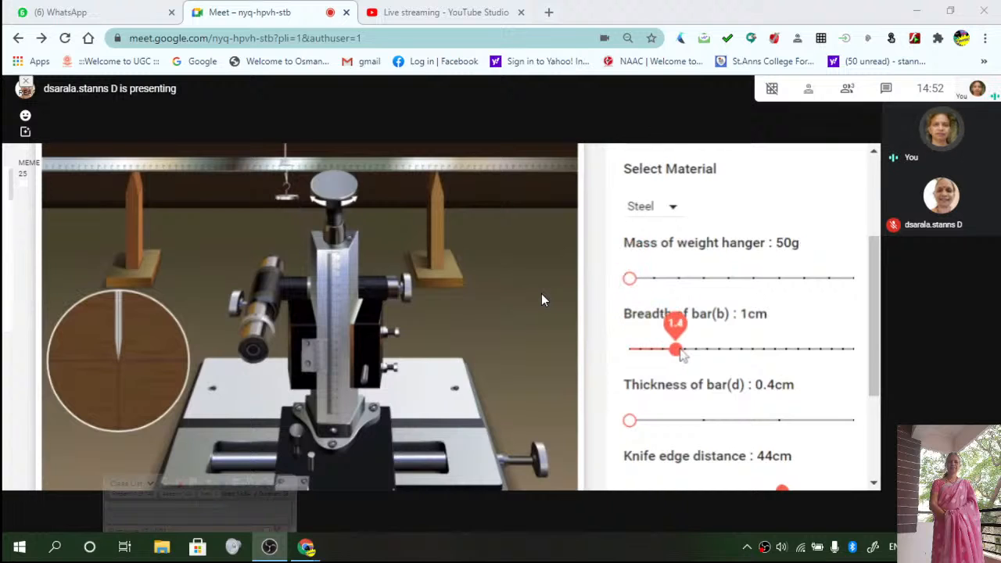
pyautogui.moveTo(676, 348); pyautogui.dragTo(740, 349)
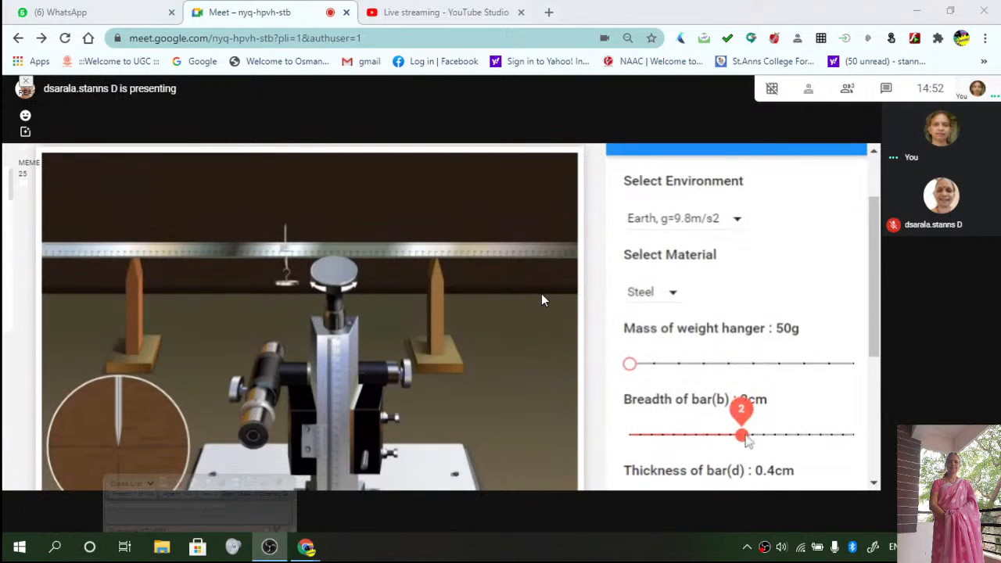
pyautogui.moveTo(741, 435); pyautogui.dragTo(853, 434)
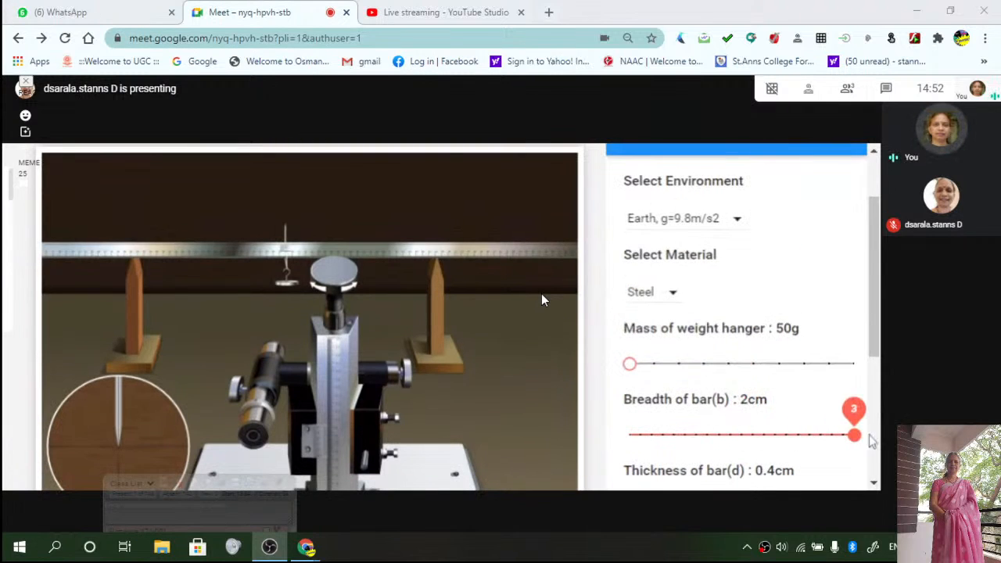
pyautogui.moveTo(854, 435); pyautogui.dragTo(854, 435)
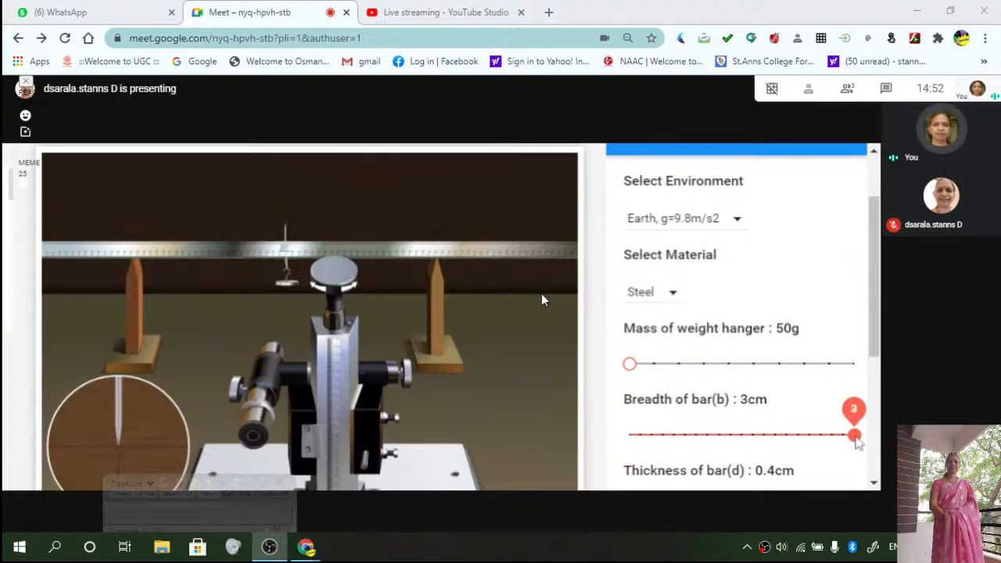
pyautogui.moveTo(854, 435); pyautogui.dragTo(732, 435)
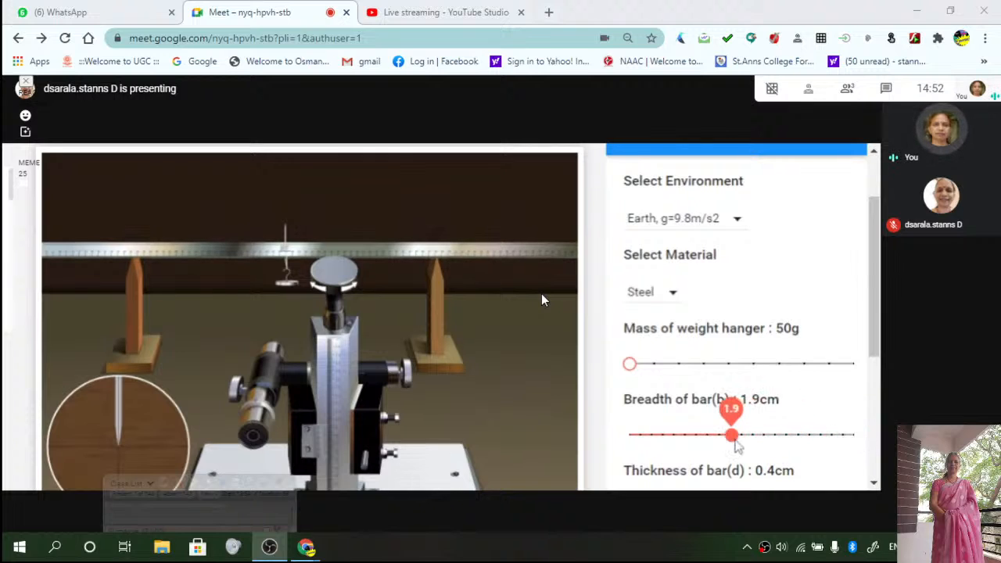
pyautogui.moveTo(732, 435); pyautogui.dragTo(741, 435)
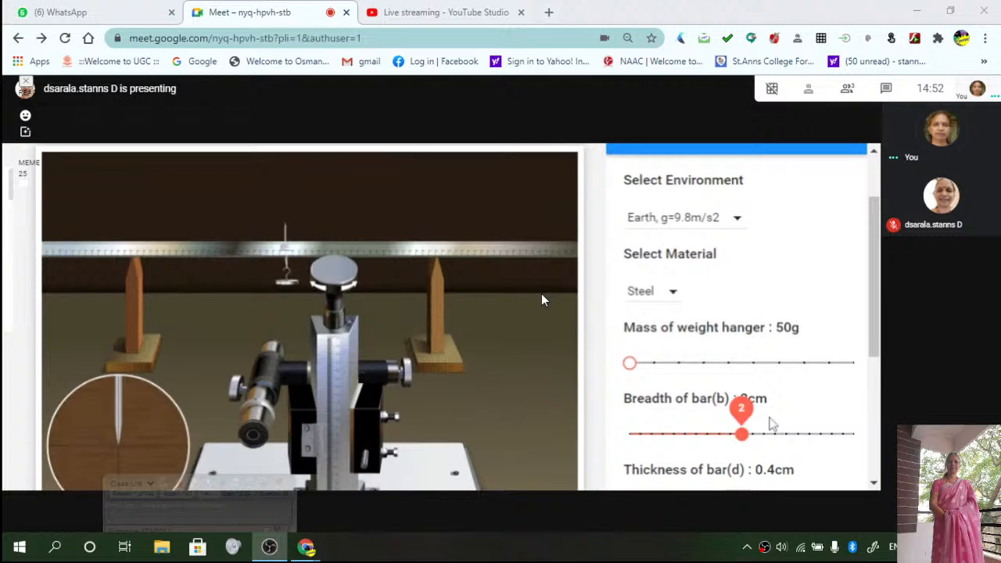
# - Increase the bar thickness to about 0.5 cm
pyautogui.scroll(-3)
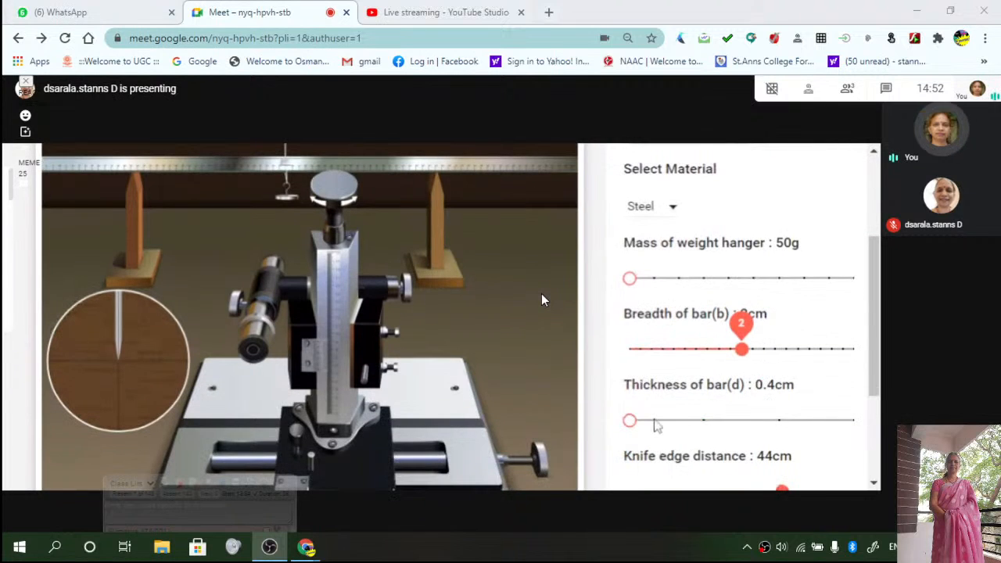
pyautogui.moveTo(628, 419); pyautogui.dragTo(735, 419)
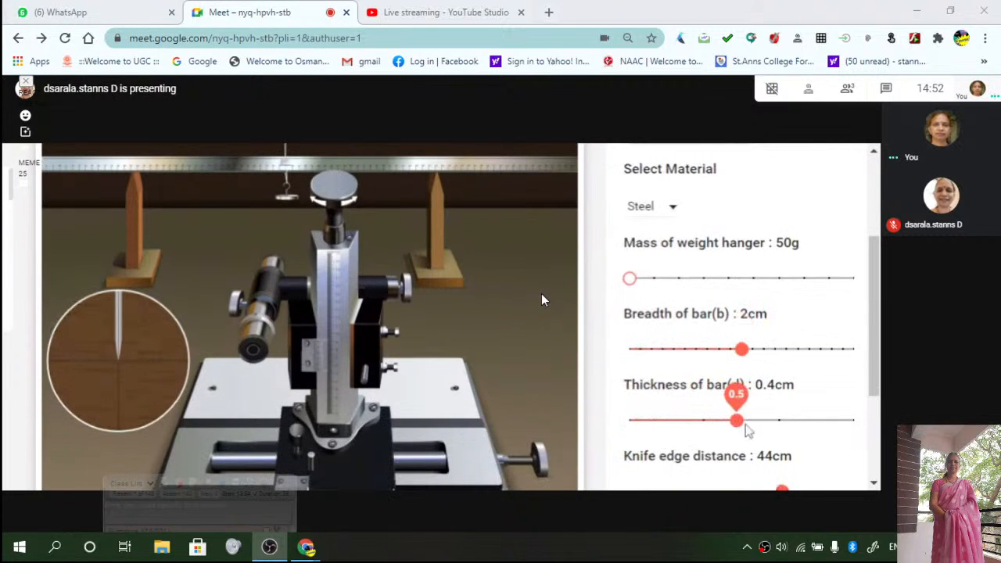
pyautogui.moveTo(735, 419); pyautogui.dragTo(752, 419)
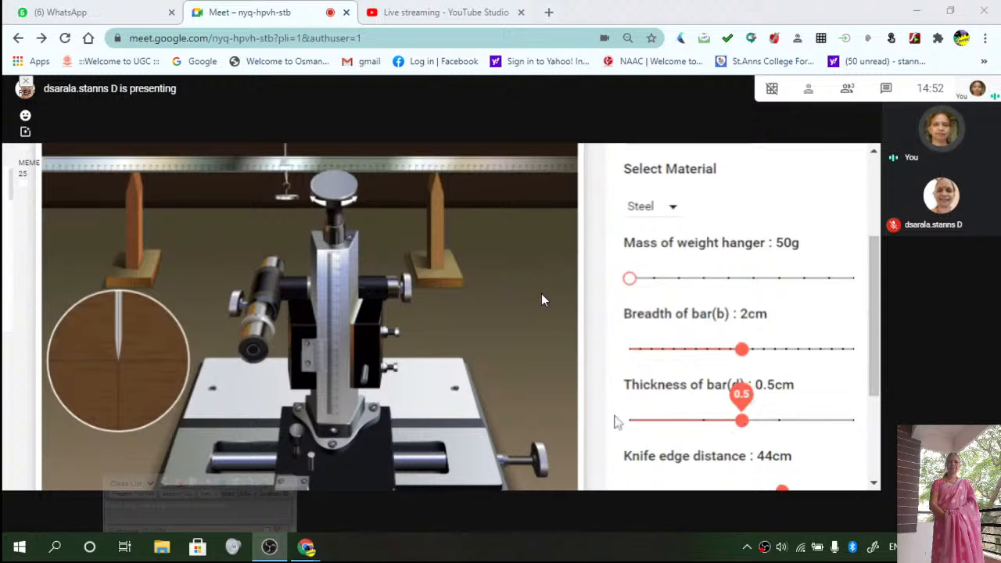
pyautogui.scroll(-3)
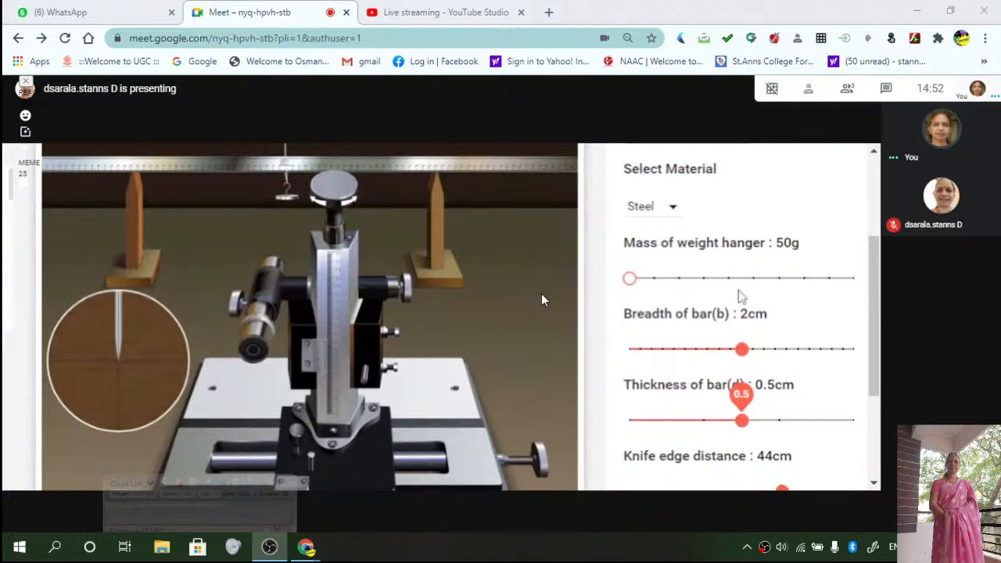
pyautogui.scroll(-3)
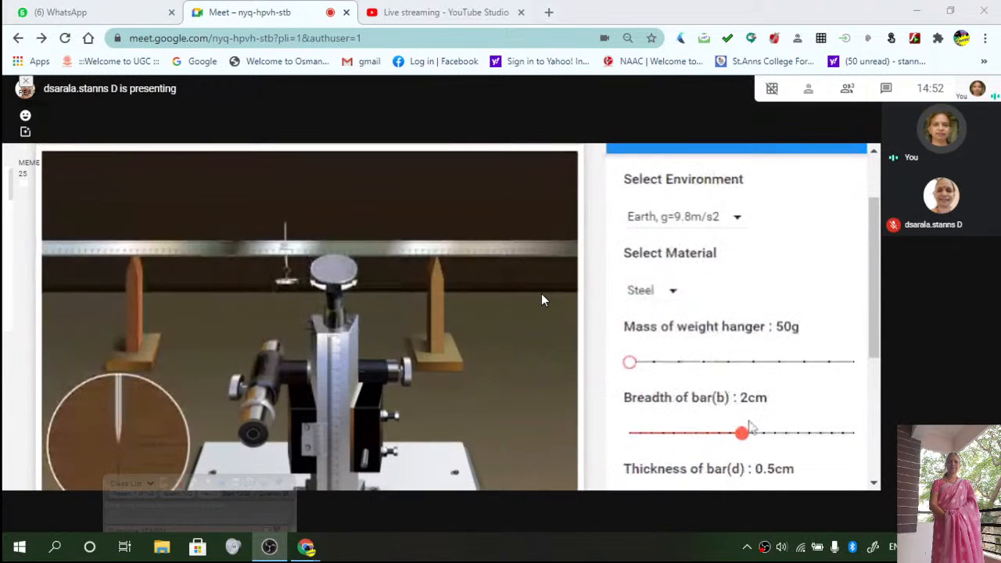
pyautogui.scroll(-3)
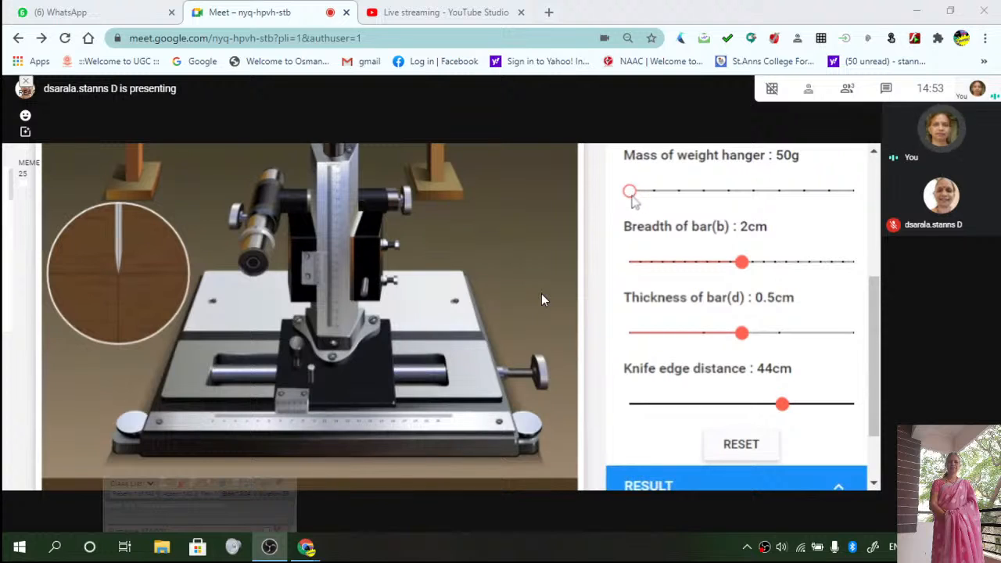
pyautogui.moveTo(630, 190); pyautogui.dragTo(653, 191)
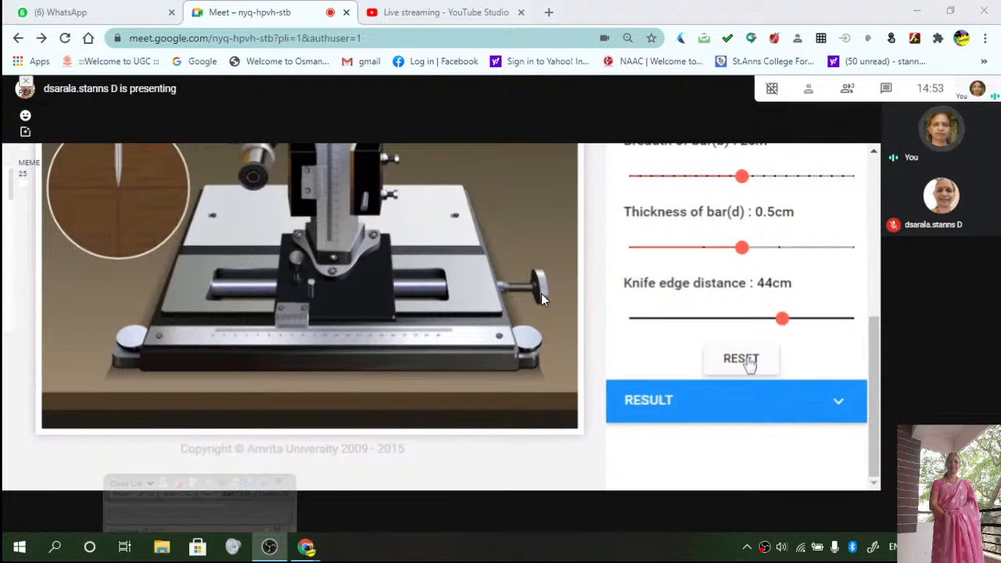
# - Reset the experiment to defaults and set the hanger mass to 100 g on wood
pyautogui.click(741, 358)
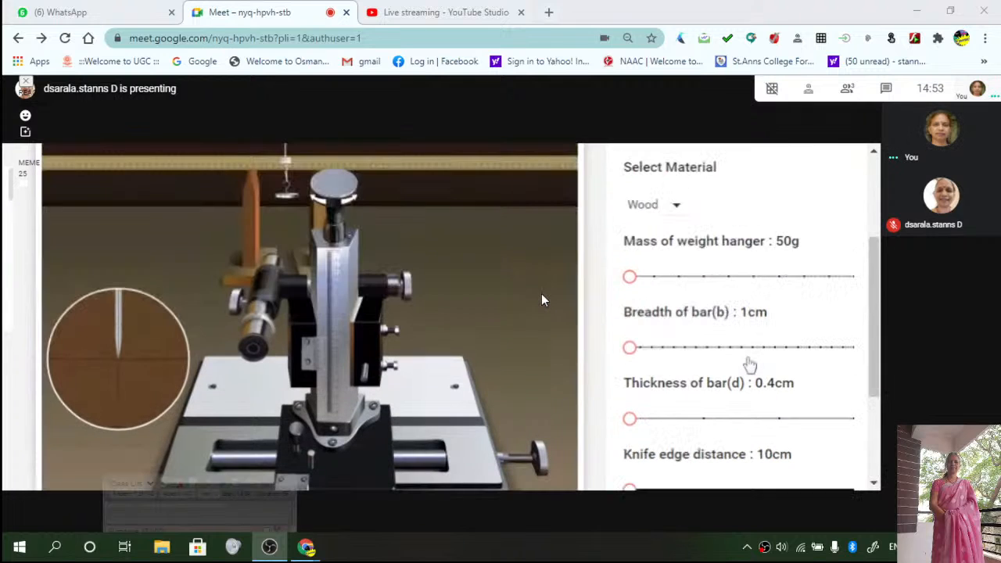
pyautogui.moveTo(629, 275); pyautogui.dragTo(644, 276)
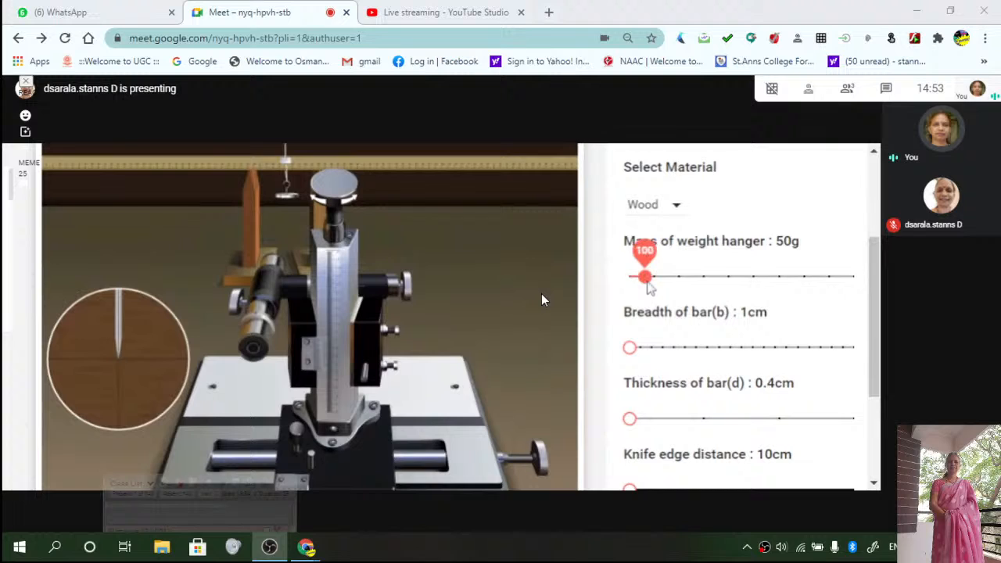
pyautogui.moveTo(644, 275); pyautogui.dragTo(653, 275)
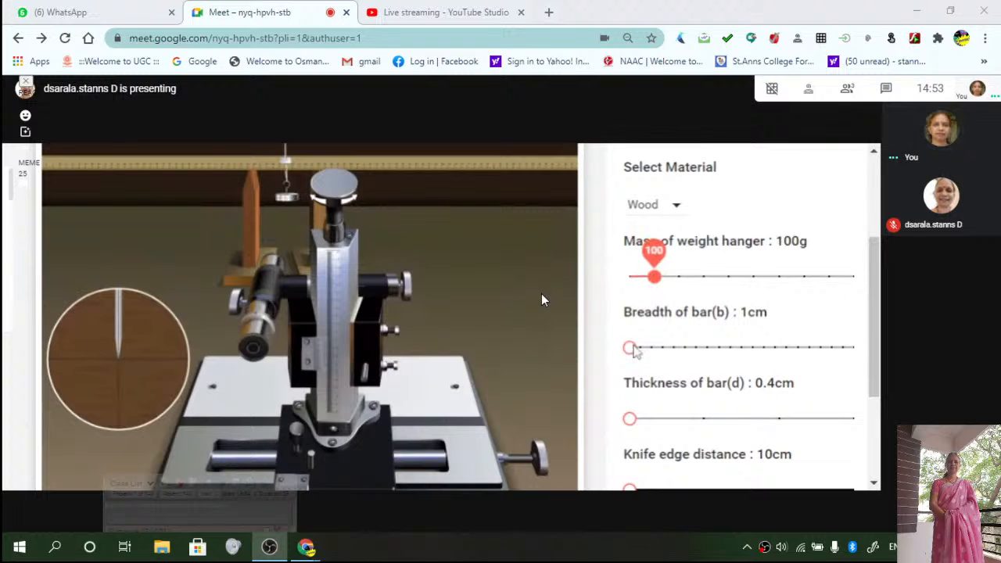
# - Set breadth 1.9 cm, thickness 0.5 cm and increase the knife-edge distance
pyautogui.moveTo(630, 347); pyautogui.dragTo(732, 347)
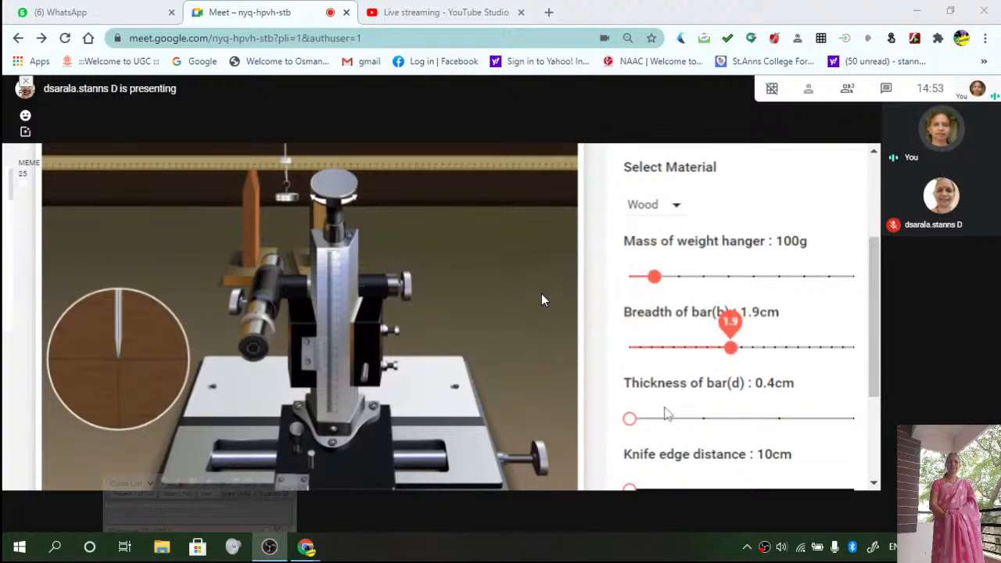
pyautogui.moveTo(628, 419); pyautogui.dragTo(743, 419)
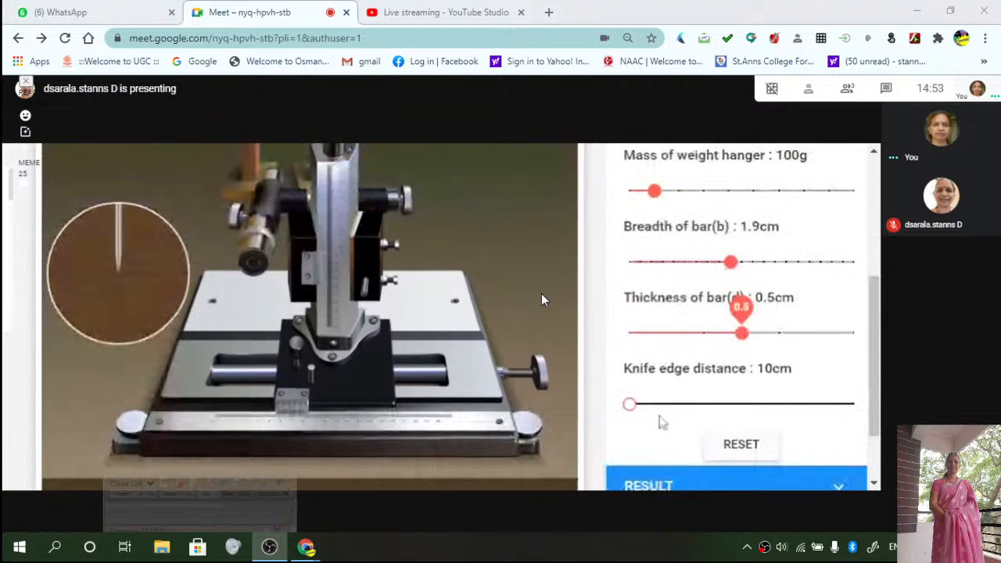
pyautogui.moveTo(628, 403); pyautogui.dragTo(756, 403)
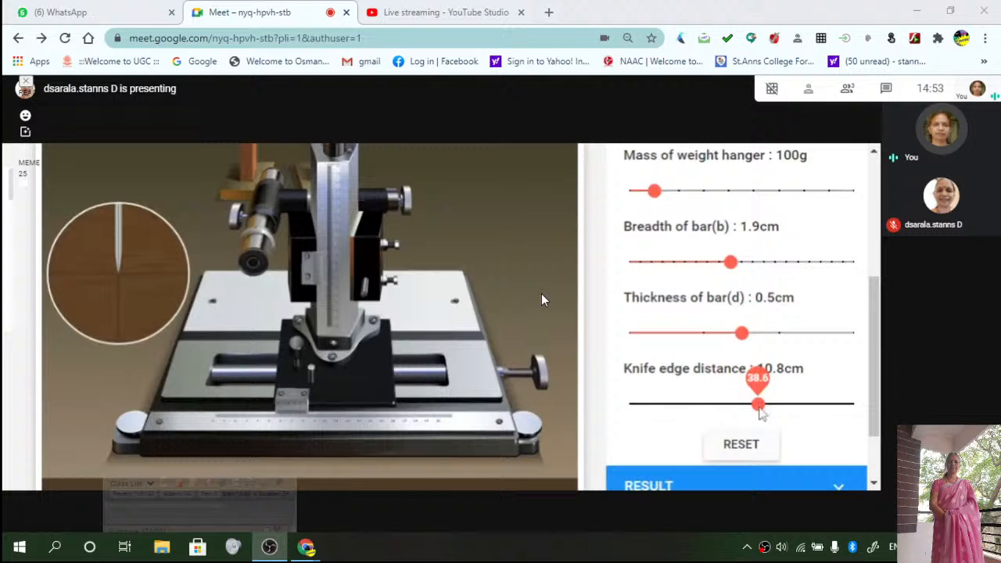
pyautogui.moveTo(756, 403); pyautogui.dragTo(764, 403)
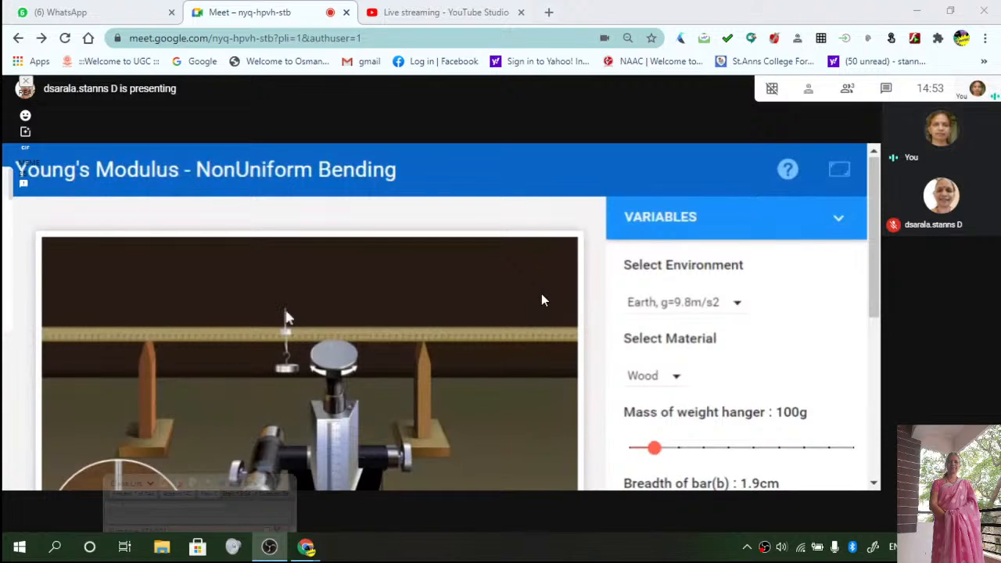
pyautogui.moveTo(284, 373)
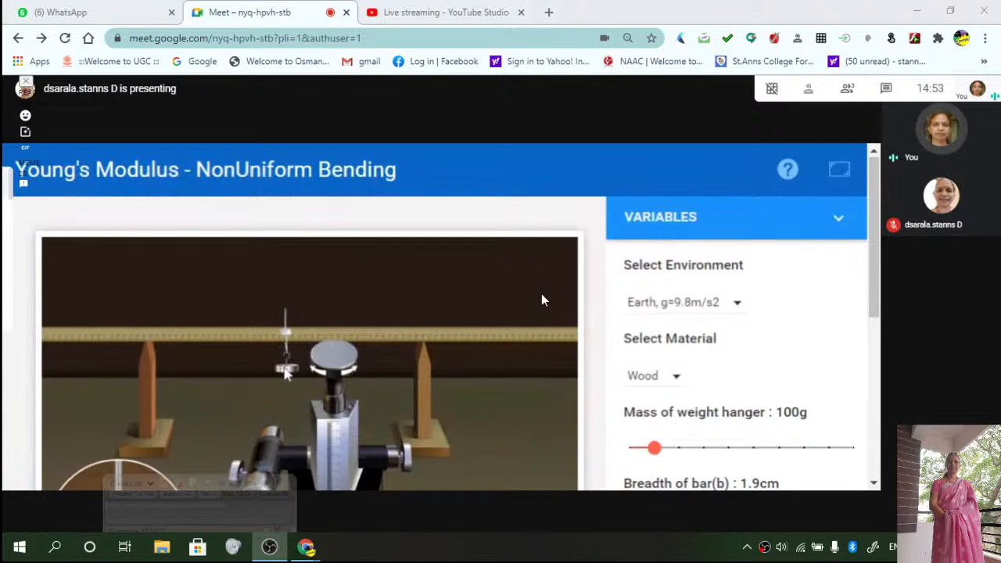
pyautogui.scroll(-3)
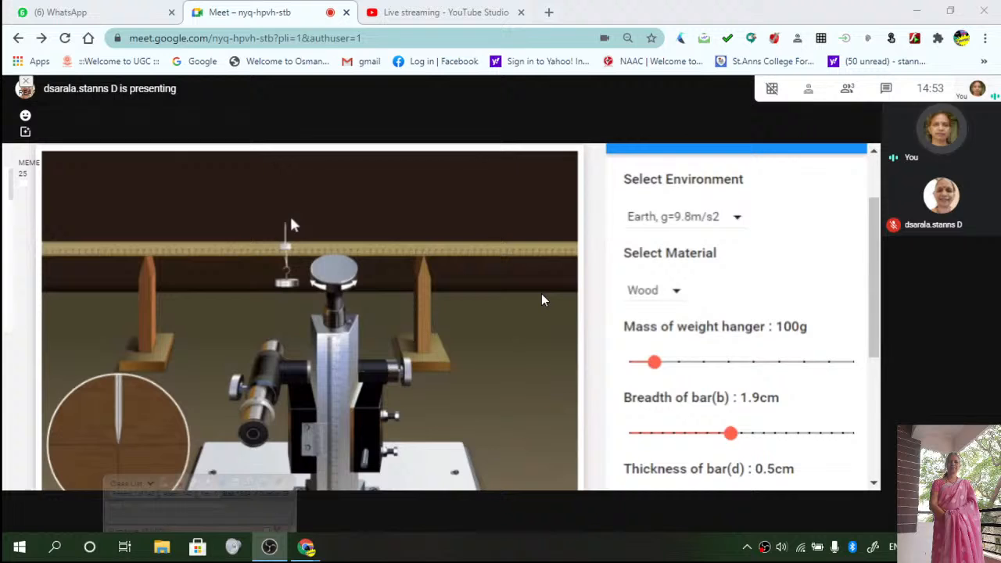
pyautogui.moveTo(285, 225)
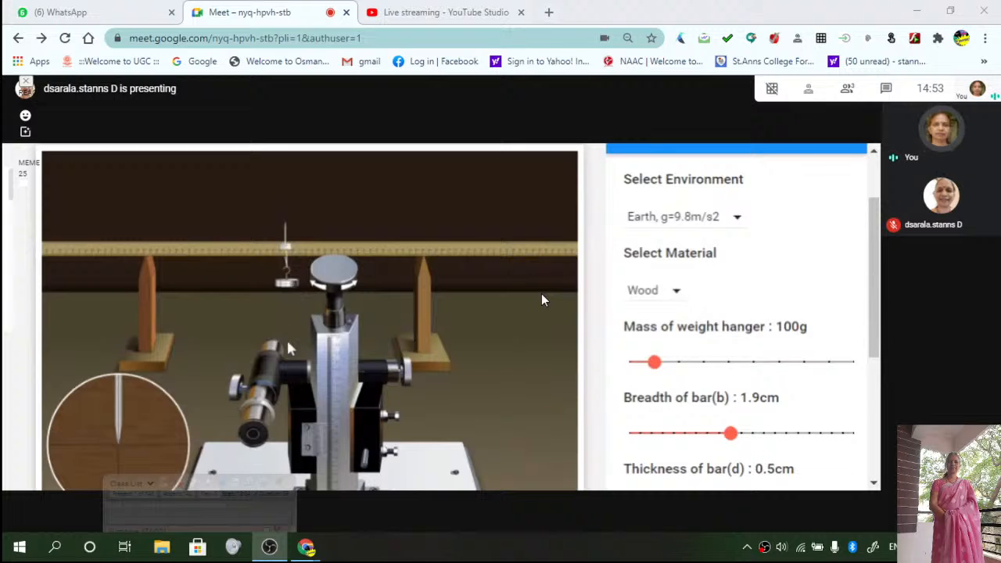
pyautogui.moveTo(269, 347)
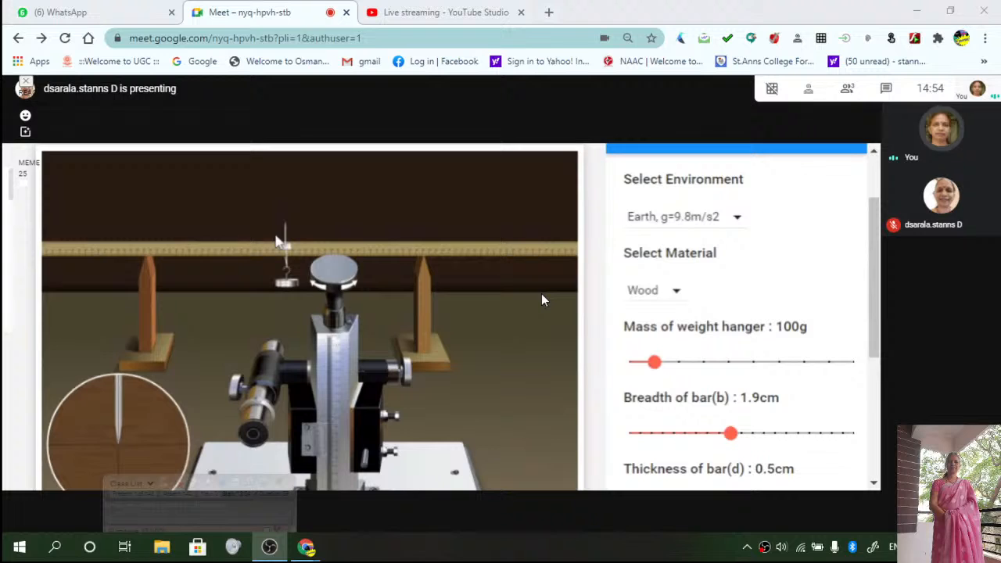
pyautogui.moveTo(253, 269)
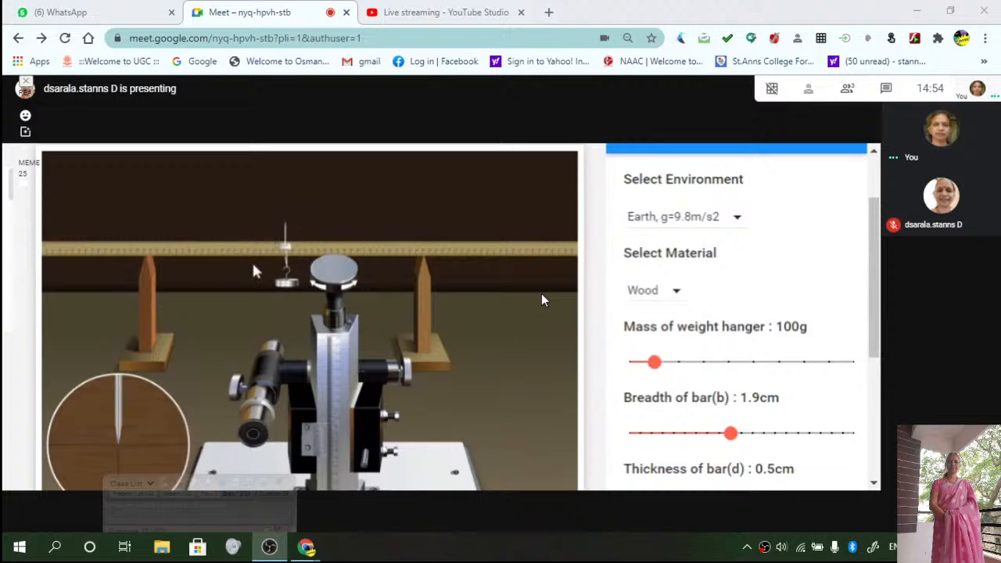
pyautogui.moveTo(106, 452)
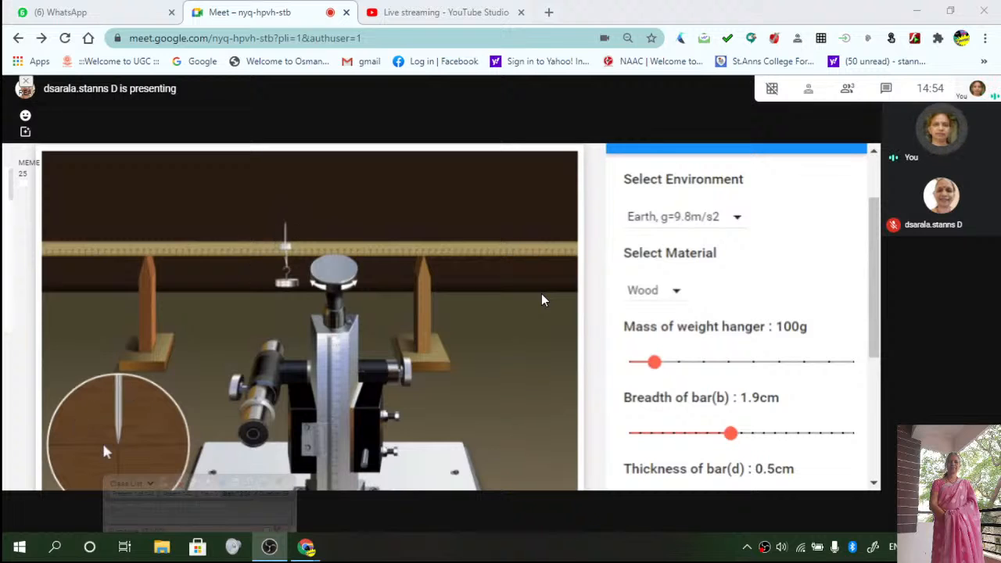
pyautogui.moveTo(150, 435)
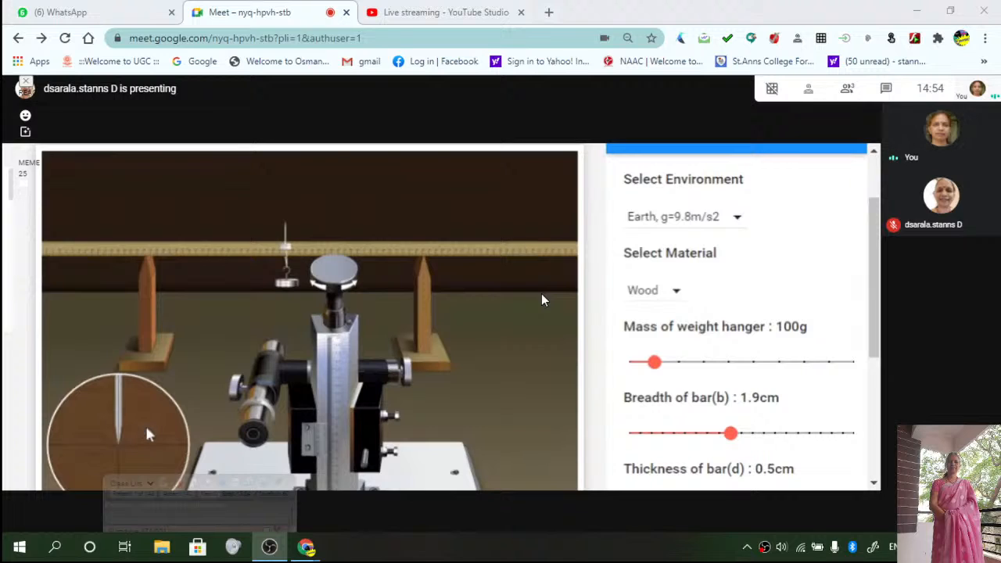
pyautogui.moveTo(275, 319)
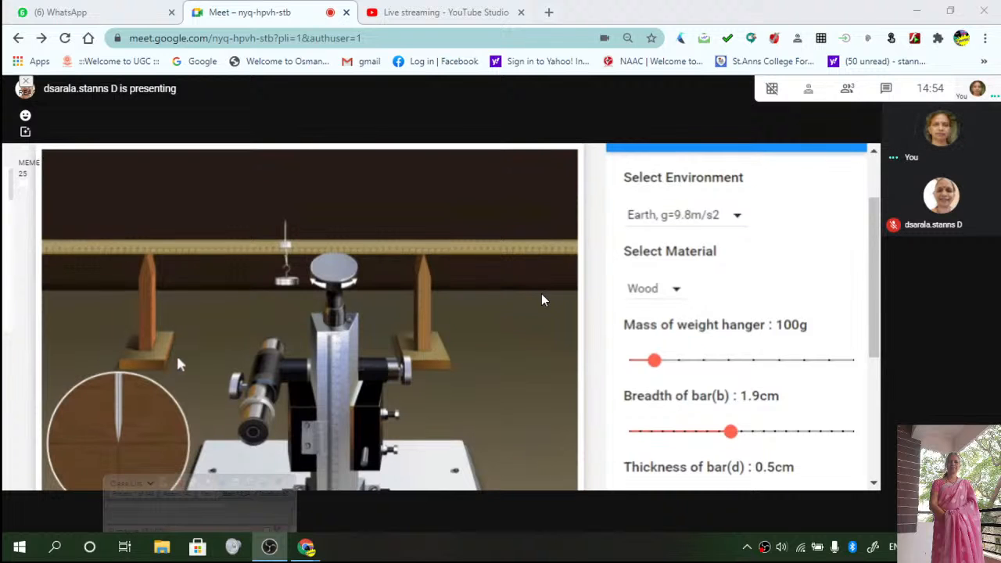
pyautogui.scroll(-3)
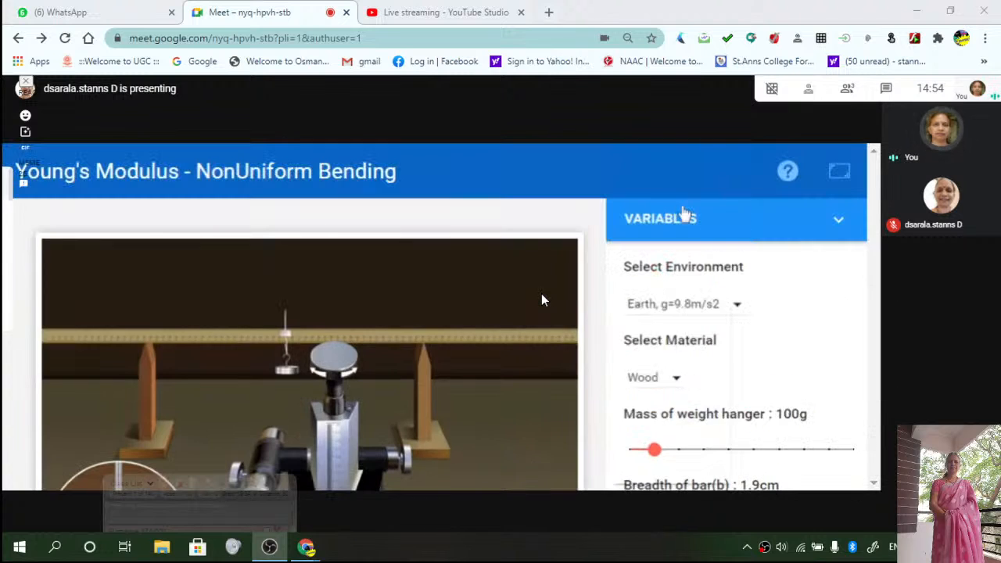
# - Select Copper as the bar material in the Variables panel
pyautogui.click(653, 377)
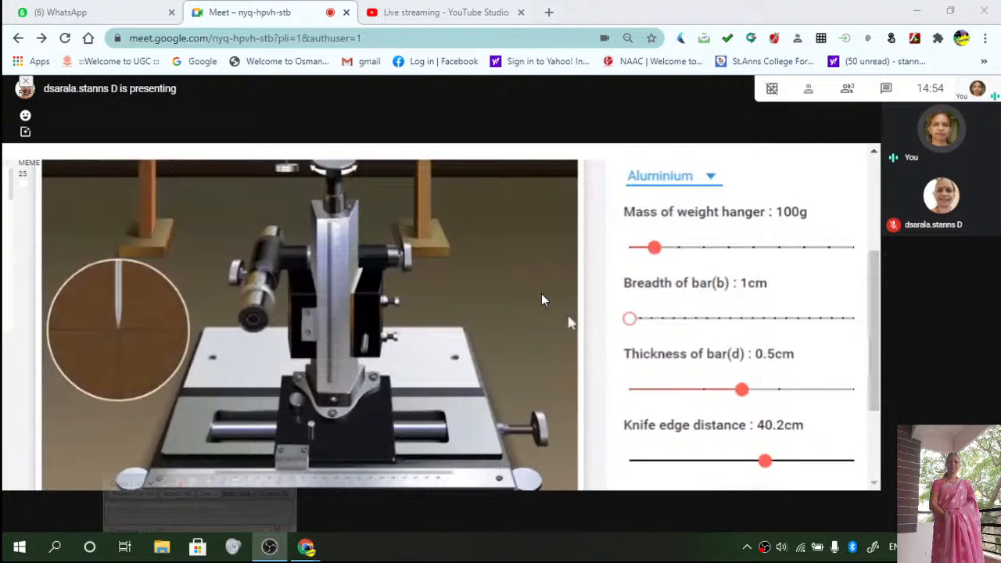
pyautogui.scroll(-3)
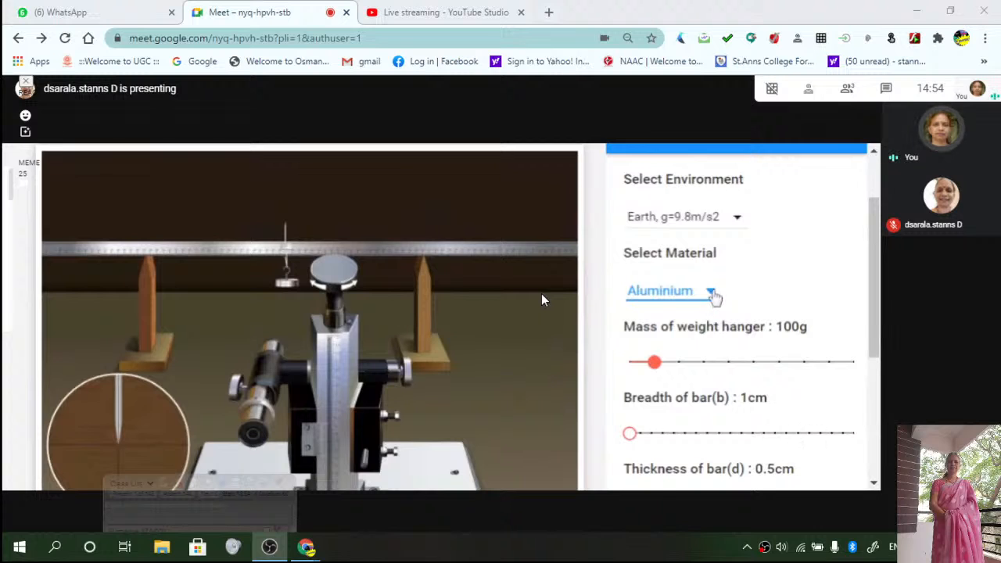
pyautogui.click(659, 290)
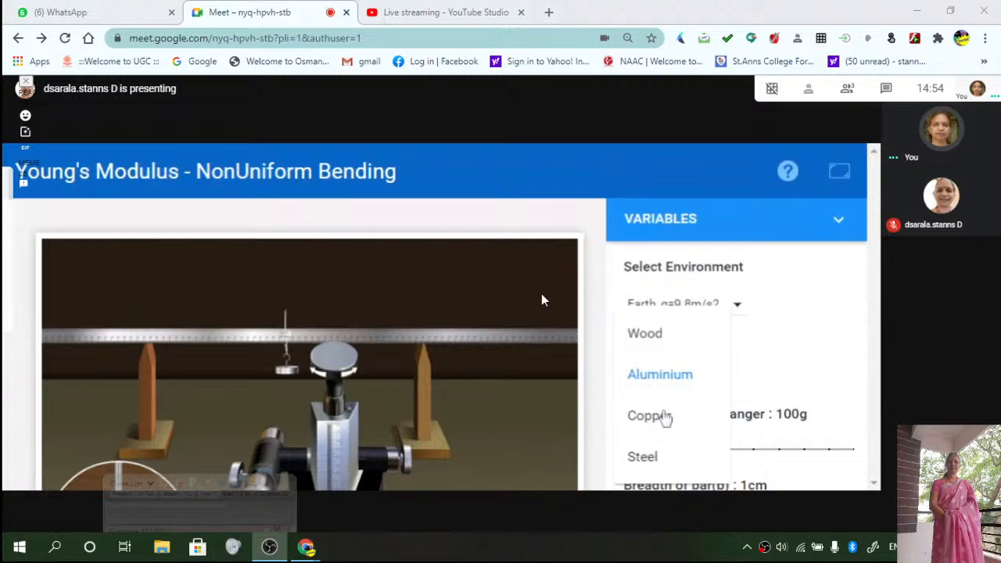
pyautogui.click(649, 413)
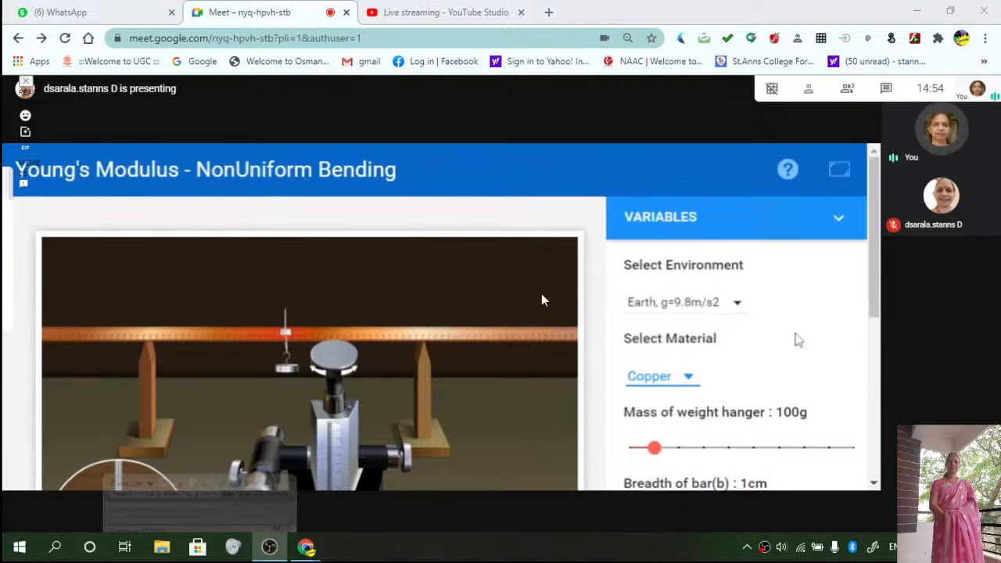
pyautogui.scroll(-3)
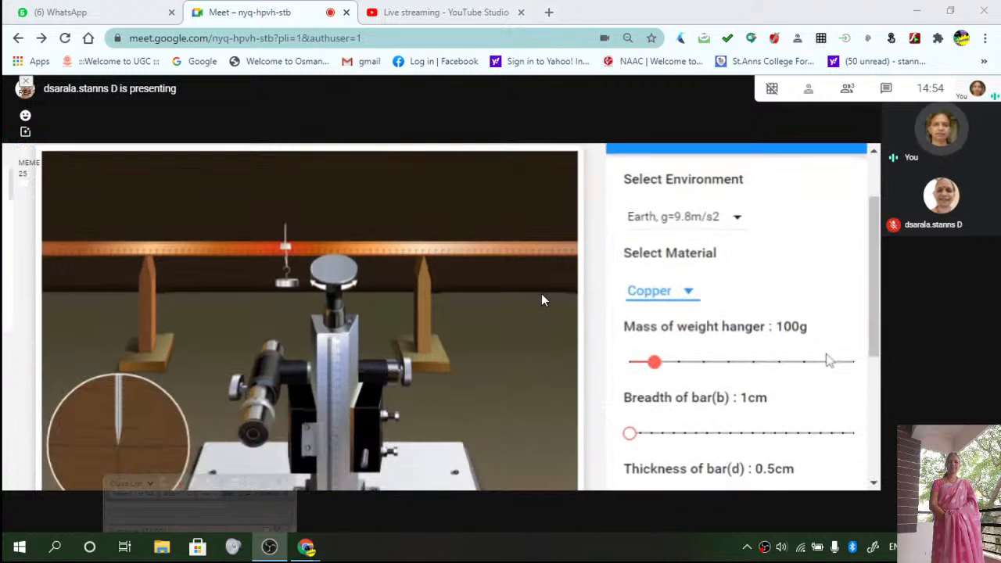
pyautogui.scroll(-3)
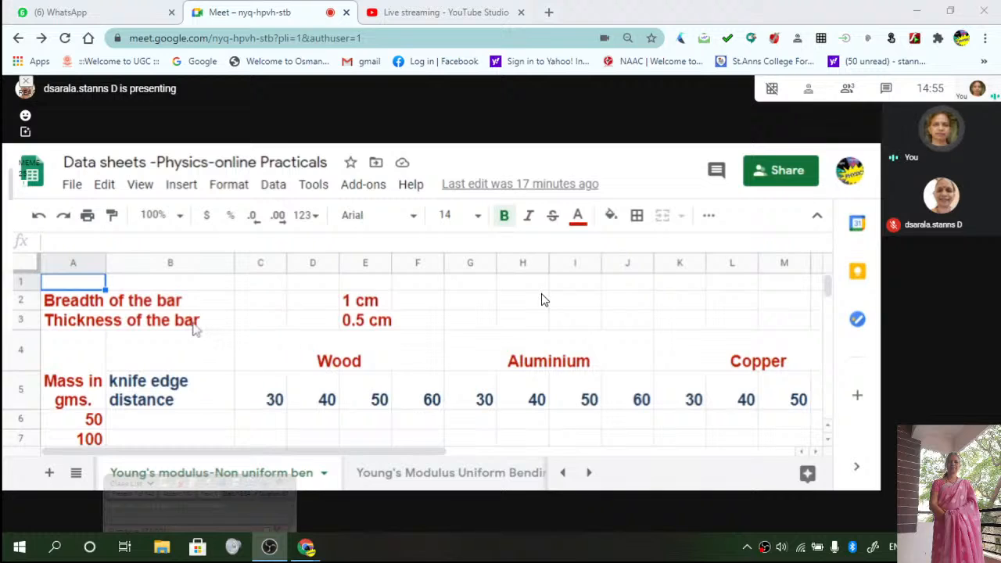
pyautogui.moveTo(544, 300)
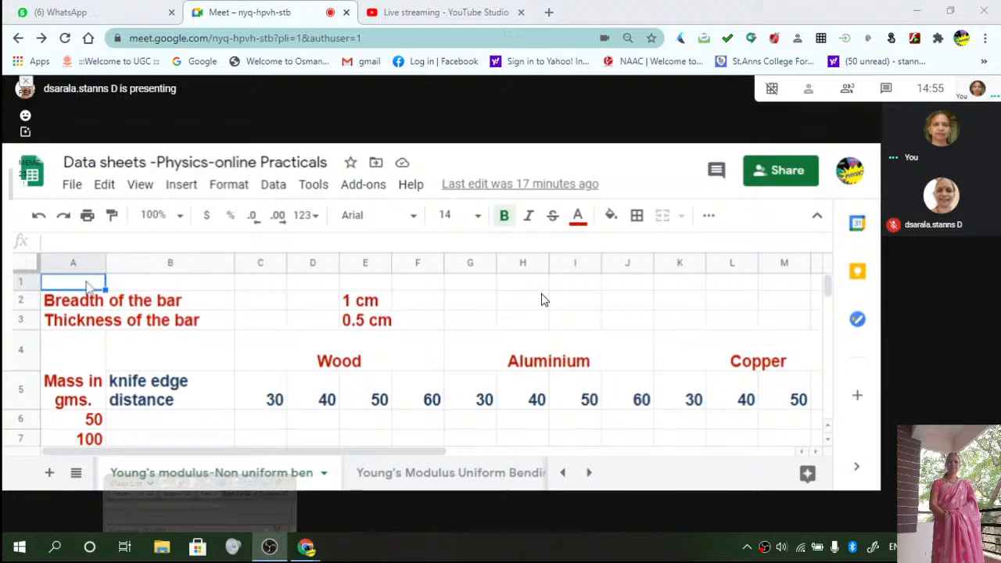
# - Type "to determine the youngs modulus" in cell A1 of the Non uniform bending tab
pyautogui.write('to')
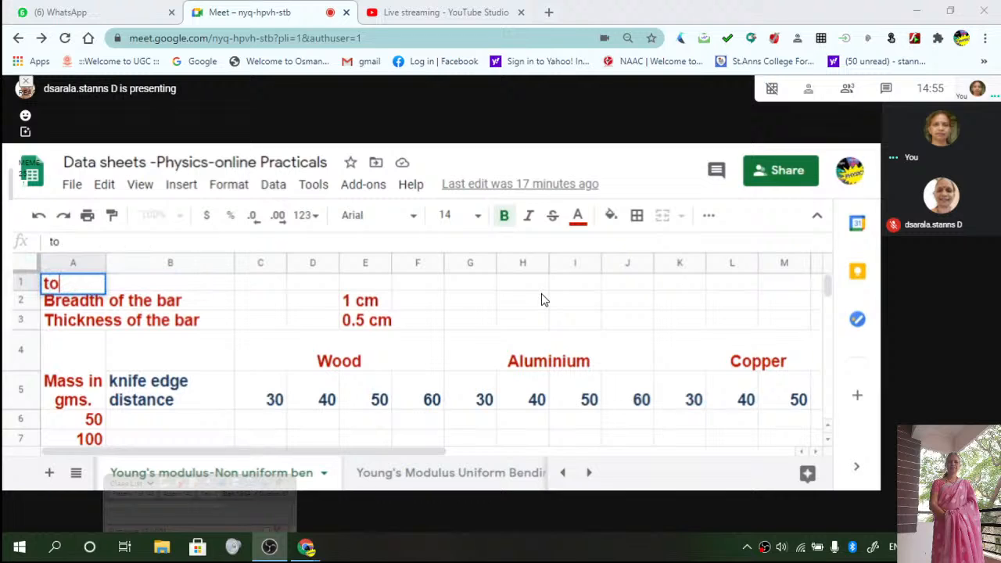
pyautogui.write('dete')
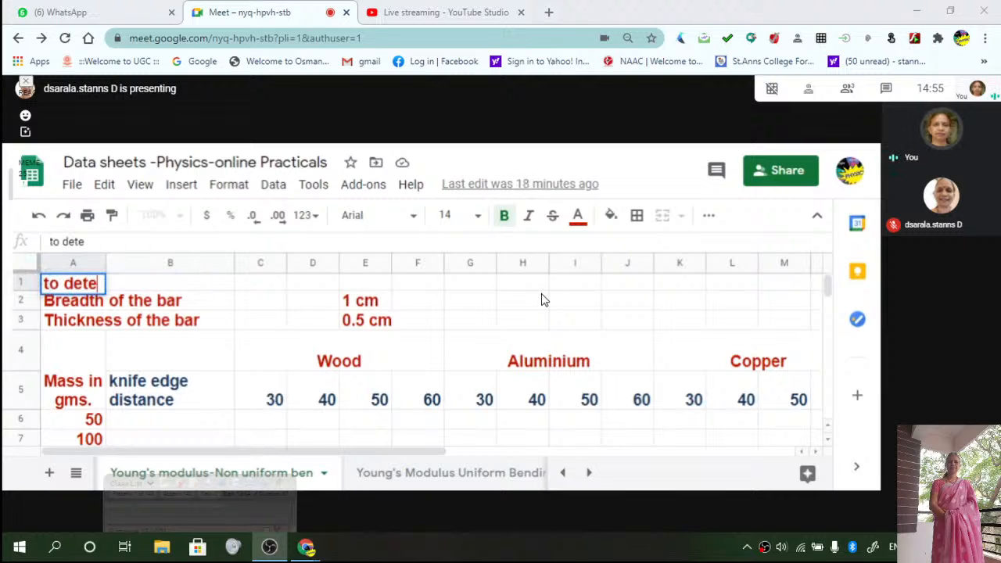
pyautogui.write('rmine th')
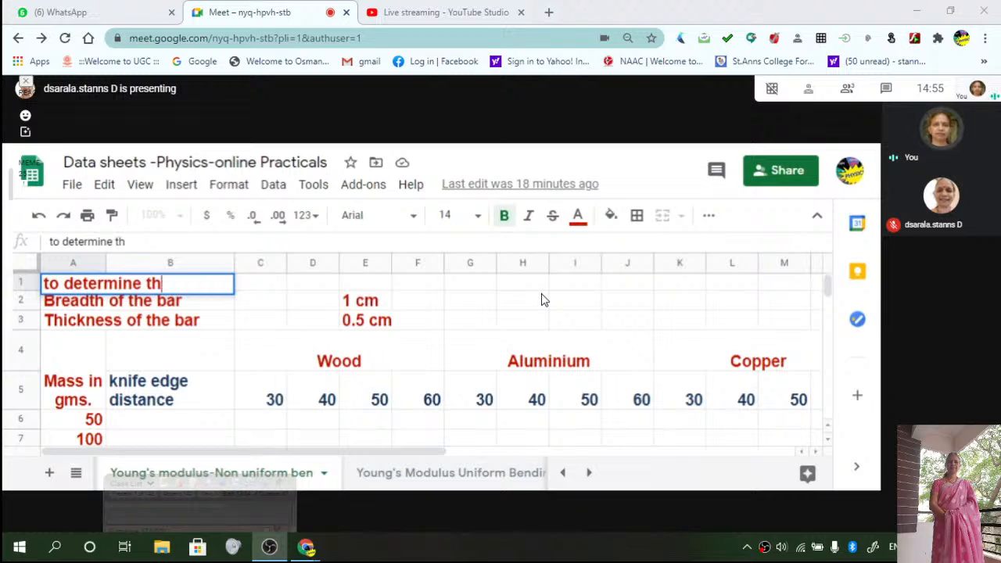
pyautogui.write('e')
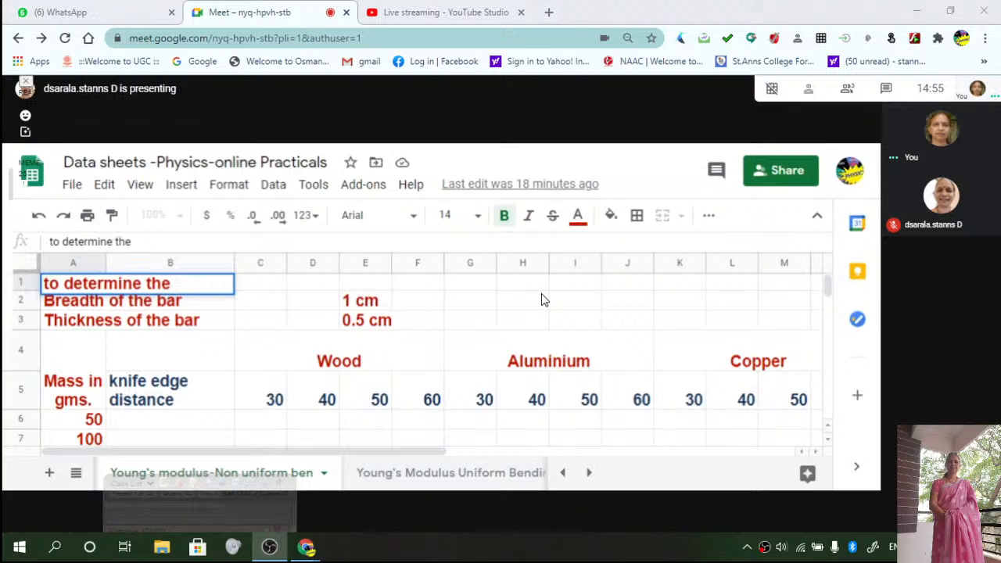
pyautogui.write('youngs mod')
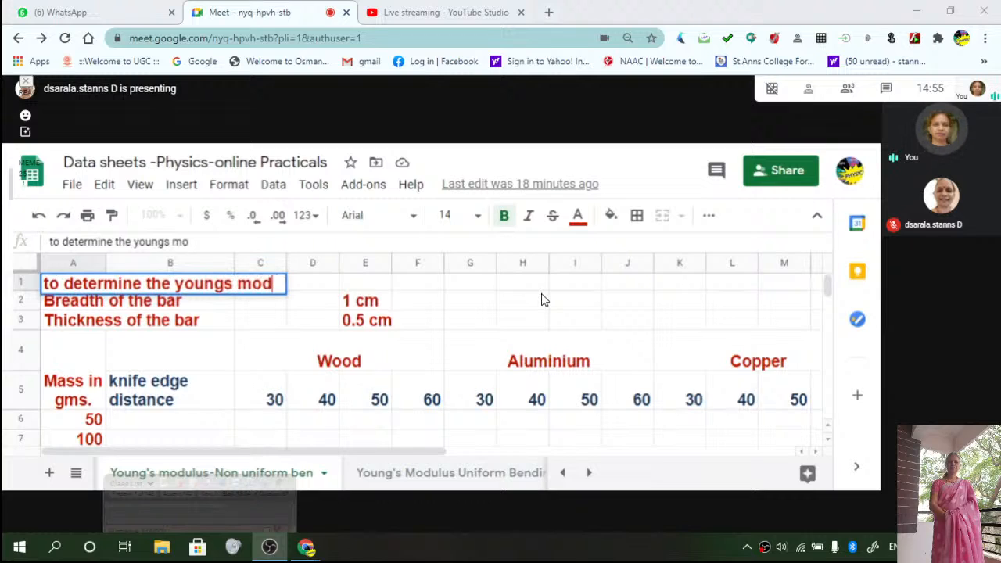
pyautogui.write('ulus')
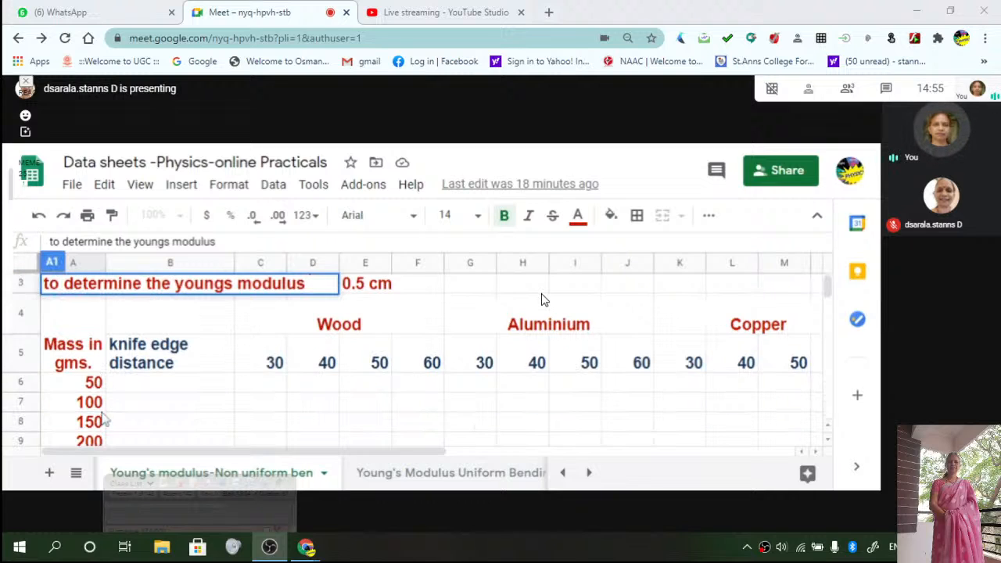
# - Scroll through the Young's Modulus Uniform Bending sheet's Wood, Aluminium and Copper table
pyautogui.scroll(-3)
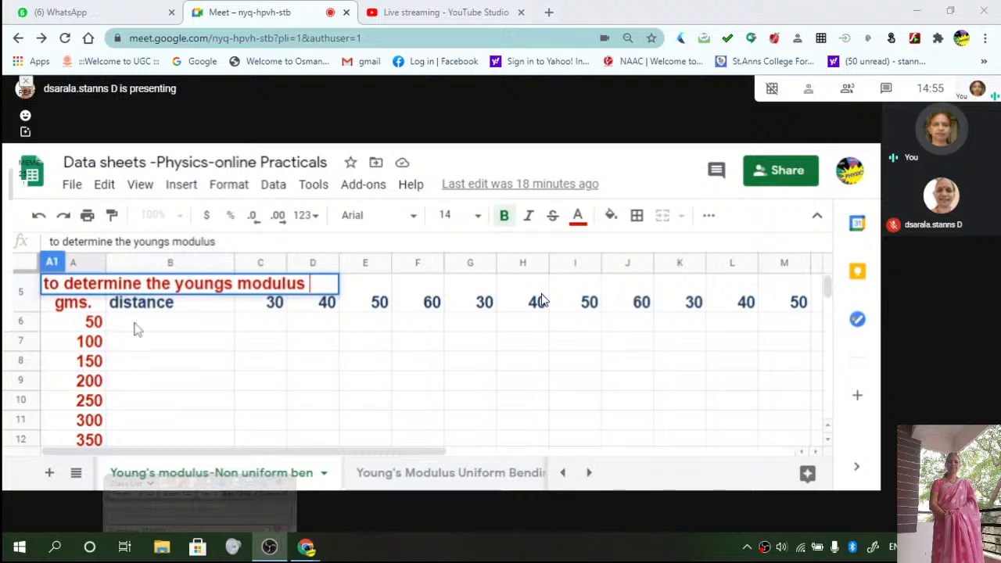
pyautogui.moveTo(654, 362)
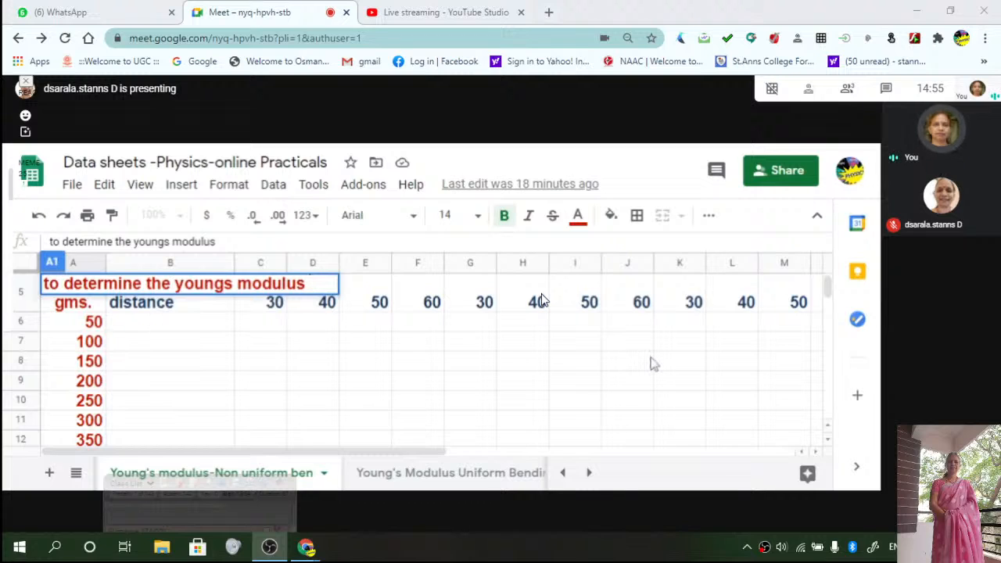
pyautogui.moveTo(798, 375)
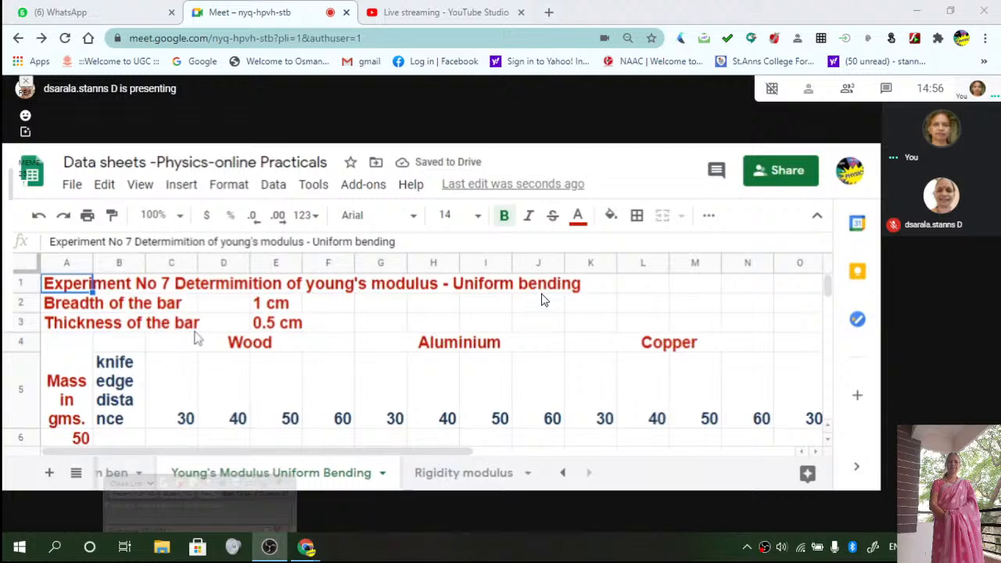
pyautogui.scroll(-3)
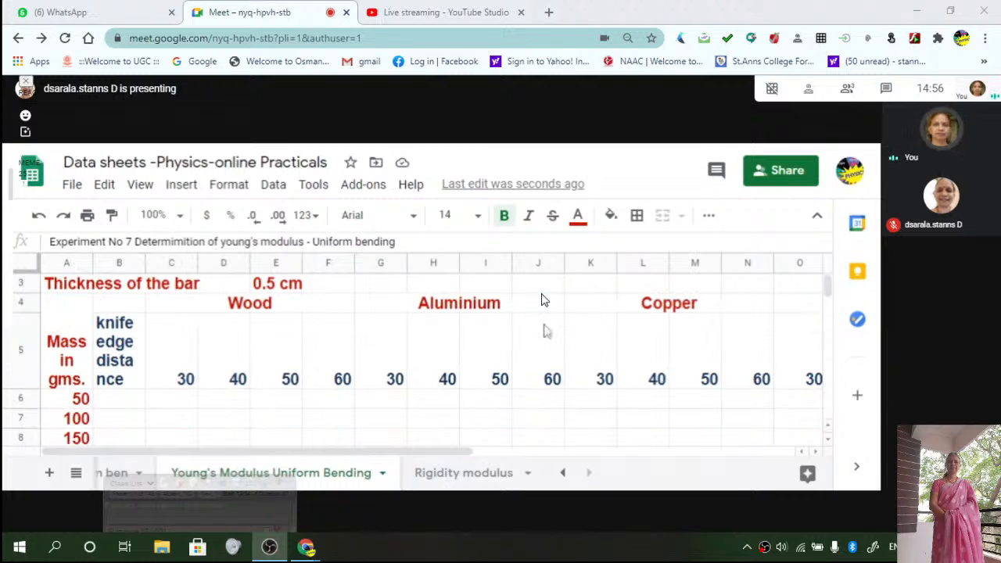
pyautogui.moveTo(394, 384)
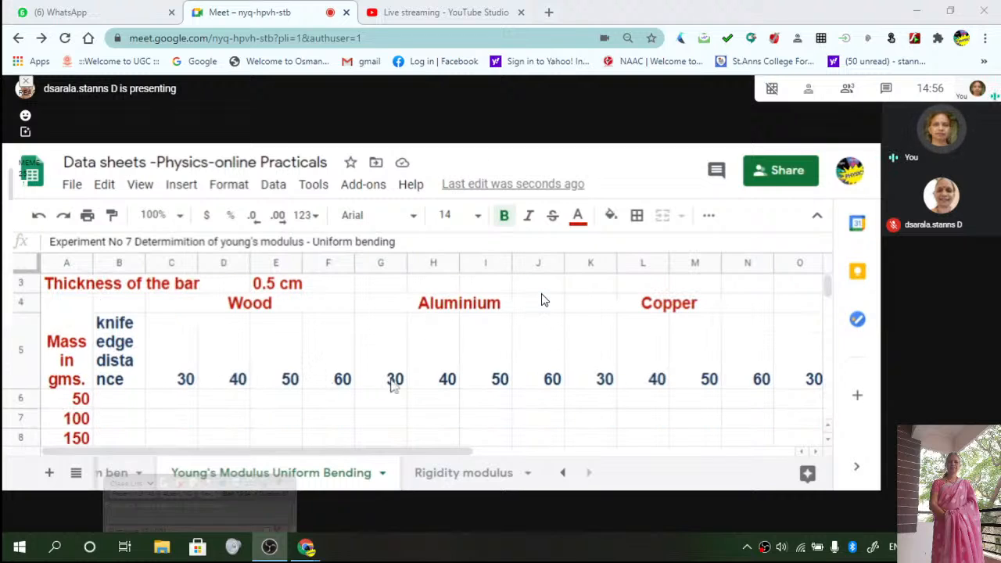
pyautogui.scroll(-3)
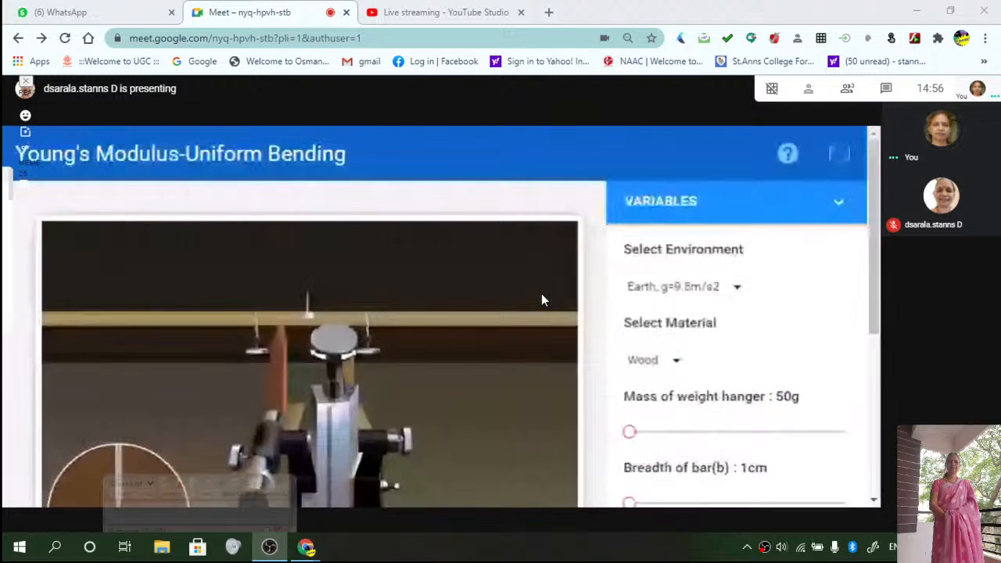
# - Set the wooden bar's breadth to 2 cm and thickness to 0.5 cm
pyautogui.scroll(-3)
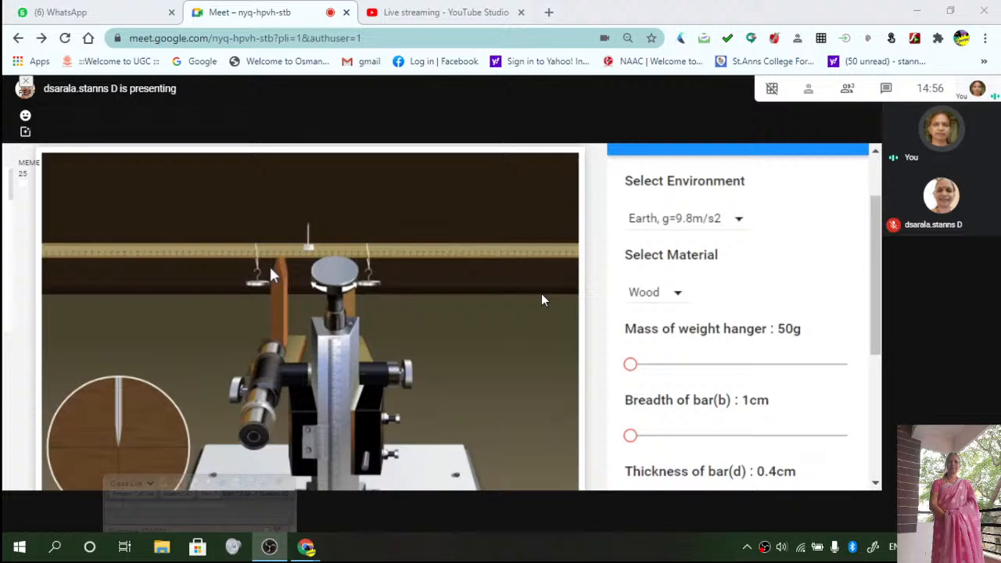
pyautogui.scroll(-3)
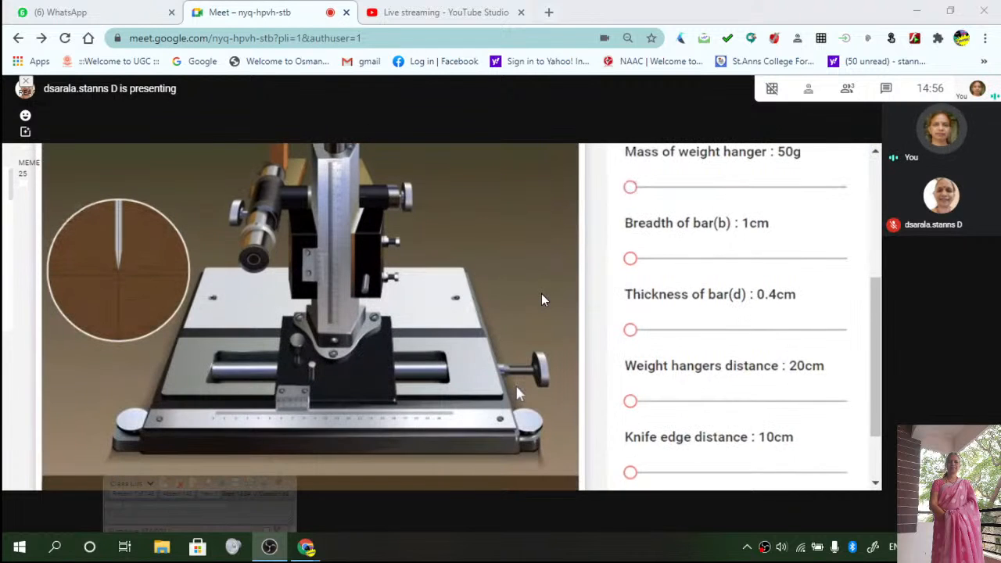
pyautogui.scroll(-3)
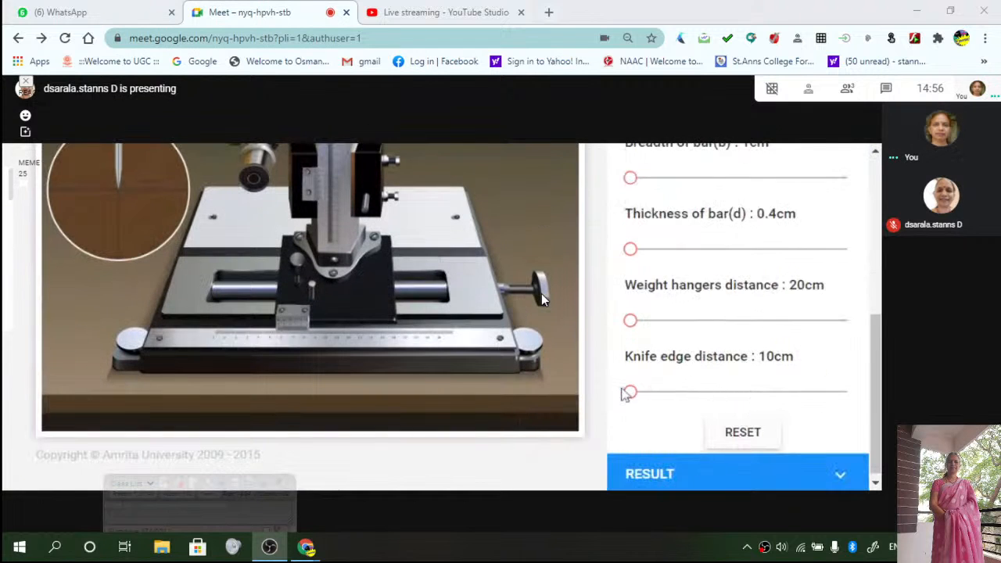
pyautogui.moveTo(682, 399)
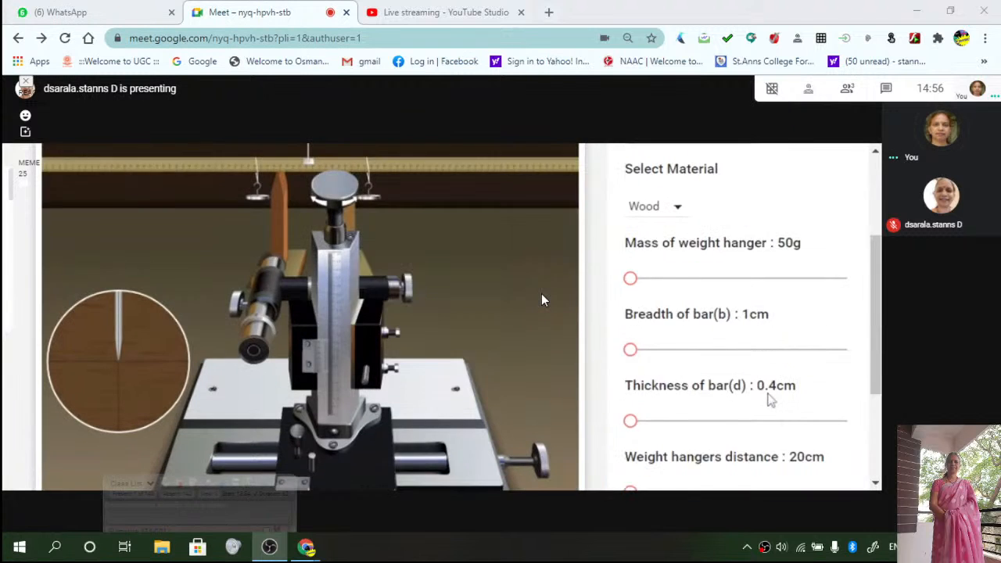
pyautogui.scroll(-3)
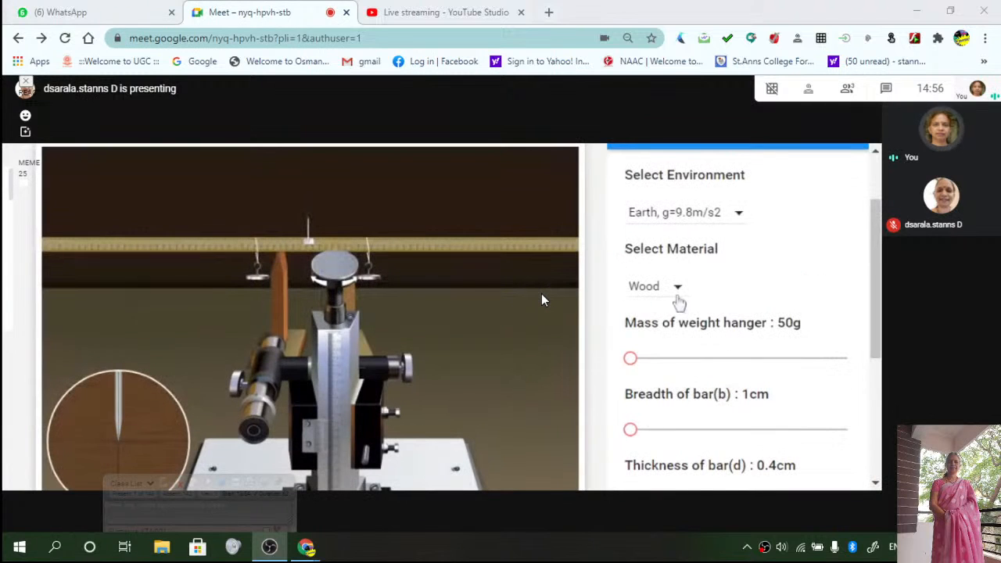
pyautogui.click(655, 285)
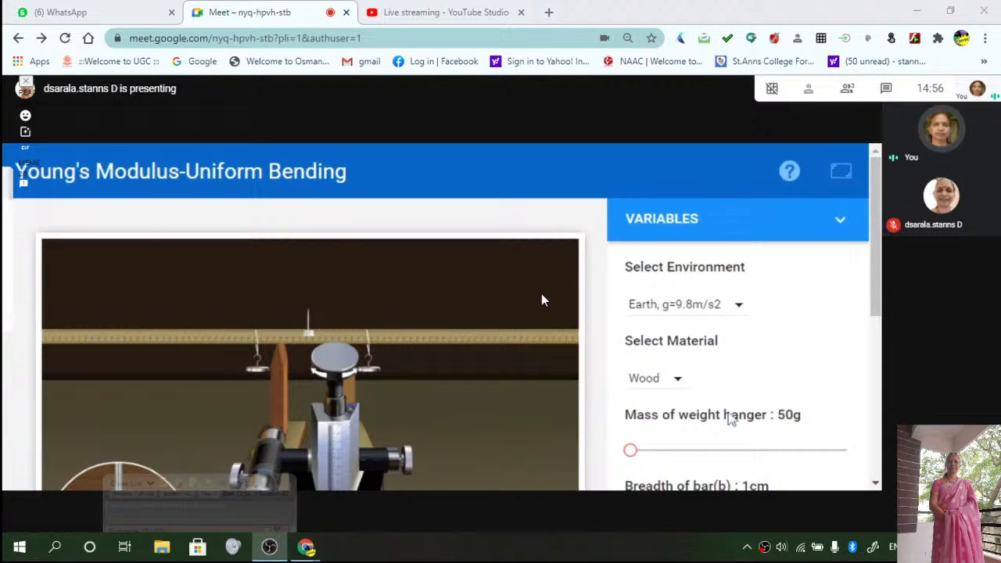
pyautogui.scroll(-3)
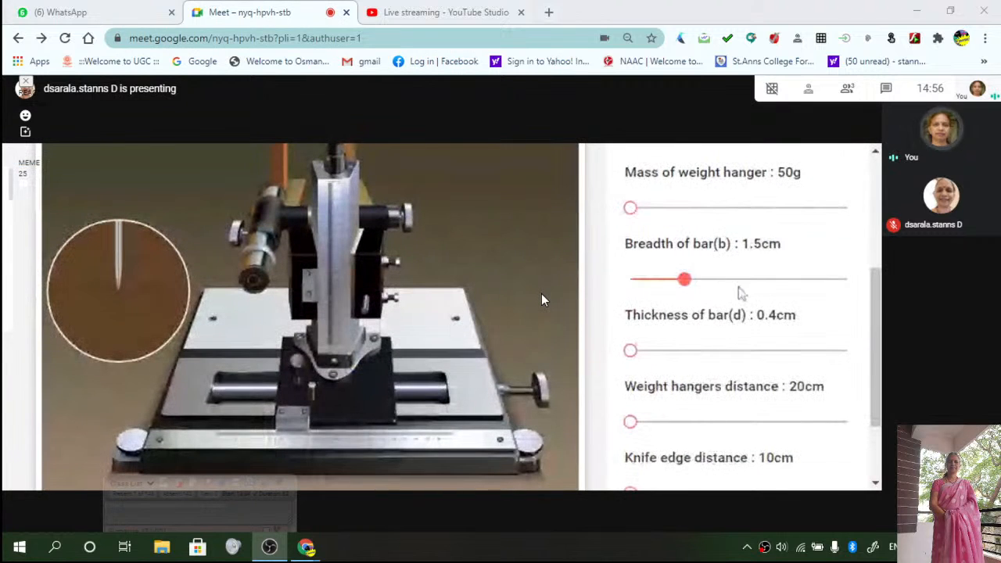
pyautogui.moveTo(685, 278); pyautogui.dragTo(737, 278)
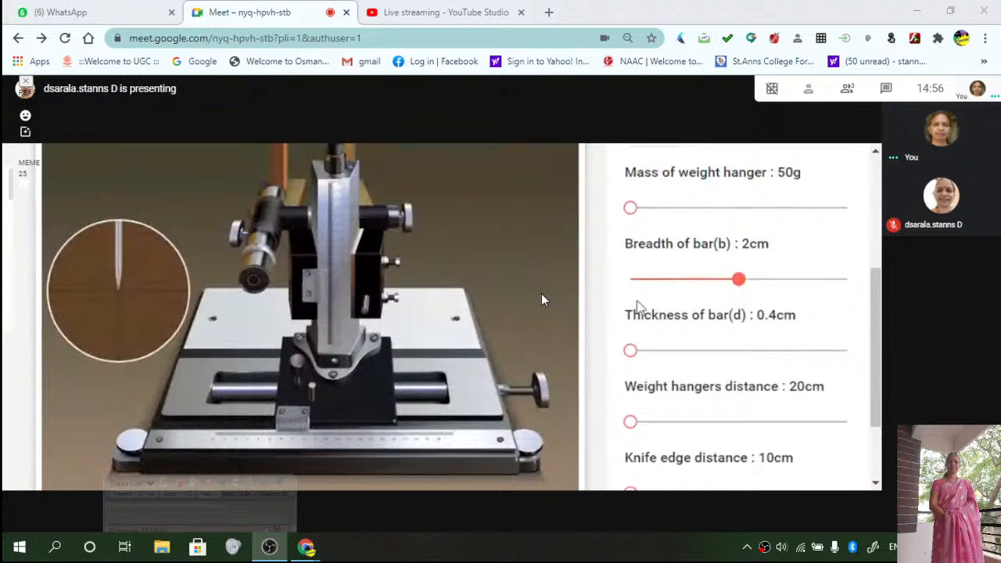
pyautogui.moveTo(630, 350); pyautogui.dragTo(738, 350)
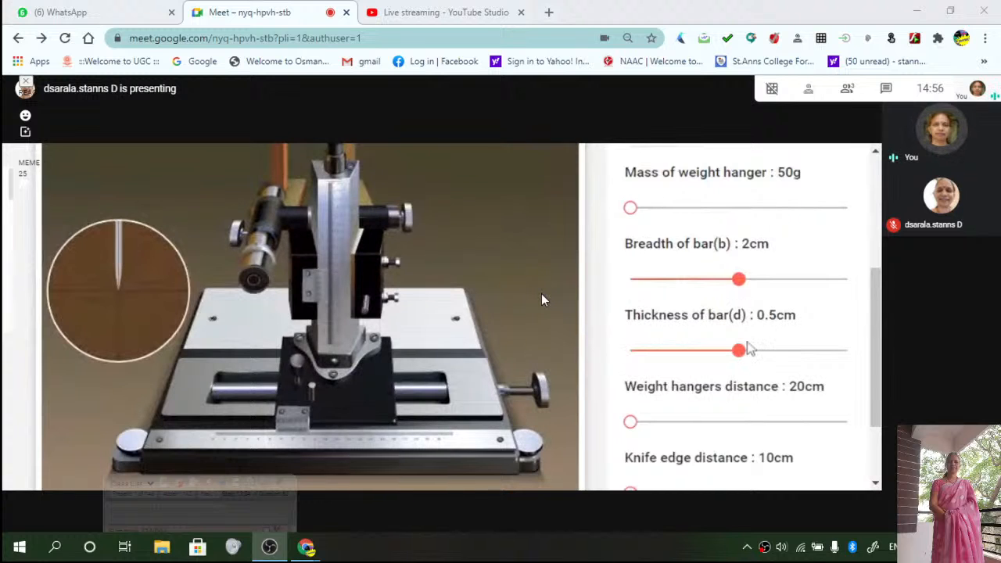
# - Set the weight hangers distance to 36.6 cm and knife edge distance to 26.6 cm
pyautogui.scroll(-3)
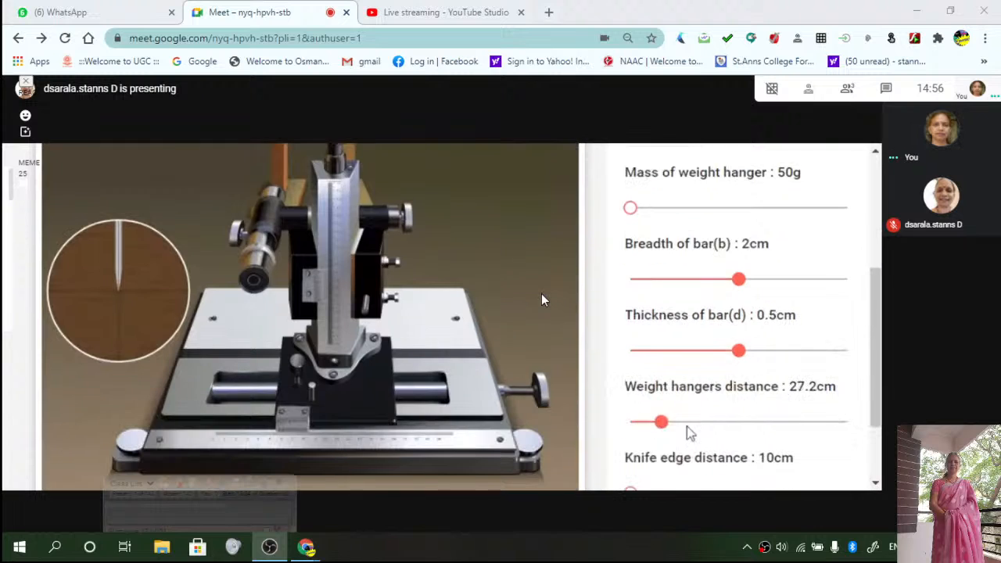
pyautogui.moveTo(662, 421); pyautogui.dragTo(700, 421)
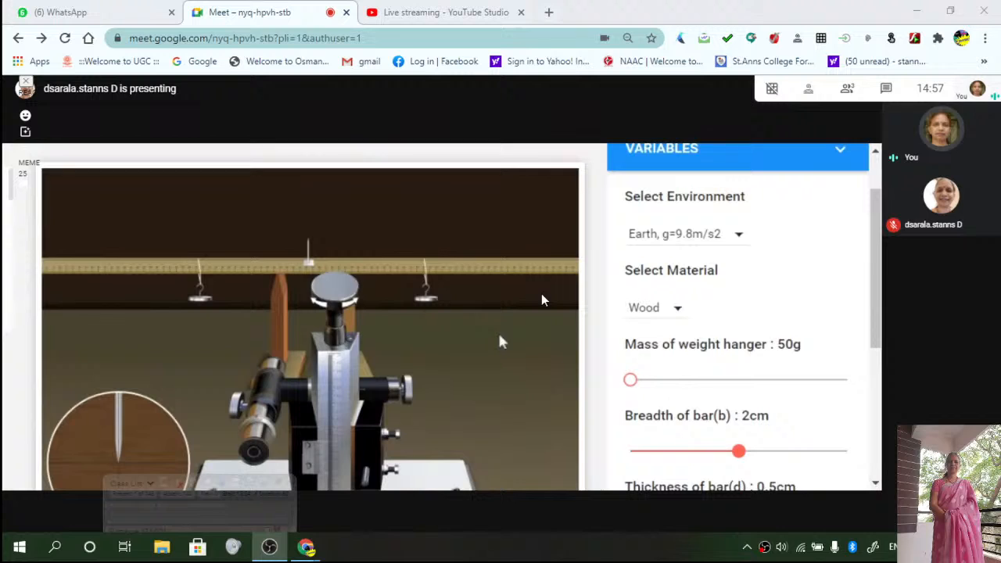
pyautogui.moveTo(305, 305)
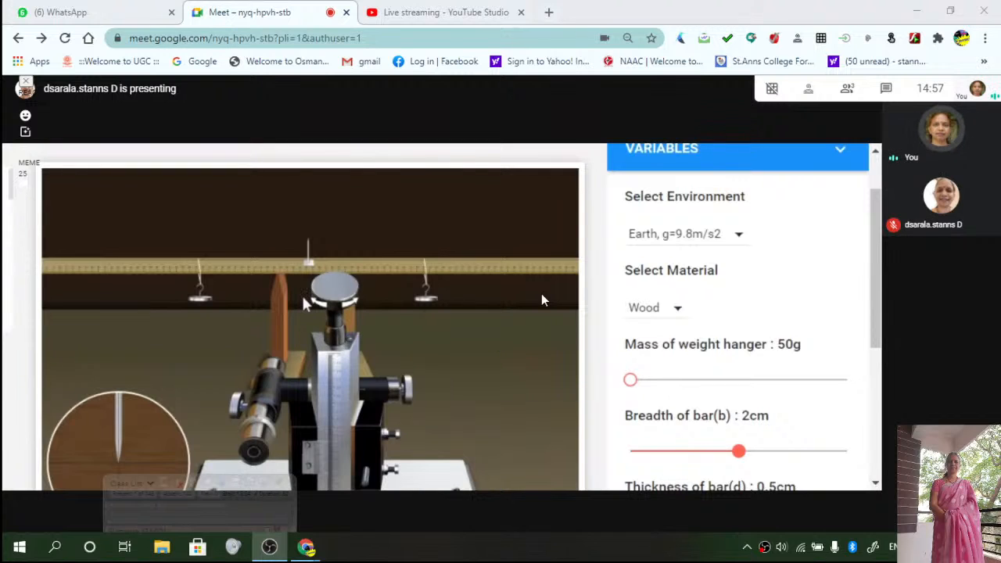
pyautogui.scroll(-3)
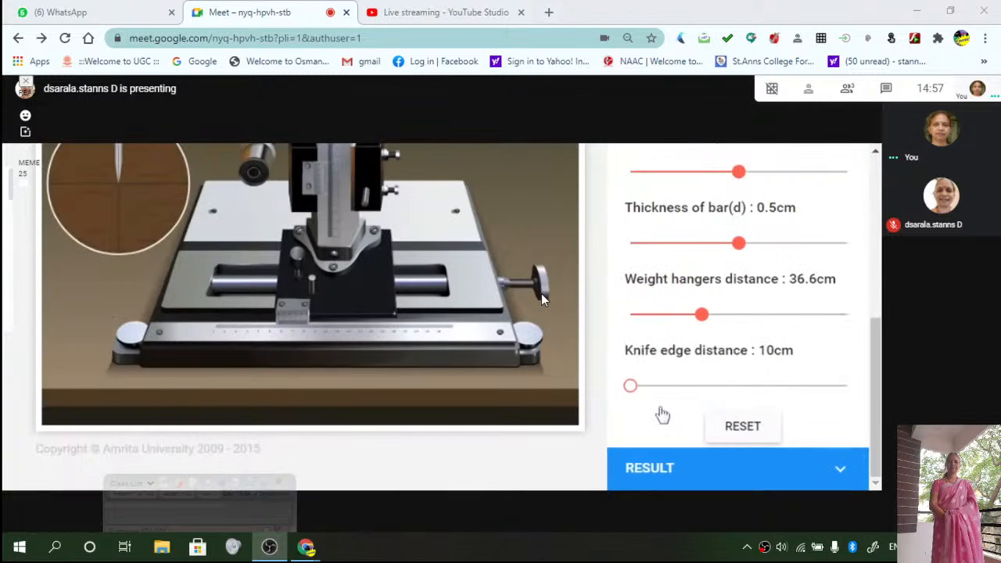
pyautogui.moveTo(630, 385); pyautogui.dragTo(701, 384)
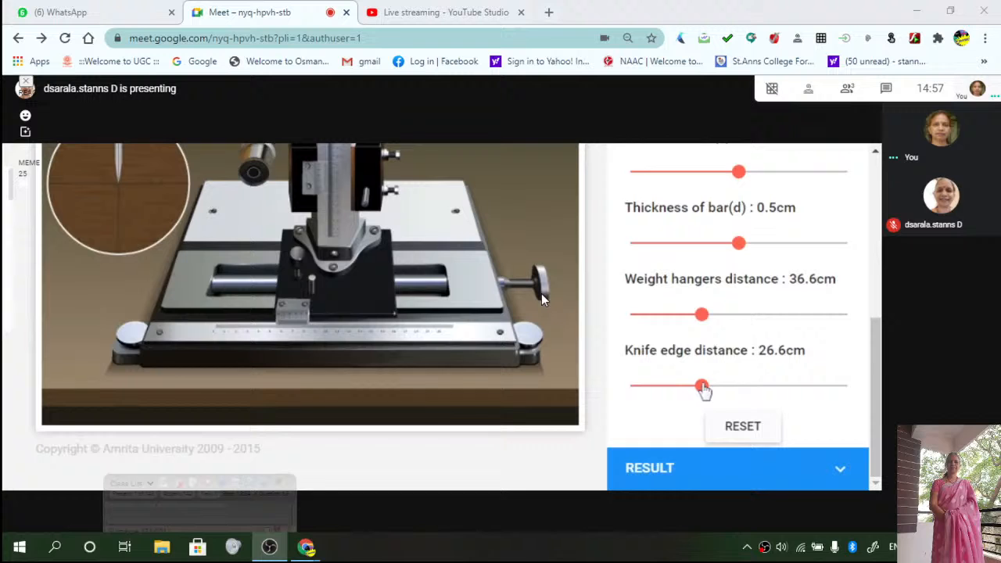
pyautogui.moveTo(703, 394)
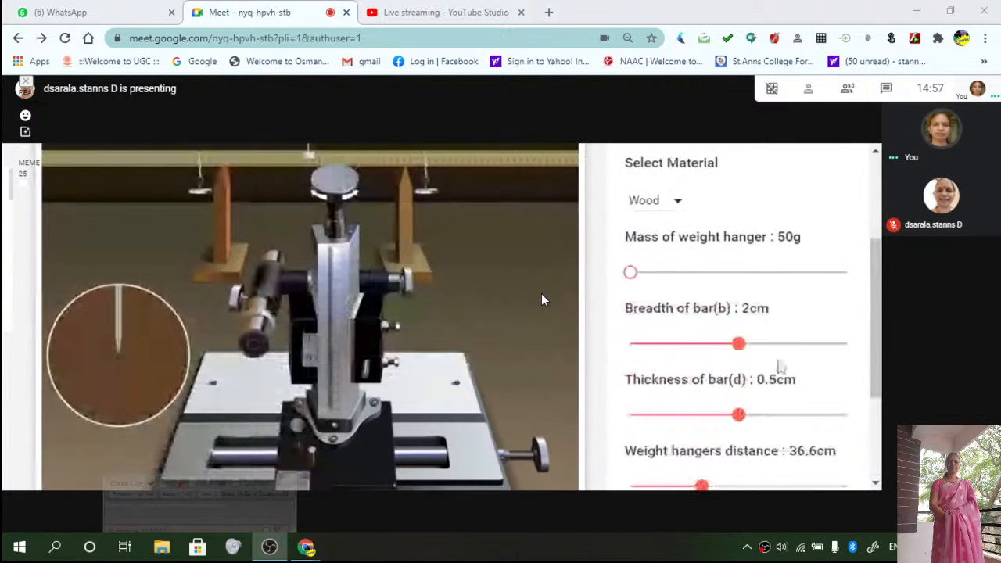
# - Switch the bar material from the Select Material list and view the resulting Young's modulus readings
pyautogui.scroll(-3)
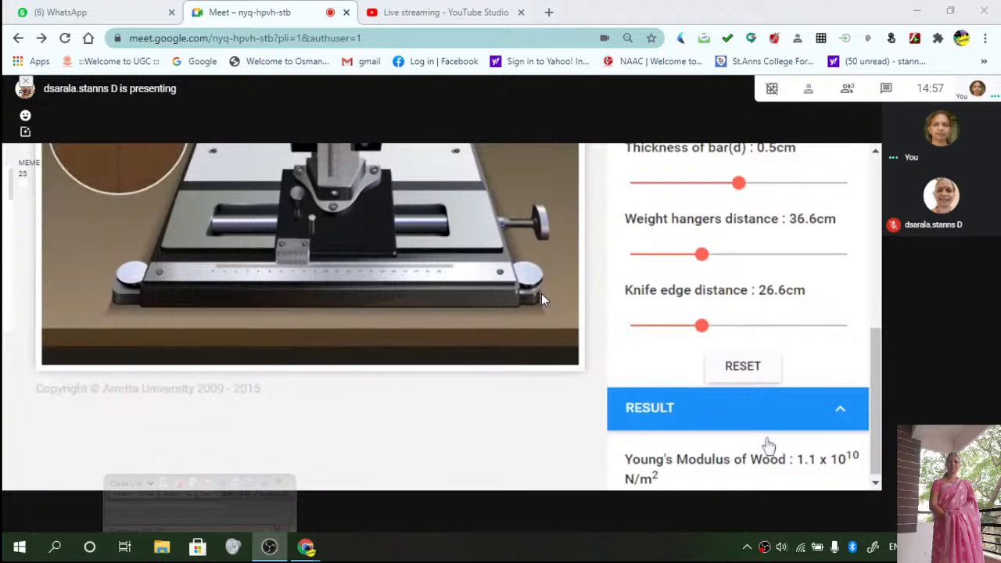
pyautogui.scroll(-3)
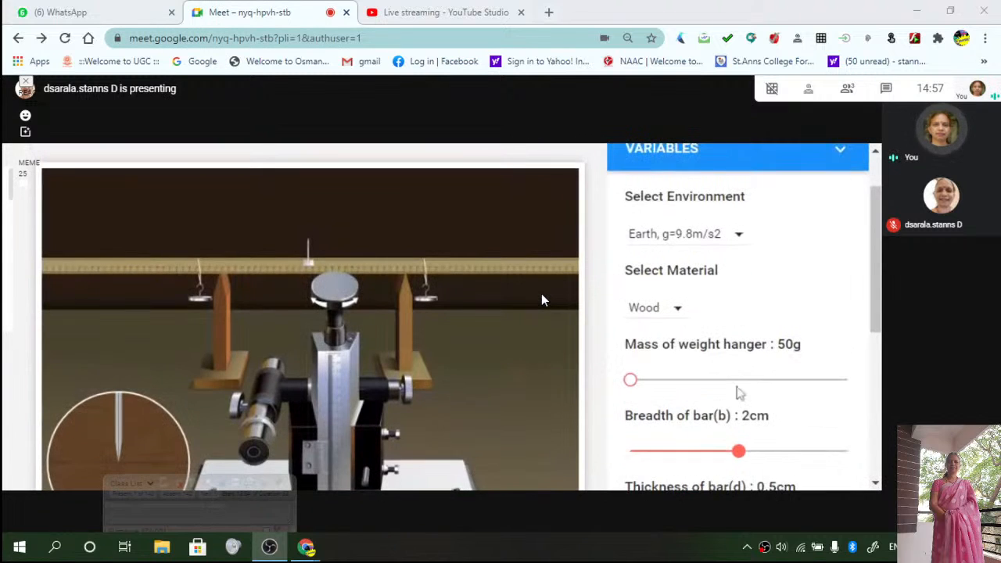
pyautogui.click(655, 306)
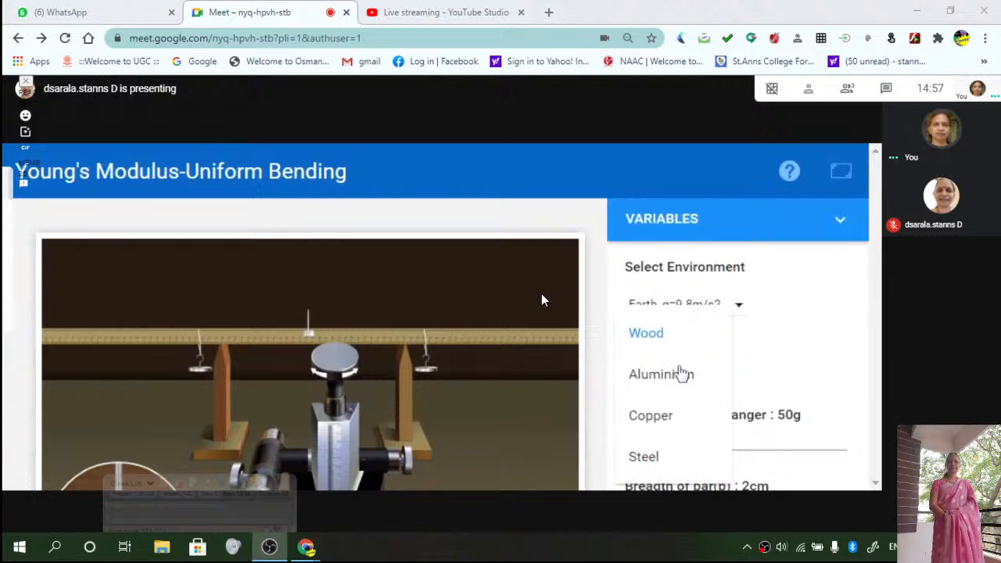
pyautogui.click(660, 373)
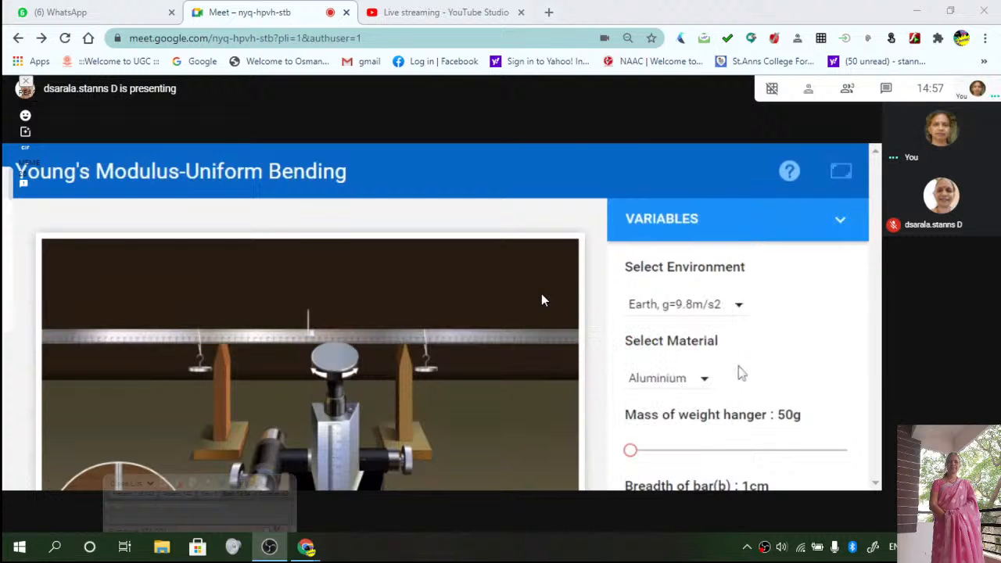
pyautogui.scroll(-3)
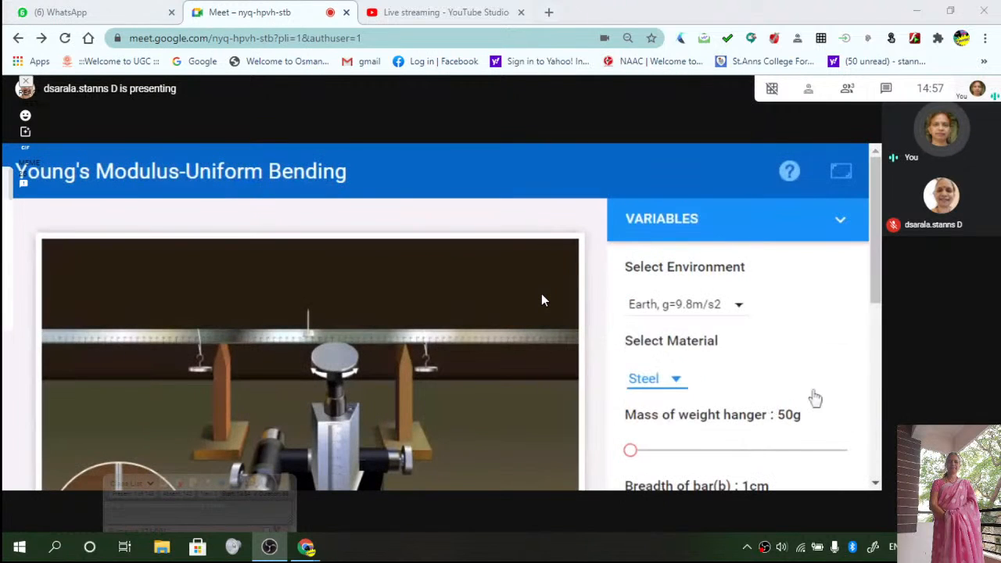
pyautogui.scroll(-3)
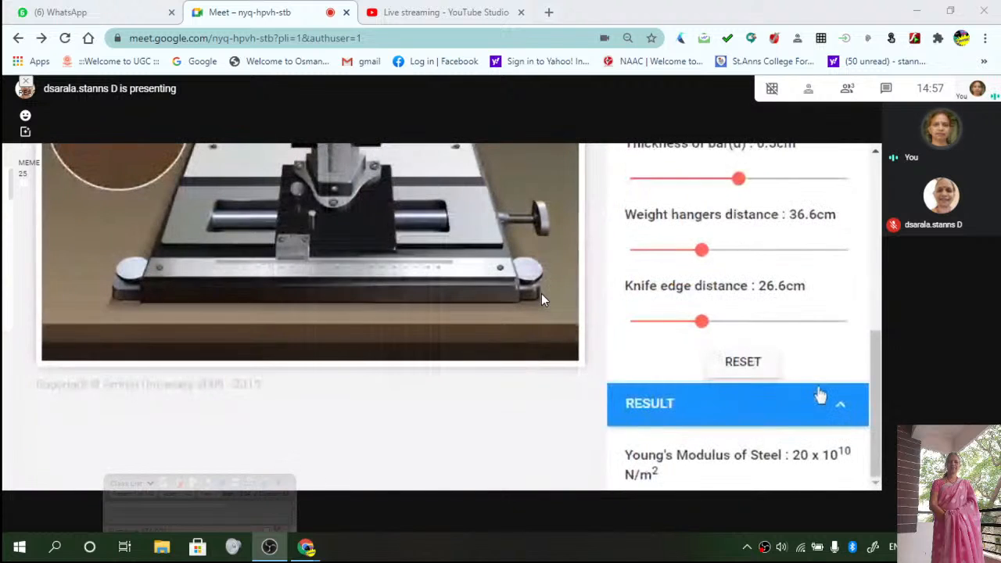